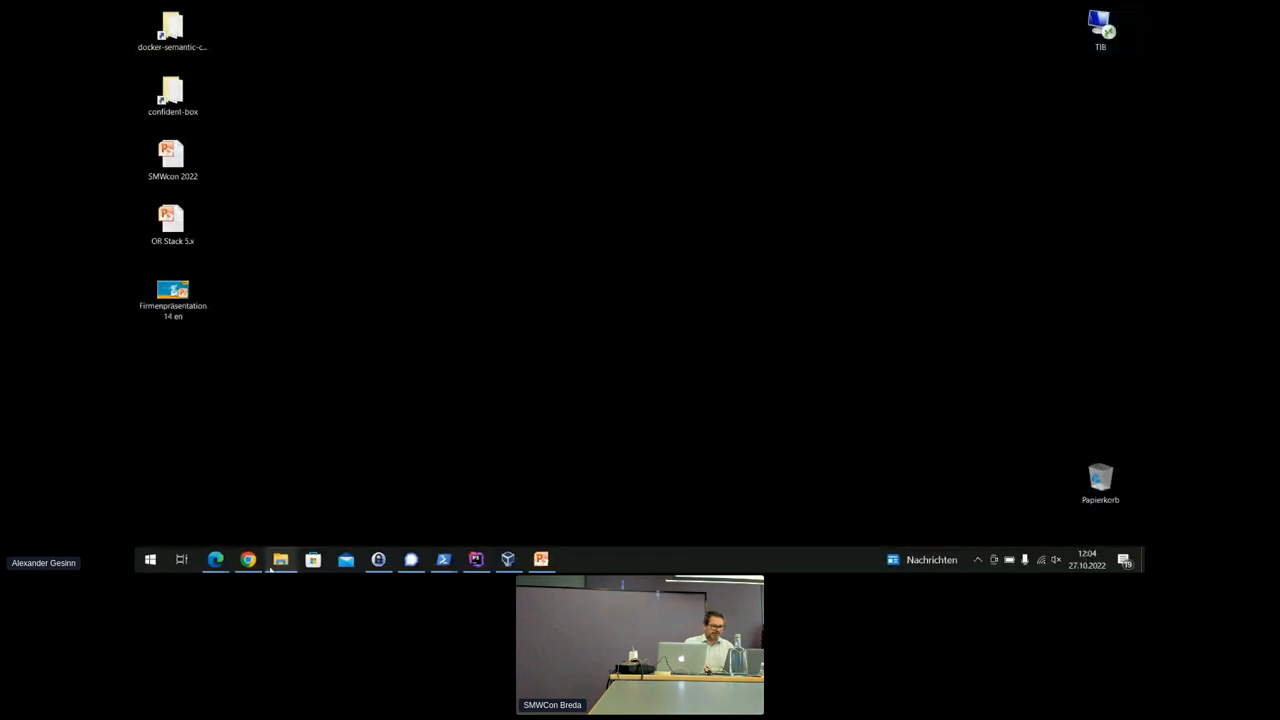
Bring Chrome forward and switch from Camunda Cockpit to the wiki's Main Page tab.
{"action": "left_click", "coordinate": [247, 559]}
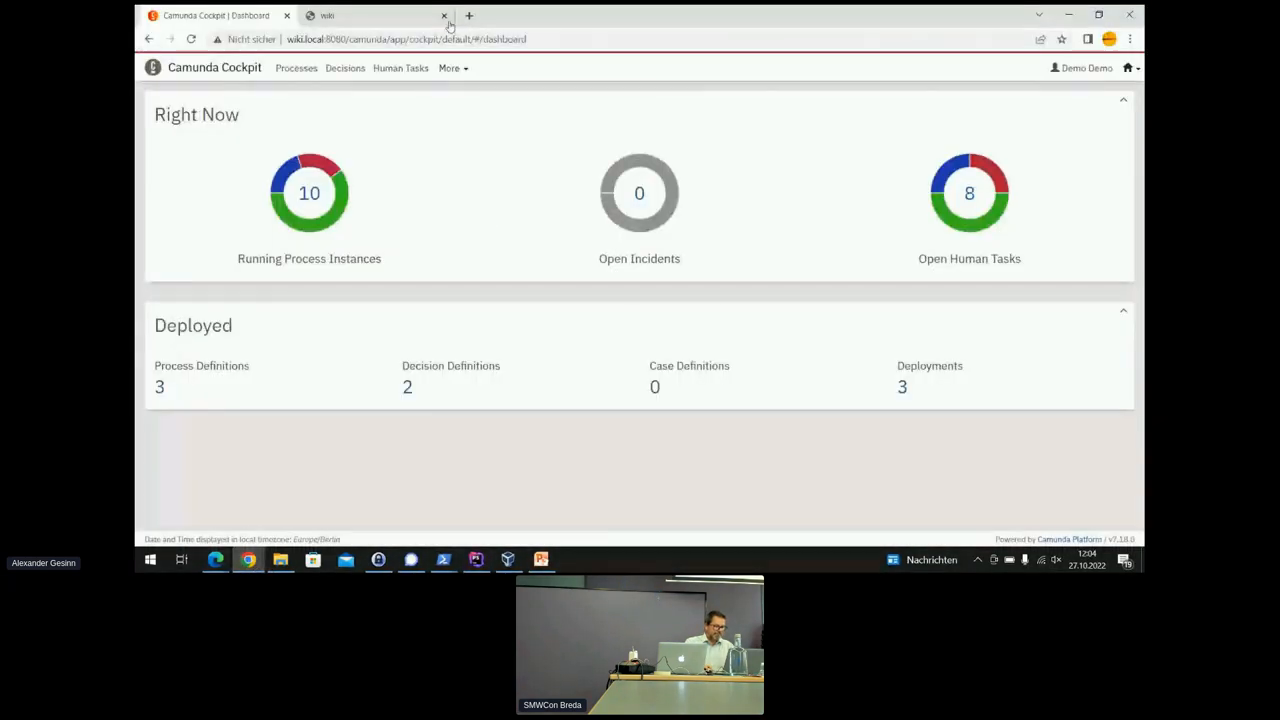
{"action": "left_click", "coordinate": [340, 15]}
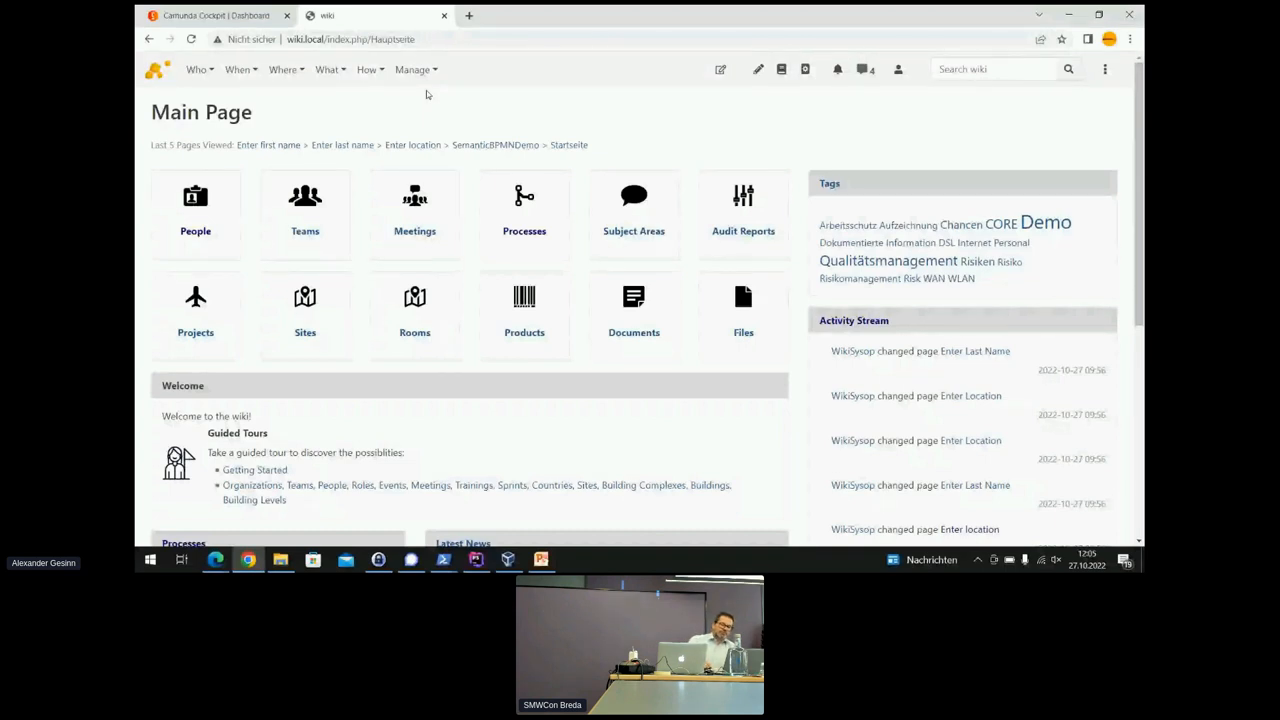
{"action": "mouse_move", "coordinate": [537, 250]}
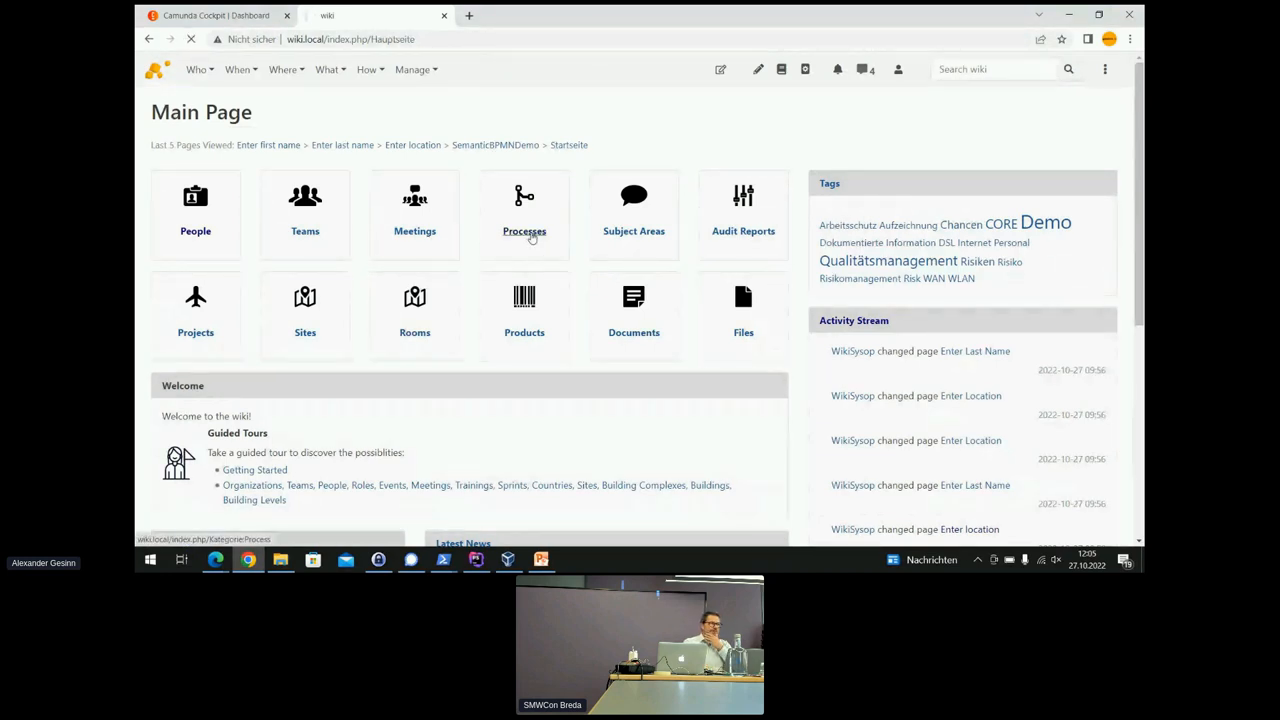
Go to the Processes overview and select Test2 in the Tree View (Levels) box.
{"action": "left_click", "coordinate": [524, 215]}
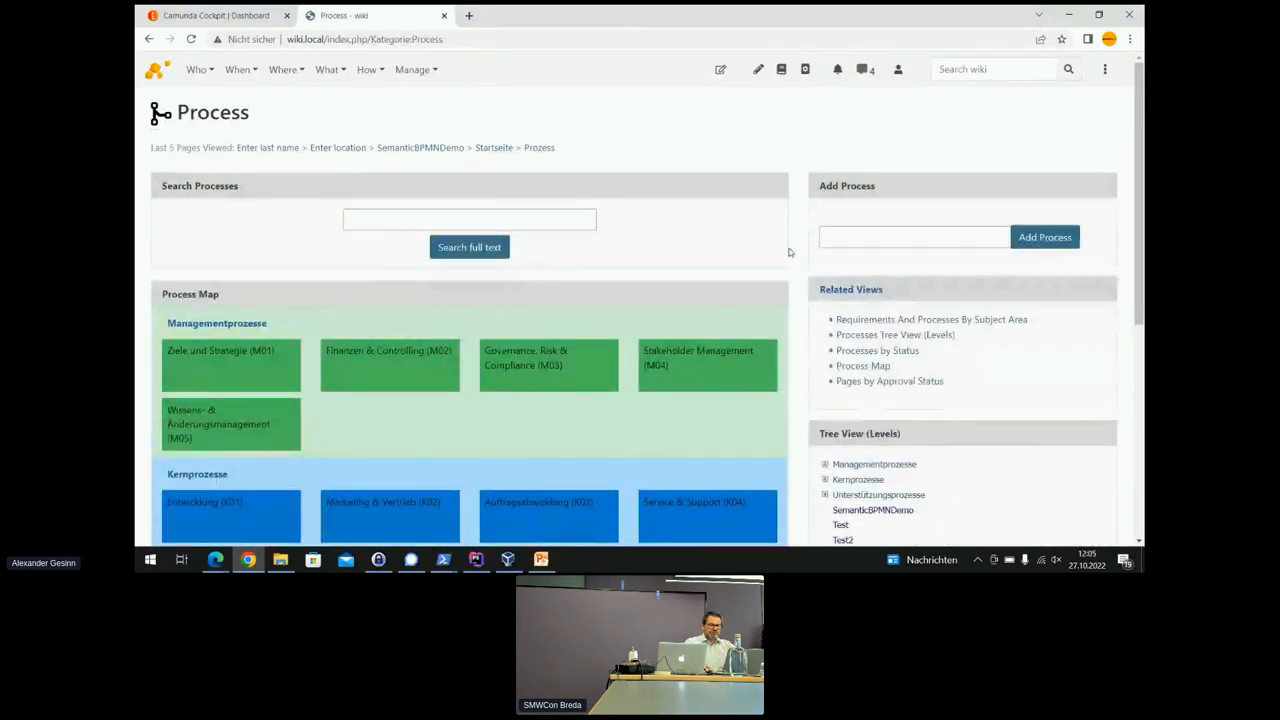
{"action": "scroll", "scroll_direction": "down", "scroll_amount": 3}
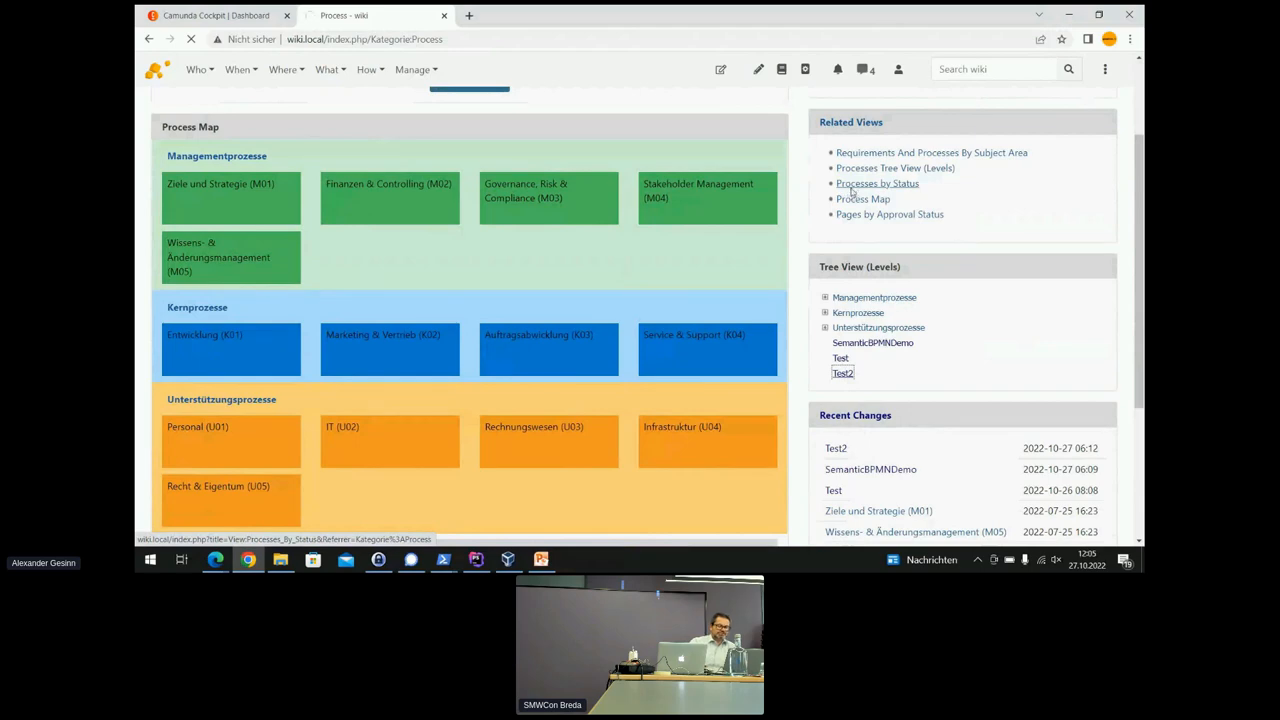
{"action": "left_click", "coordinate": [842, 373]}
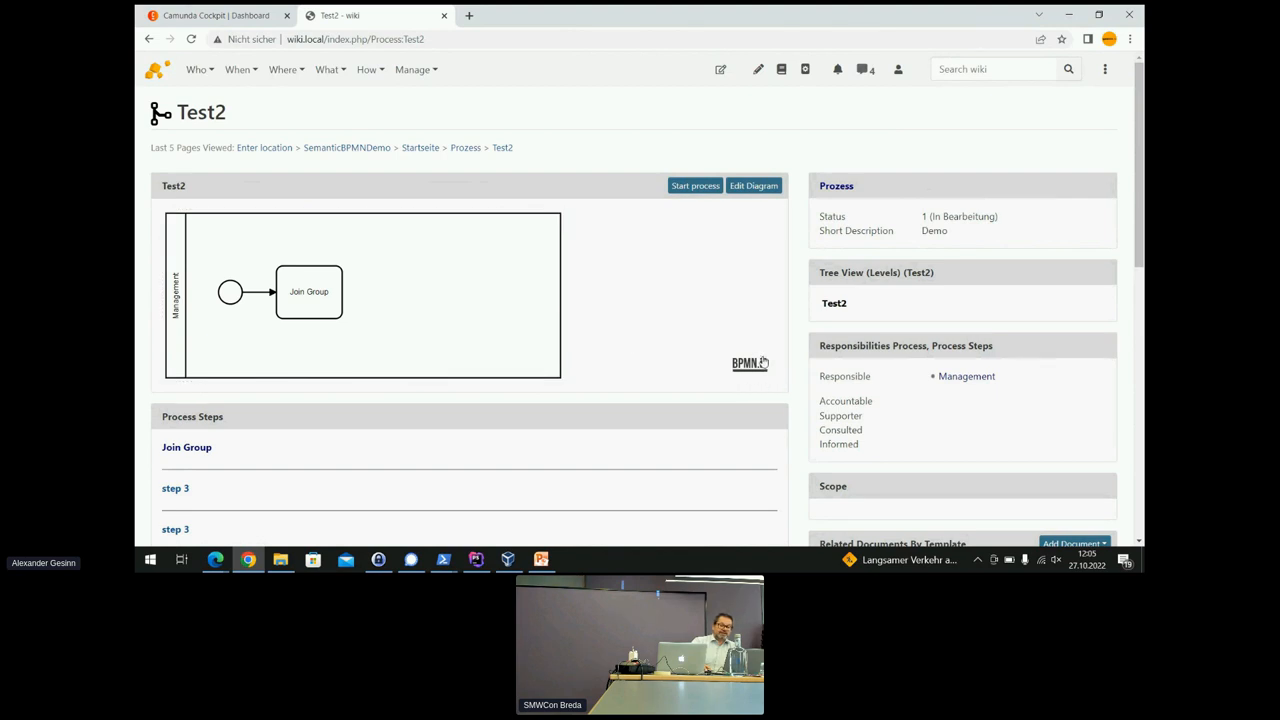
{"action": "mouse_move", "coordinate": [728, 363]}
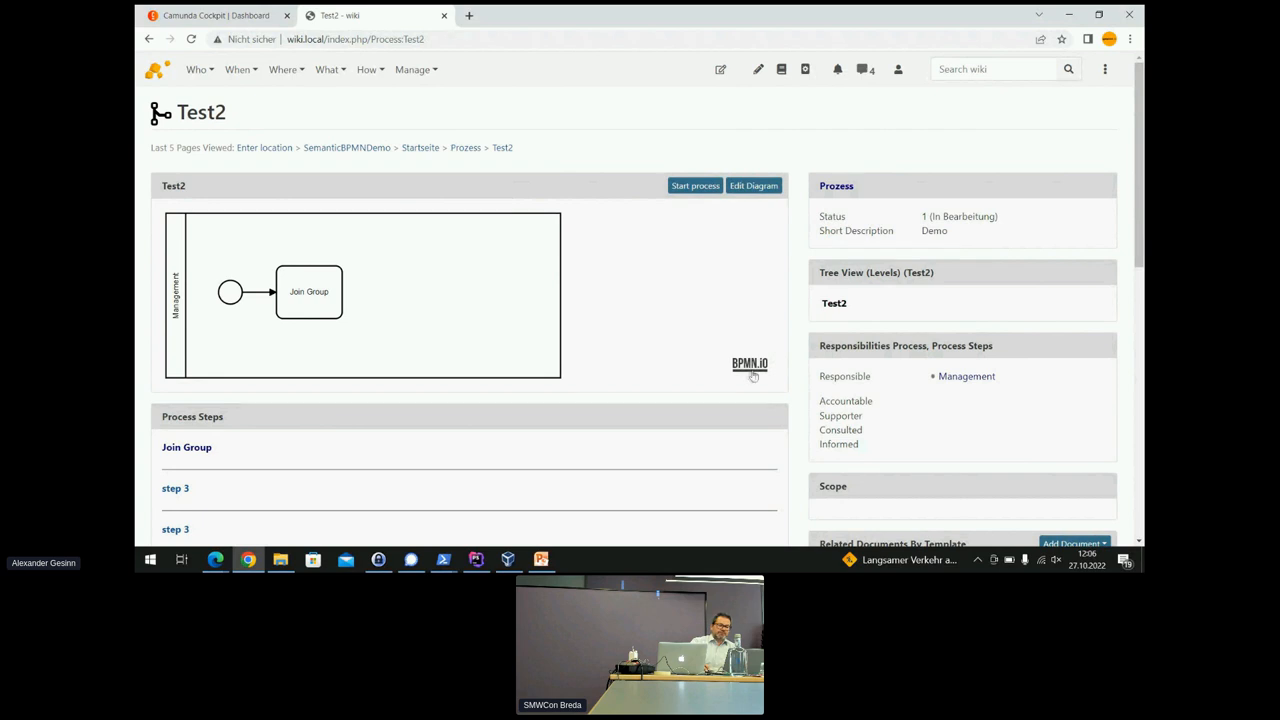
{"action": "mouse_move", "coordinate": [615, 284]}
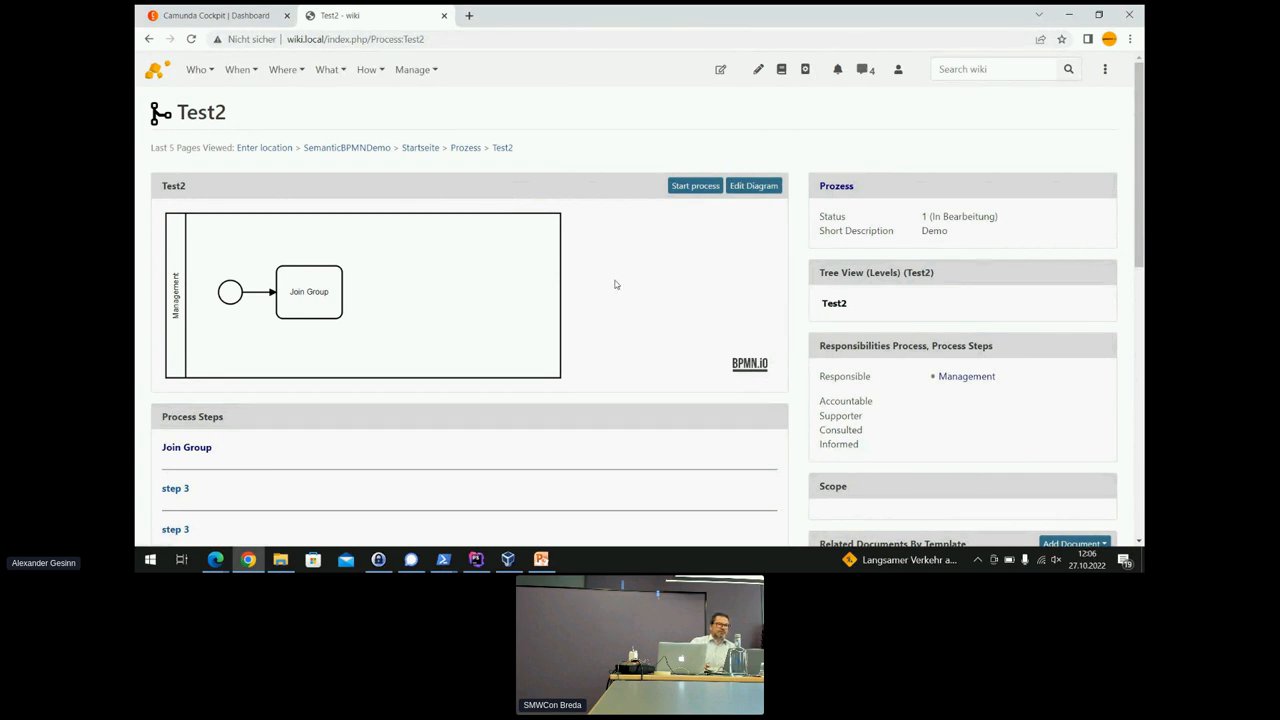
{"action": "mouse_move", "coordinate": [752, 197]}
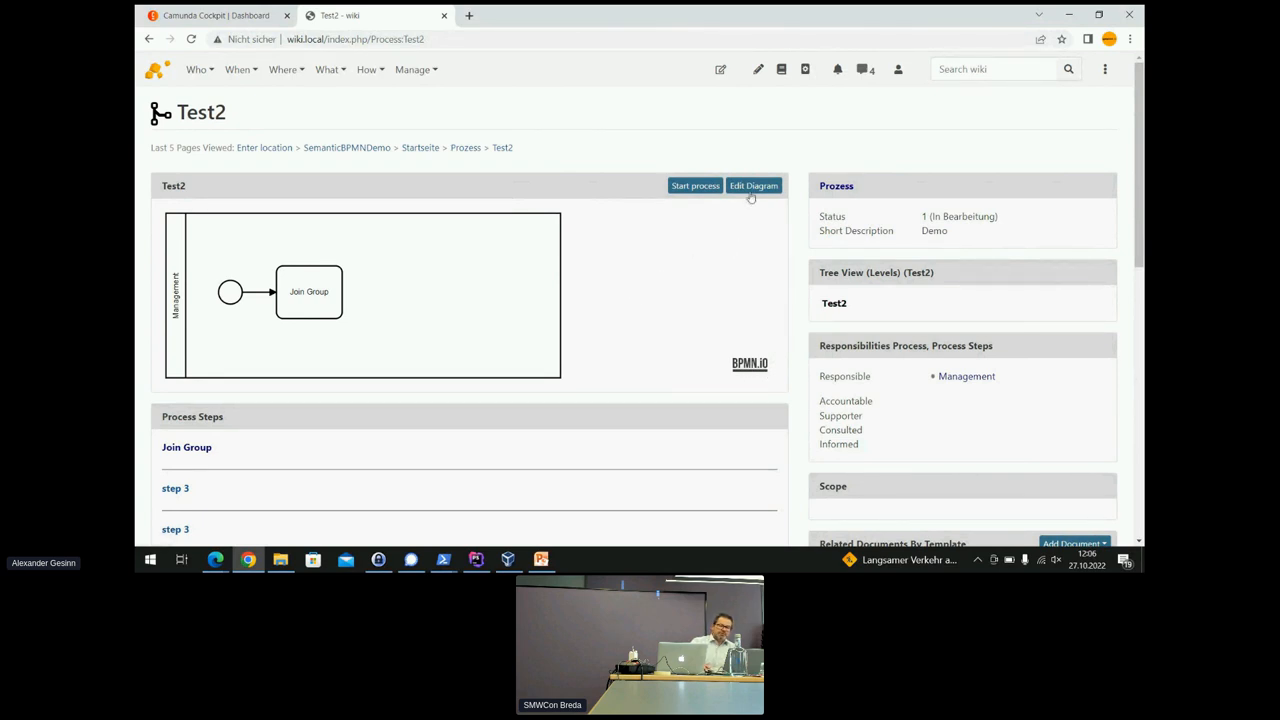
{"action": "mouse_move", "coordinate": [753, 185]}
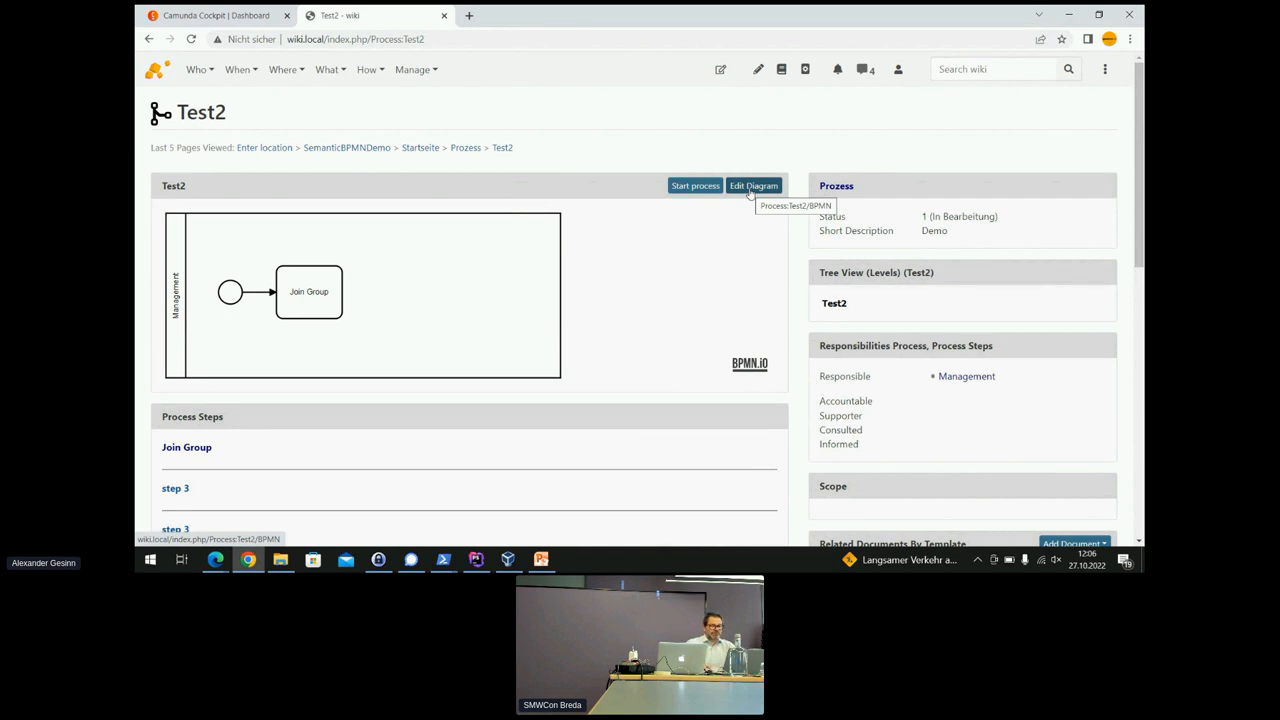
Append a 'Get a cold beer' task after Join Group, then a gateway and 'step 1' task.
{"action": "left_click", "coordinate": [753, 185]}
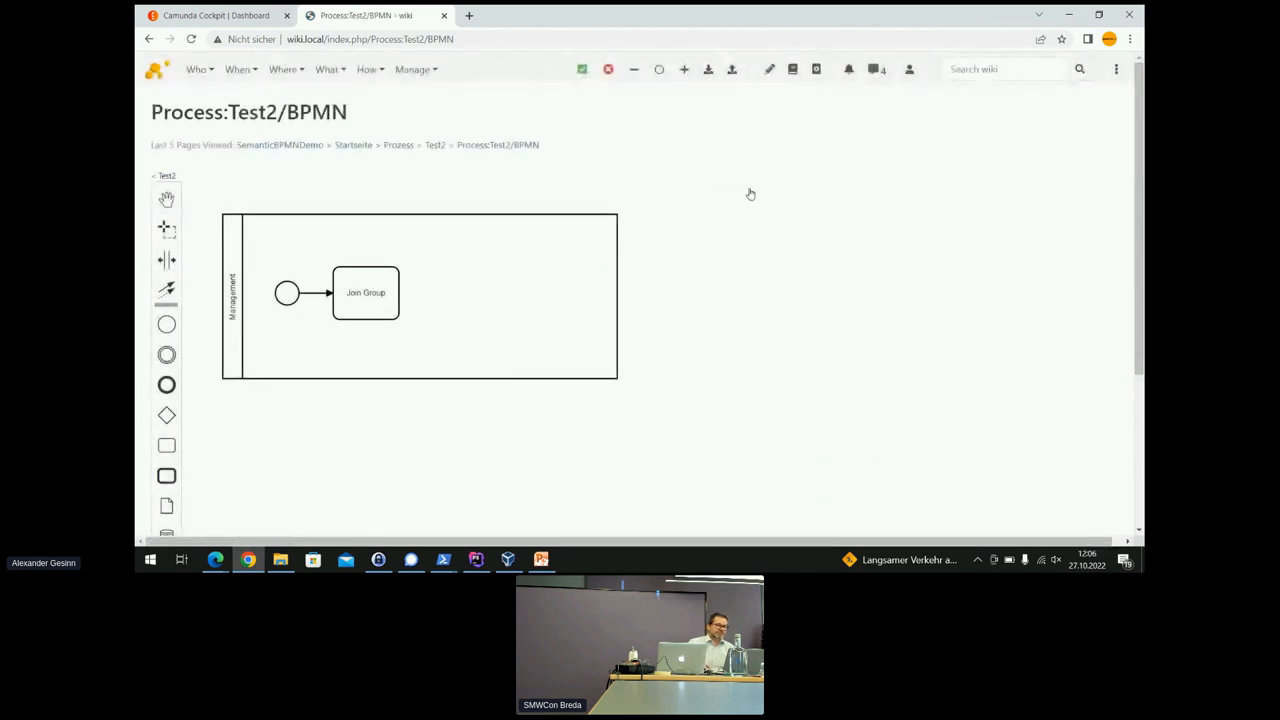
{"action": "left_click", "coordinate": [365, 292]}
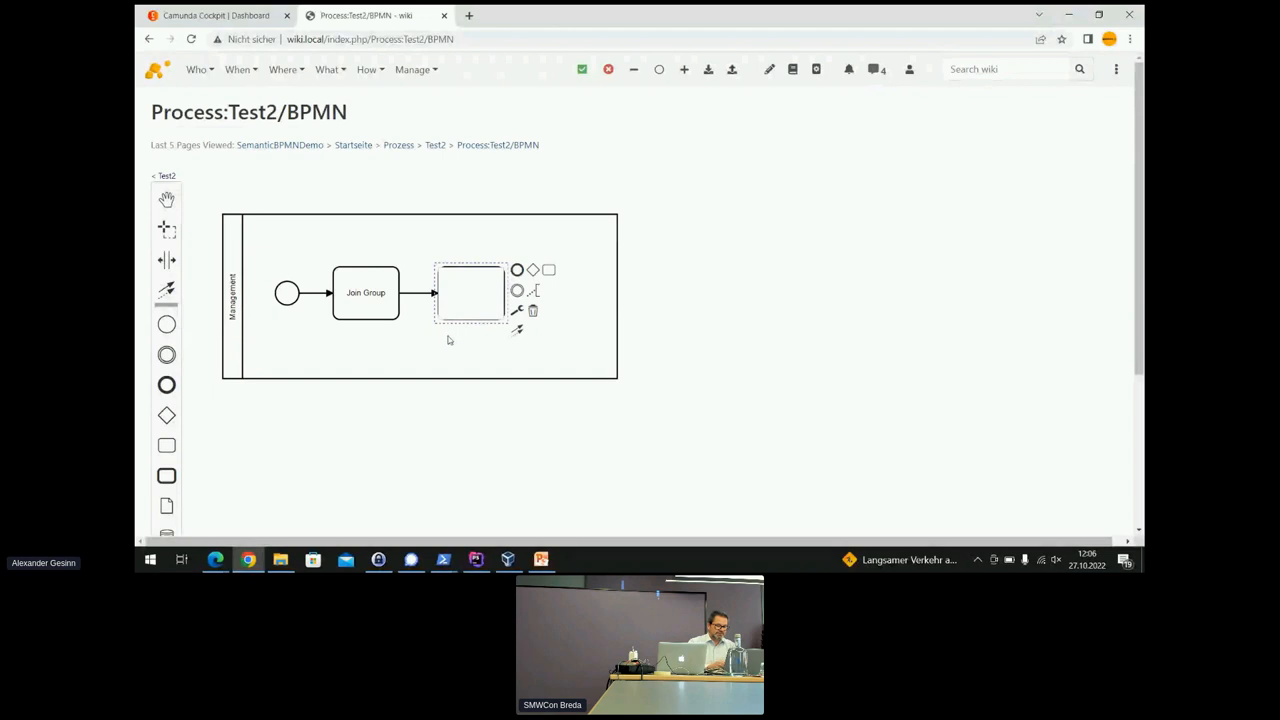
{"action": "type", "text": "Get a cold beer"}
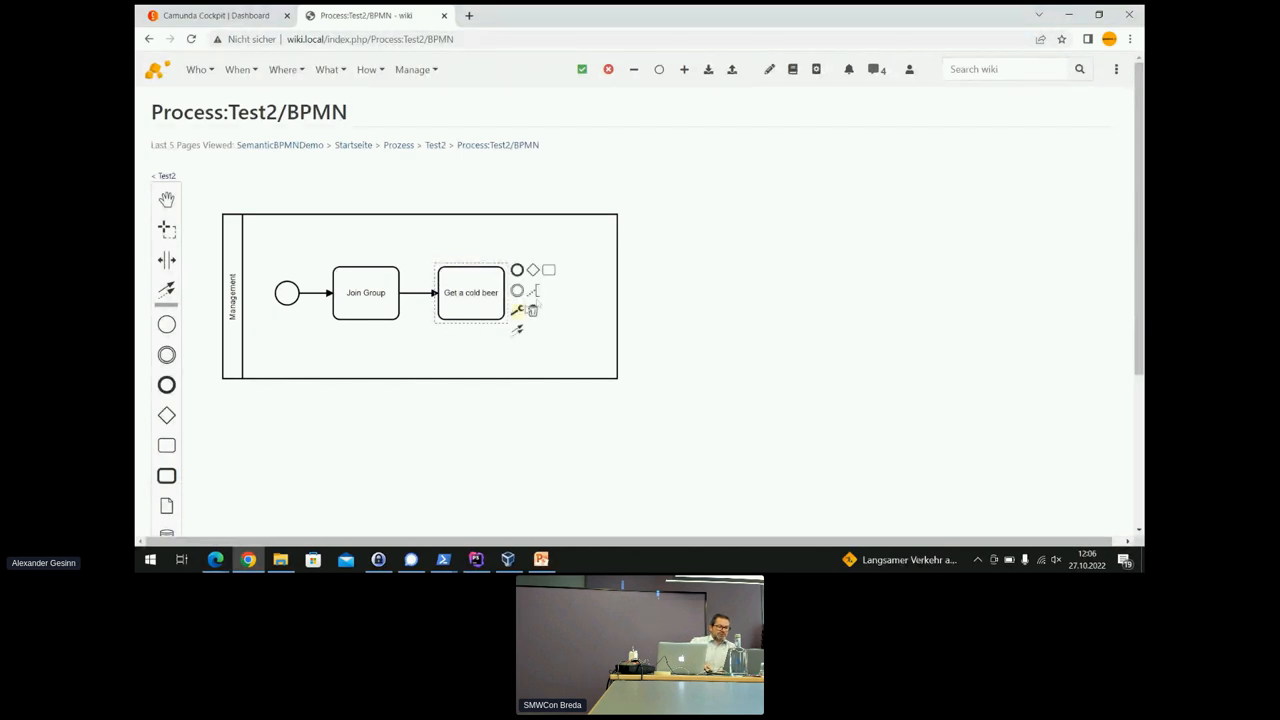
{"action": "left_click", "coordinate": [533, 269]}
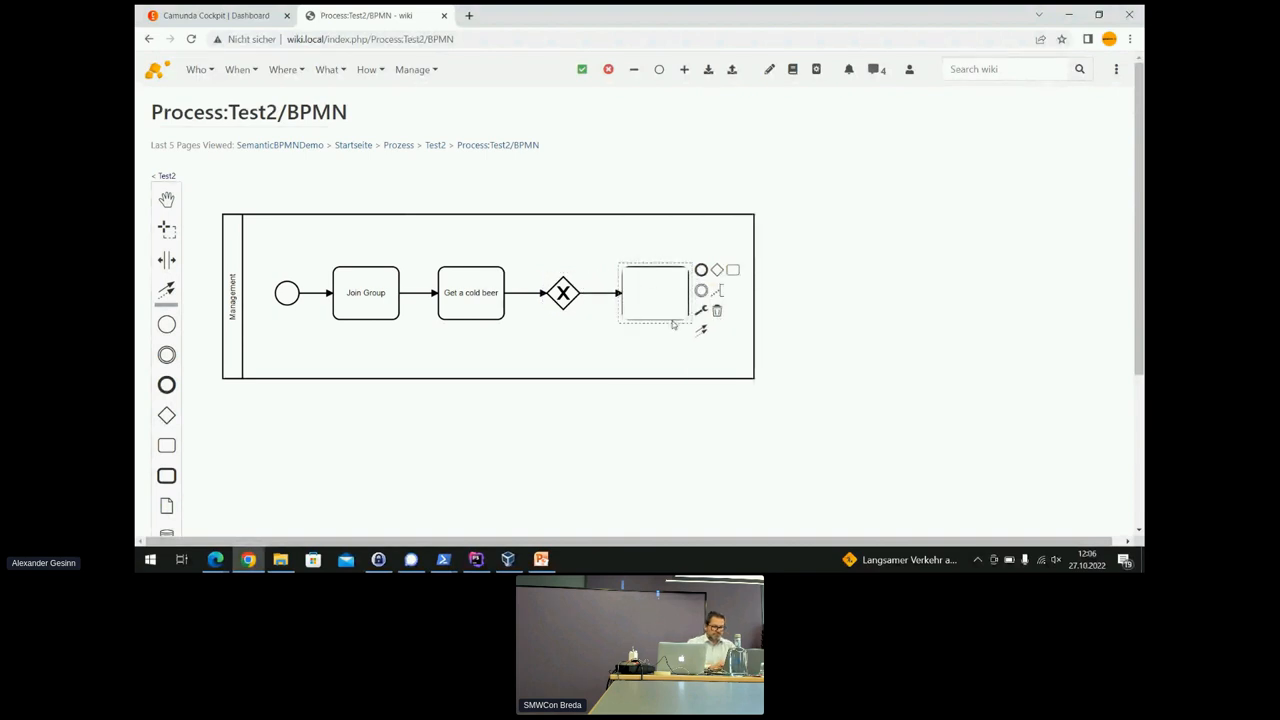
{"action": "type", "text": "step 1"}
{"action": "type", "text": "Step 2"}
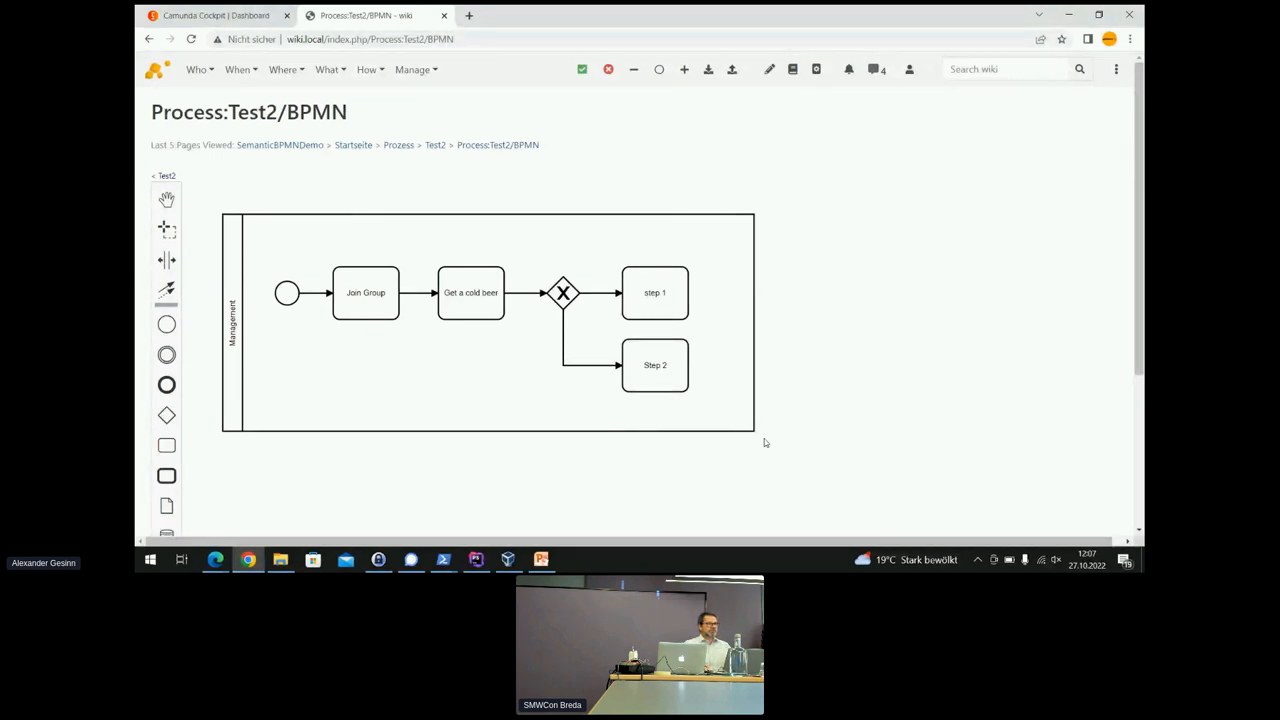
{"action": "mouse_move", "coordinate": [248, 345]}
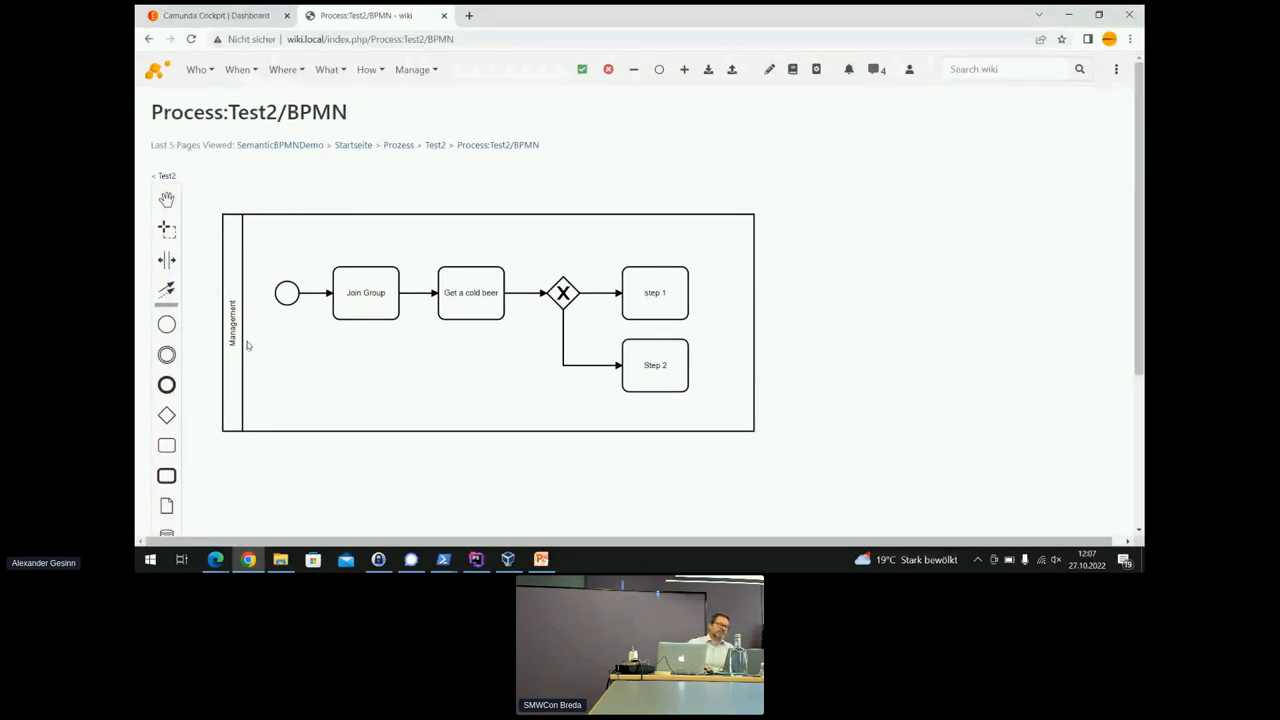
{"action": "mouse_move", "coordinate": [202, 425]}
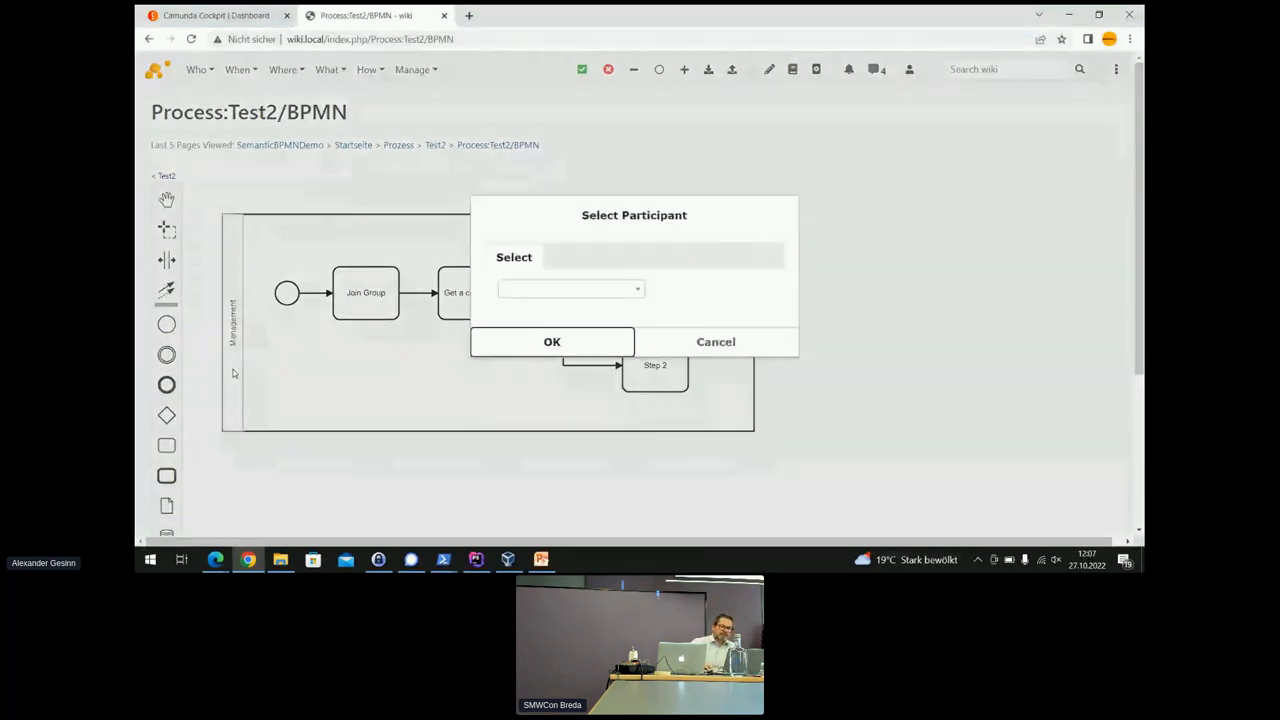
Pick Besitzer from the Select Participant dropdown and confirm with OK.
{"action": "left_click", "coordinate": [570, 289]}
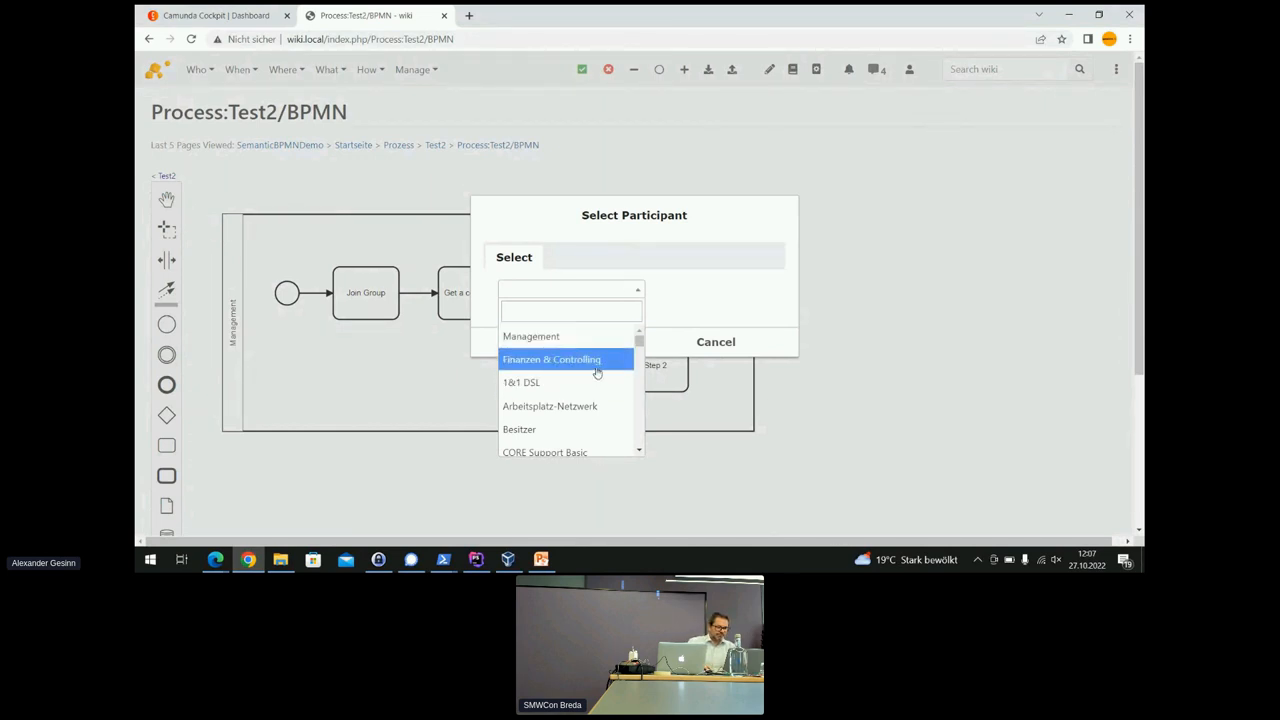
{"action": "left_click", "coordinate": [519, 429]}
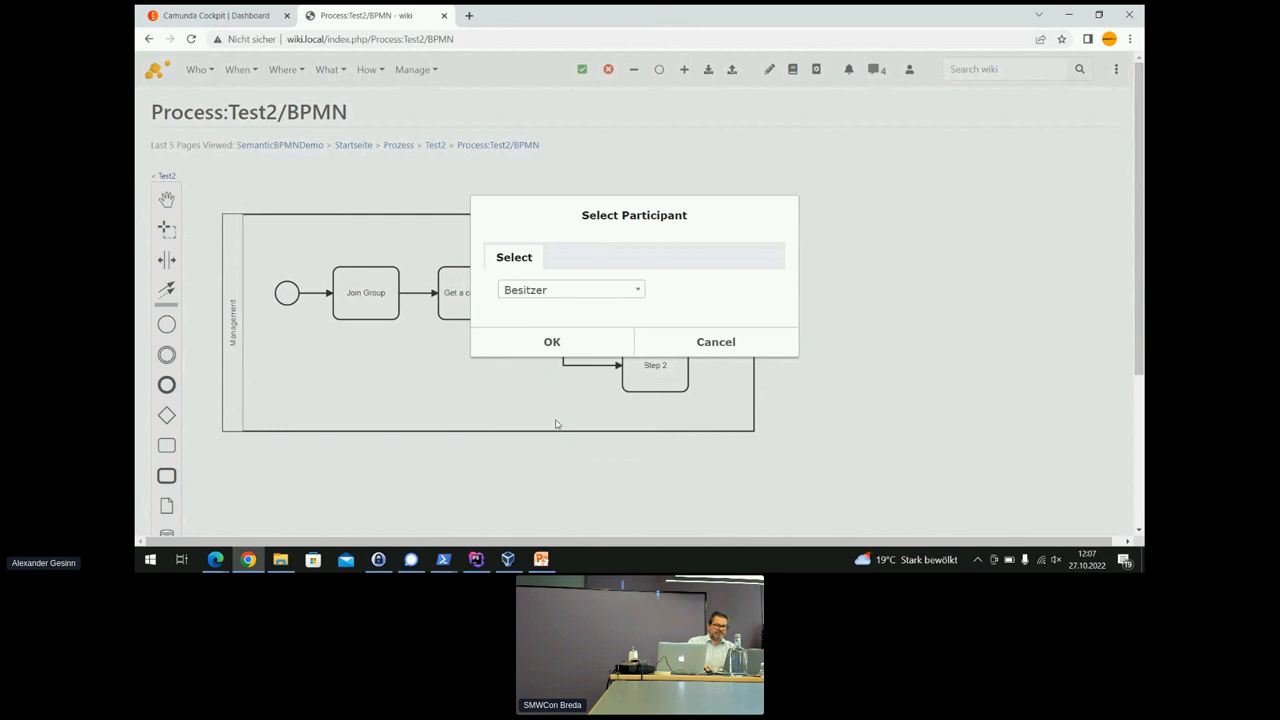
{"action": "left_click", "coordinate": [552, 341]}
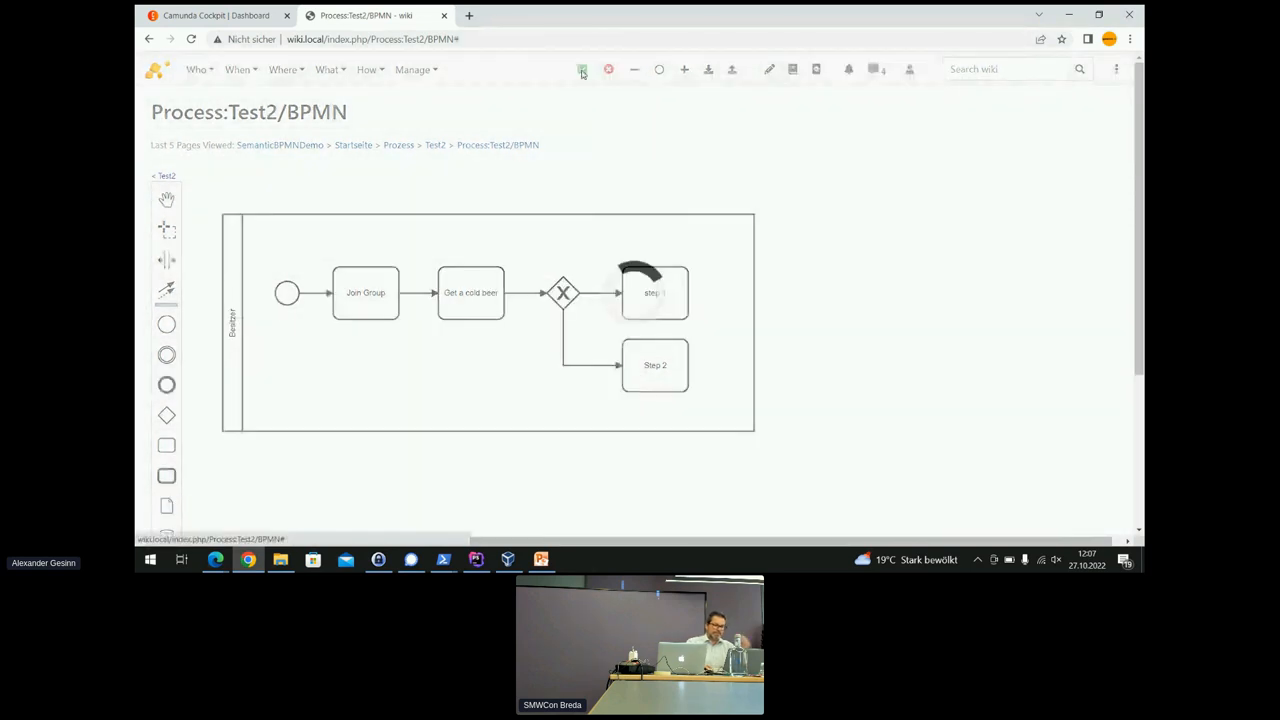
Save the Test2 diagram from the editor toolbar so its step pages get created.
{"action": "left_click", "coordinate": [582, 69]}
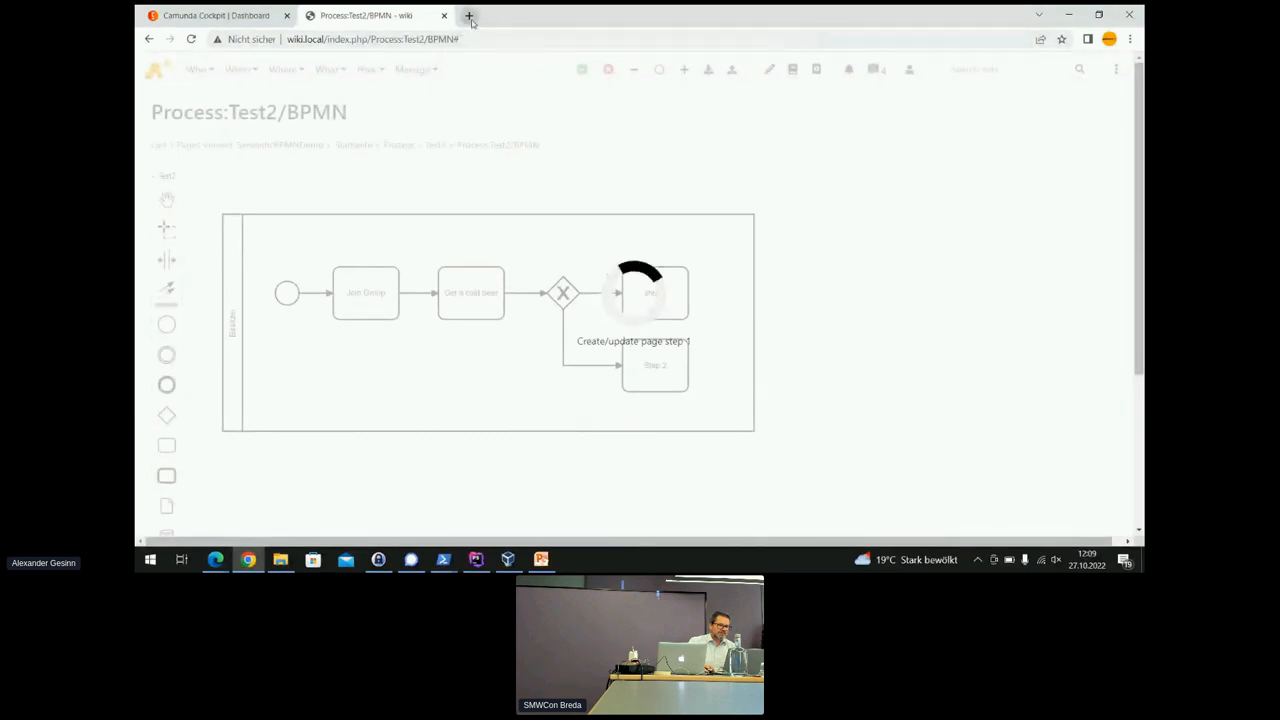
In a new tab at wiki.local/, open Besitzer from Test2's Responsibilities box.
{"action": "left_click", "coordinate": [469, 15]}
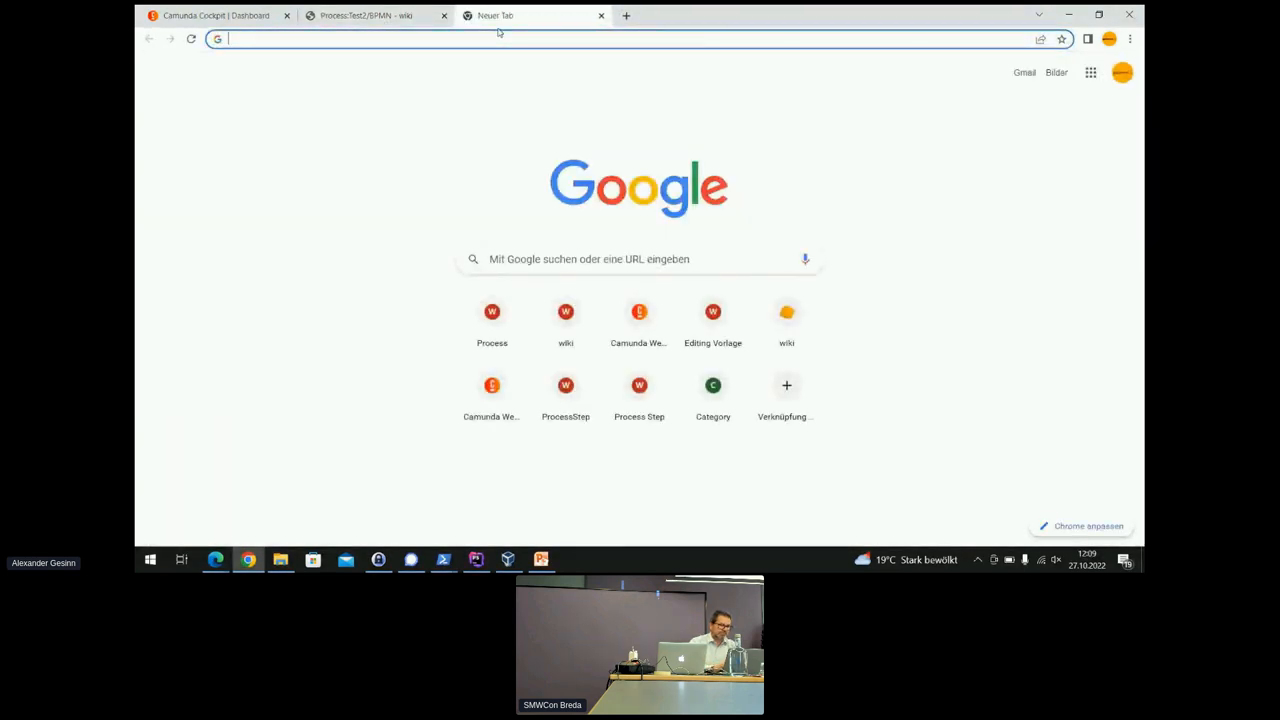
{"action": "type", "text": "wiki.local/index.php/Process:Test2"}
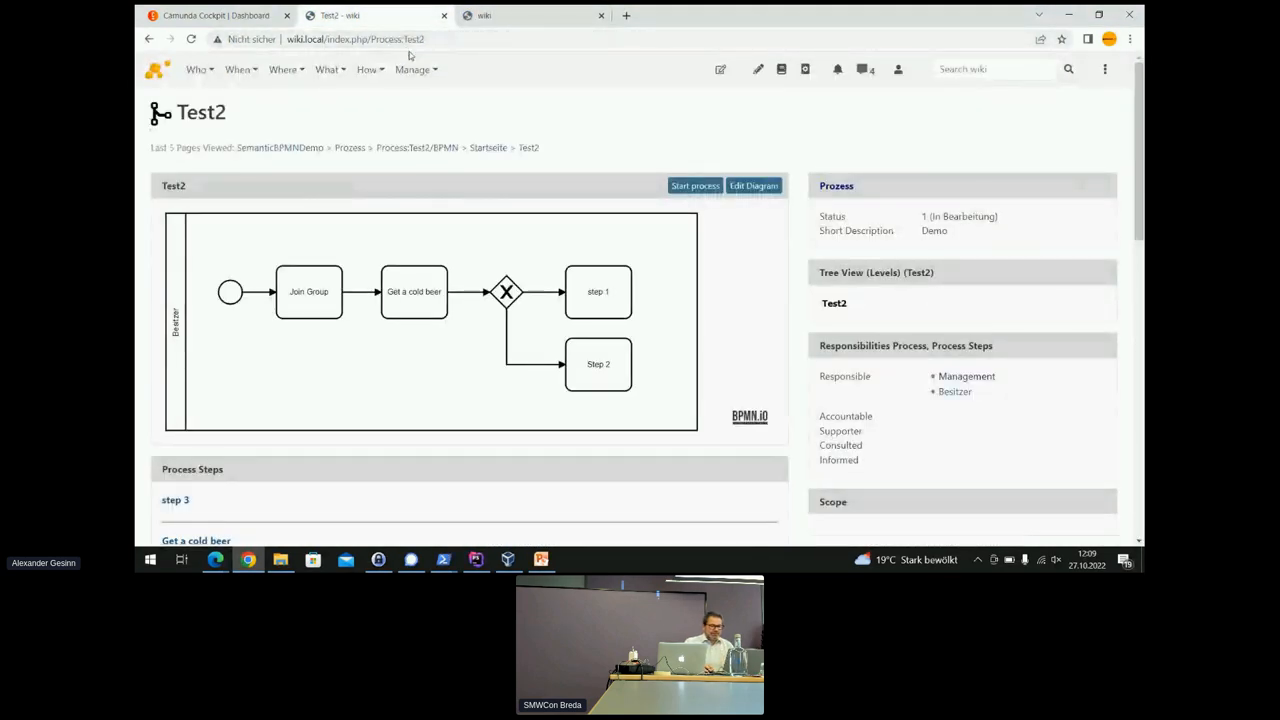
{"action": "scroll", "scroll_direction": "down", "scroll_amount": 3}
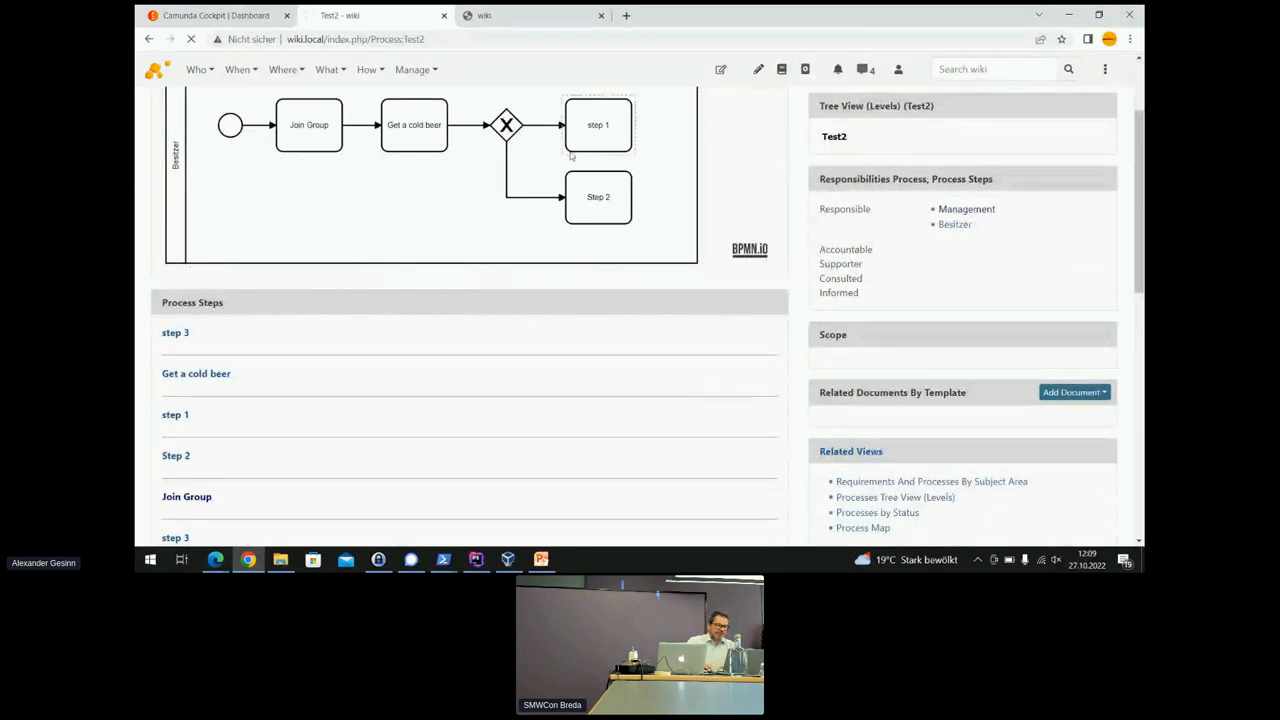
{"action": "scroll", "scroll_direction": "down", "scroll_amount": 3}
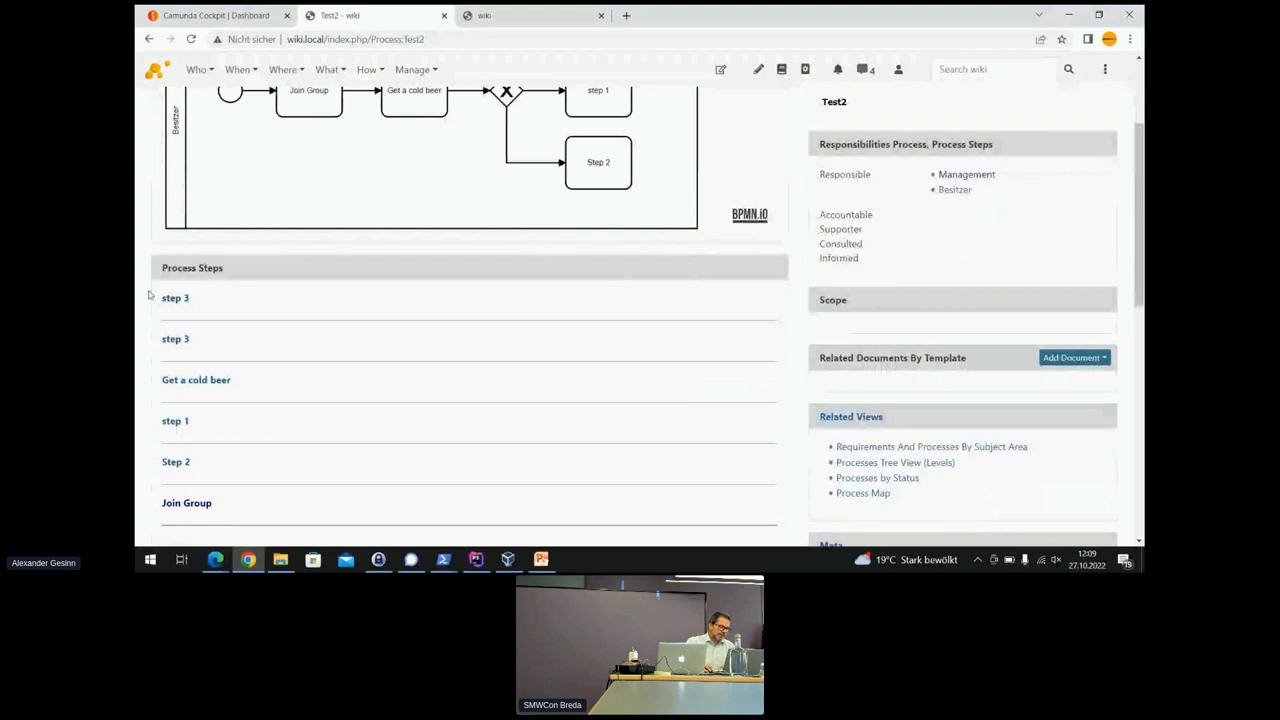
{"action": "scroll", "scroll_direction": "up", "scroll_amount": 3}
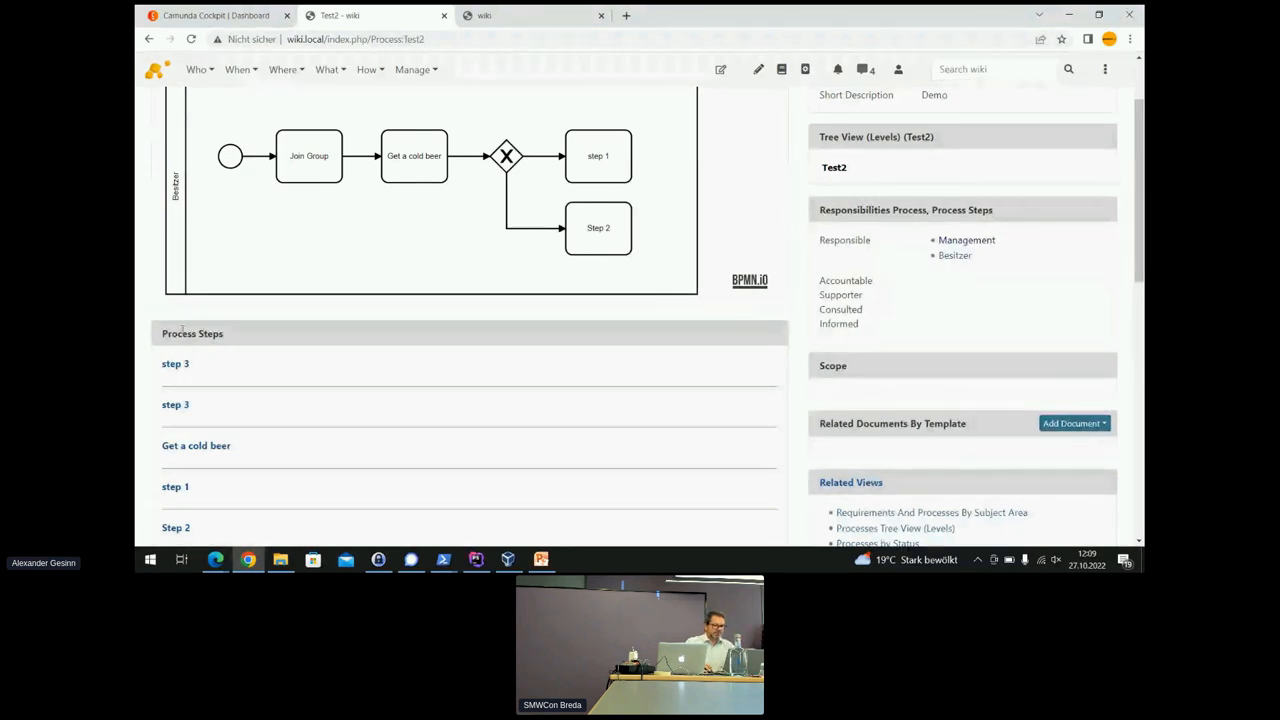
{"action": "mouse_move", "coordinate": [954, 255]}
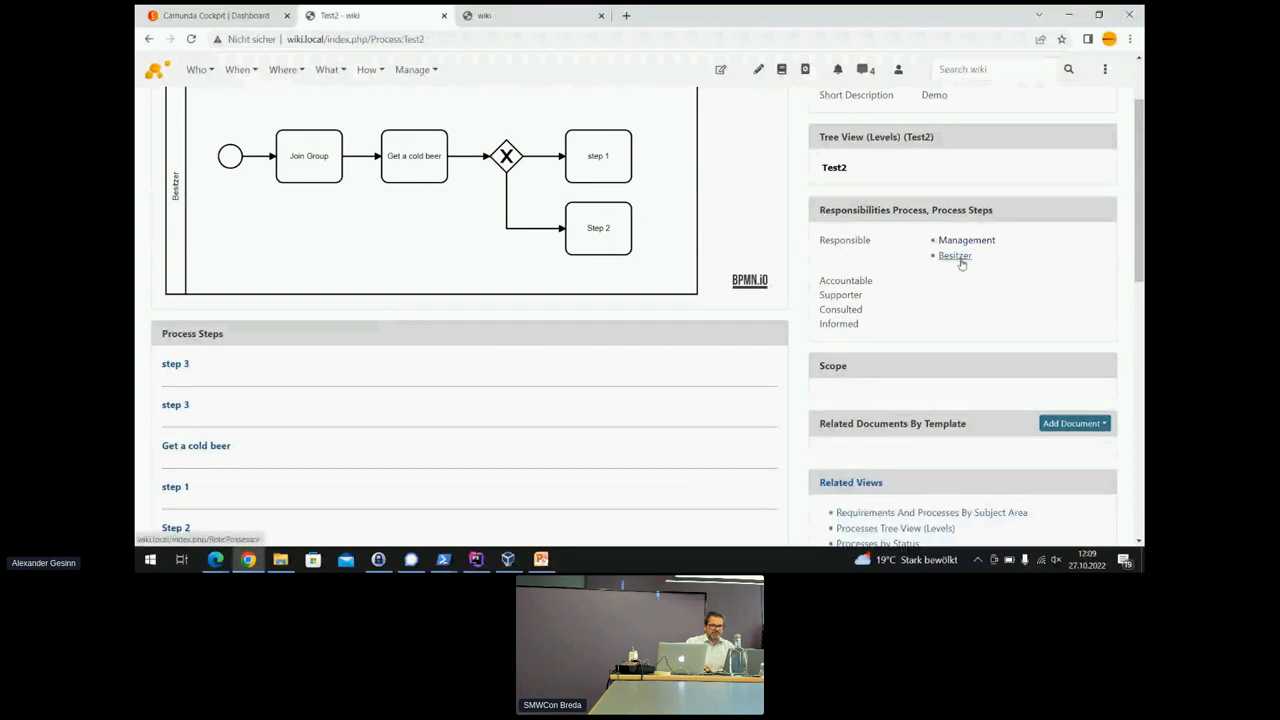
{"action": "left_click", "coordinate": [955, 255]}
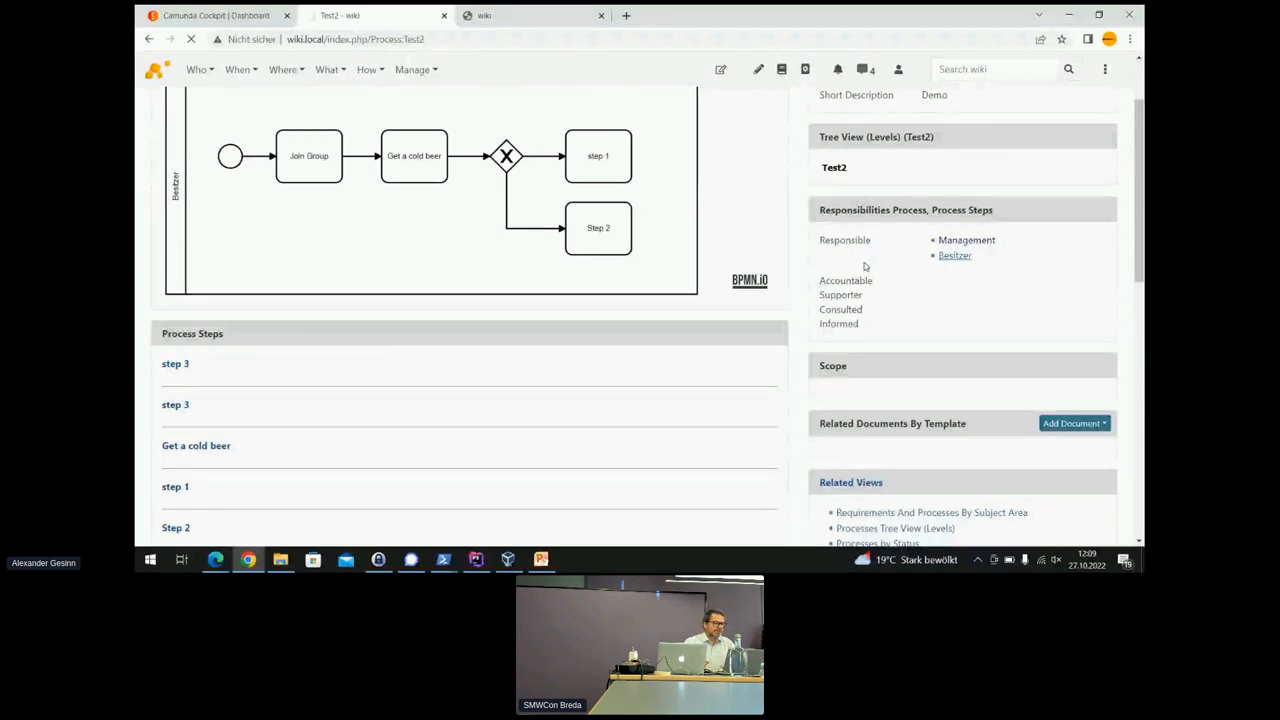
Move the Role:Possessor page to the new title 'Owner' and confirm the move.
{"action": "left_click", "coordinate": [954, 255]}
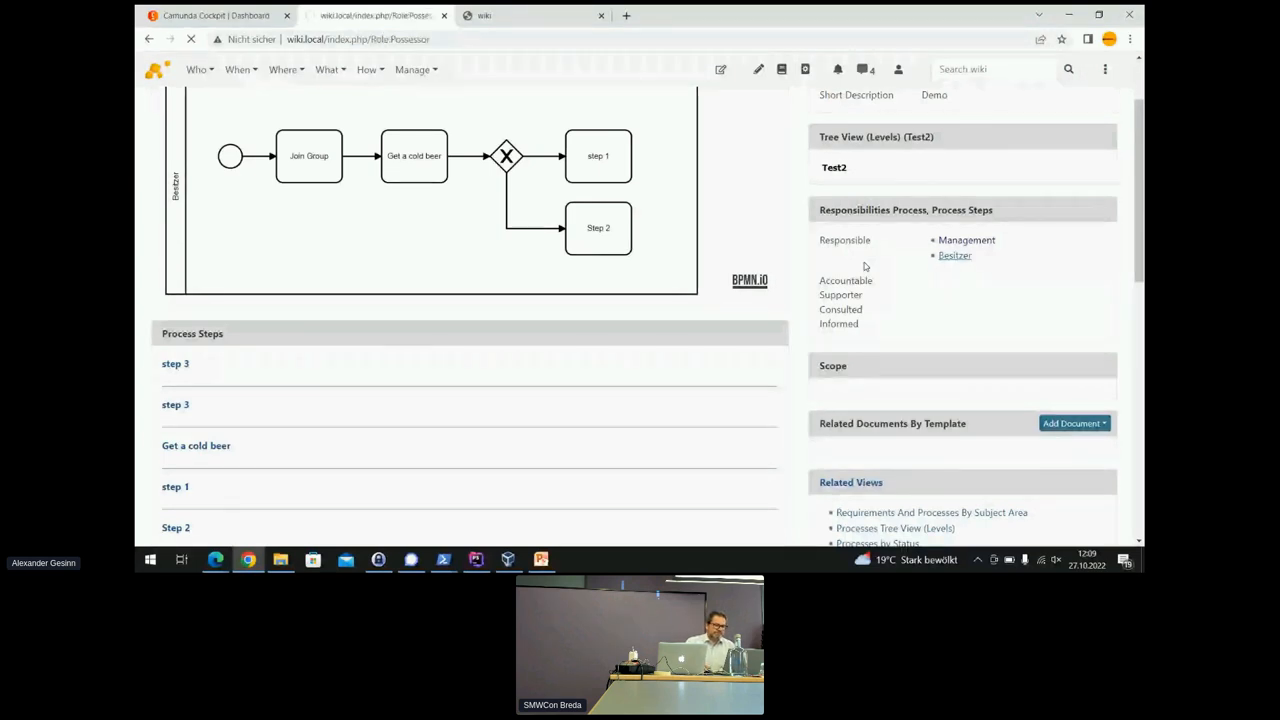
{"action": "left_click", "coordinate": [954, 255]}
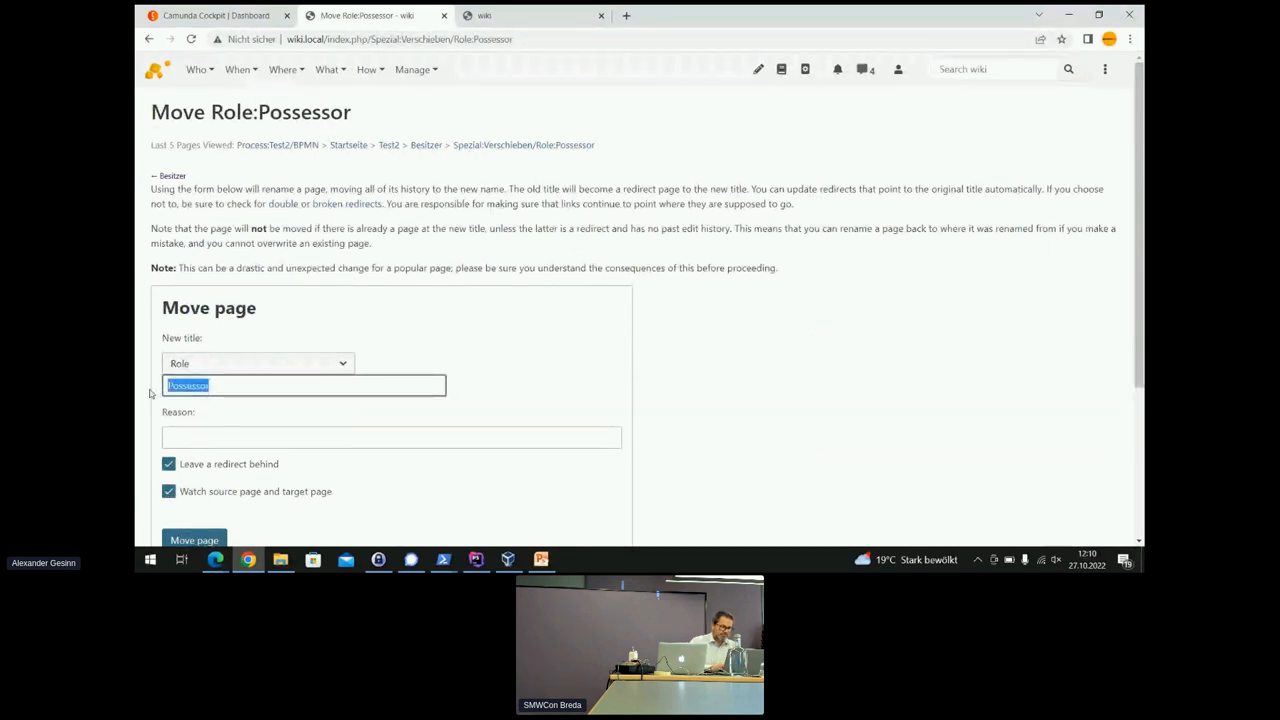
{"action": "type", "text": "Owner"}
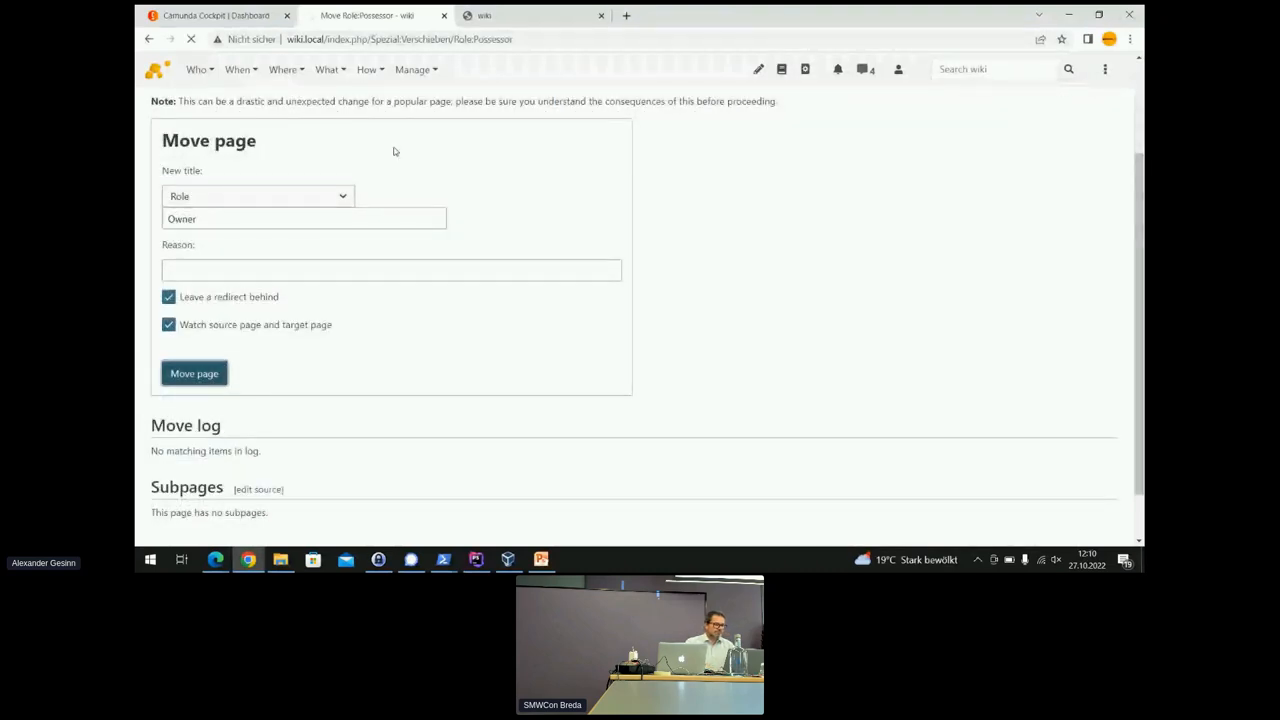
{"action": "left_click", "coordinate": [194, 373]}
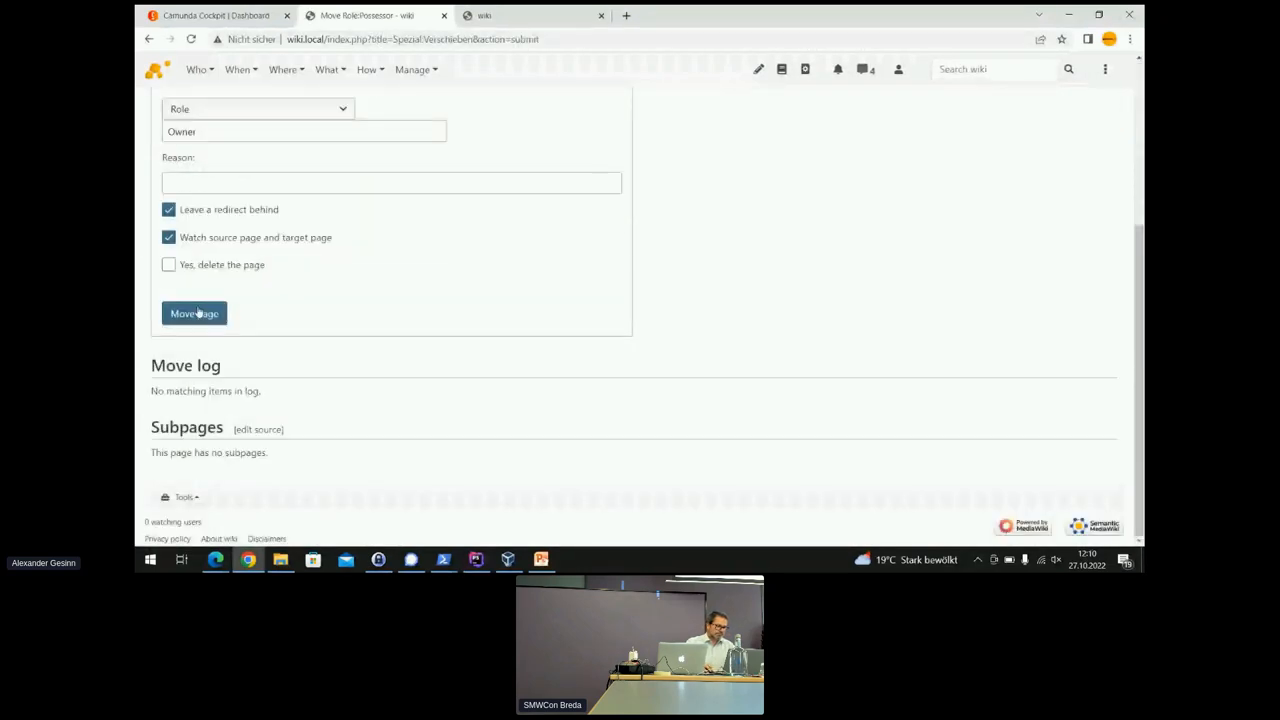
{"action": "left_click", "coordinate": [193, 313]}
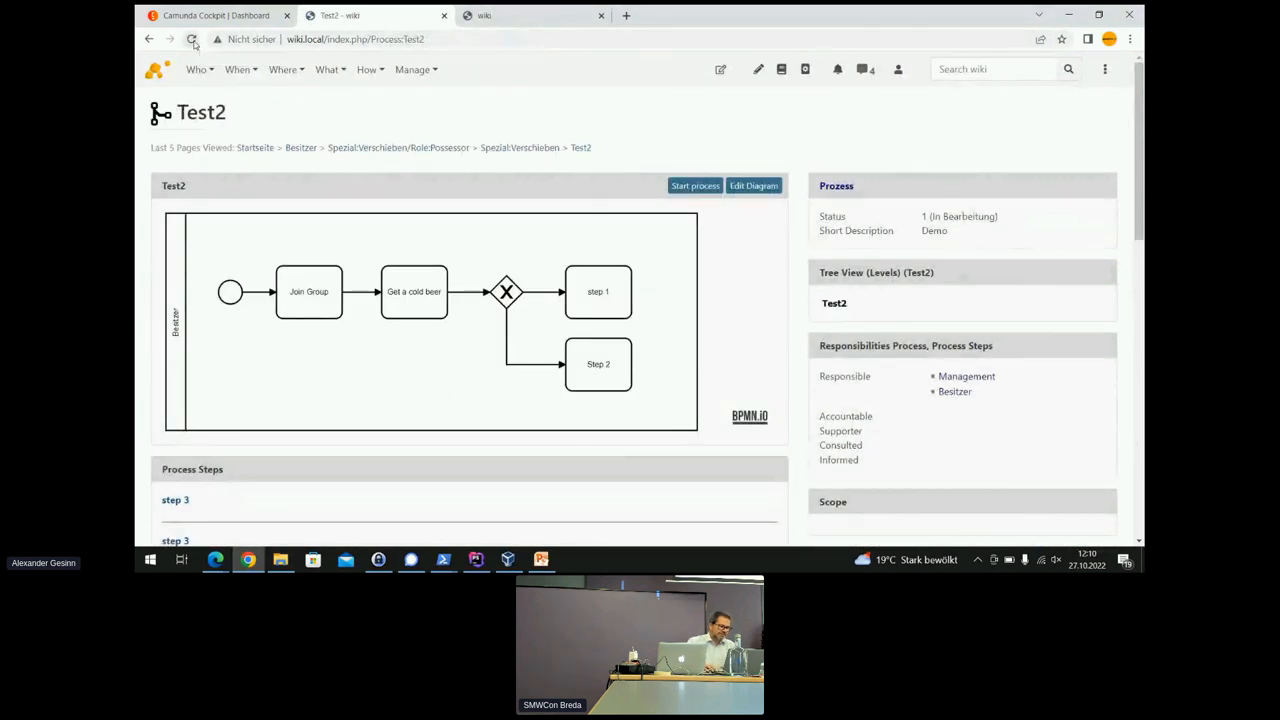
Reload the Test2 process page to show the updated process steps.
{"action": "left_click", "coordinate": [192, 39]}
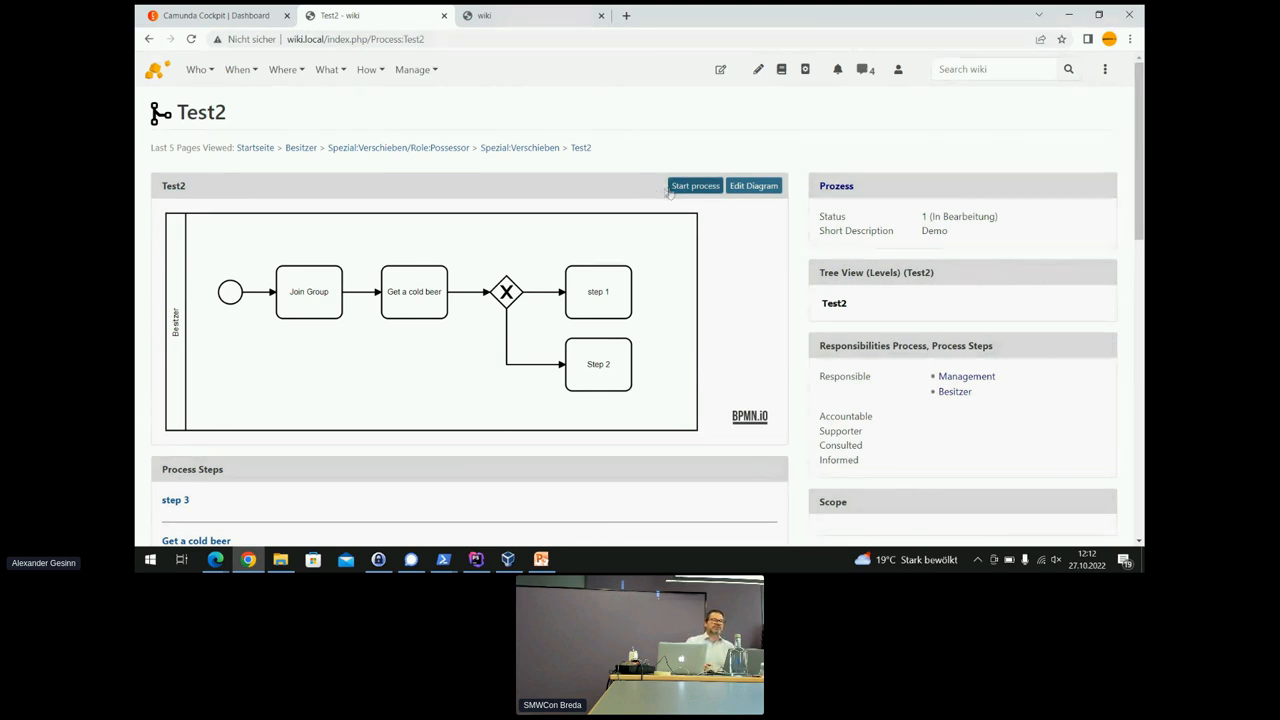
{"action": "mouse_move", "coordinate": [590, 185]}
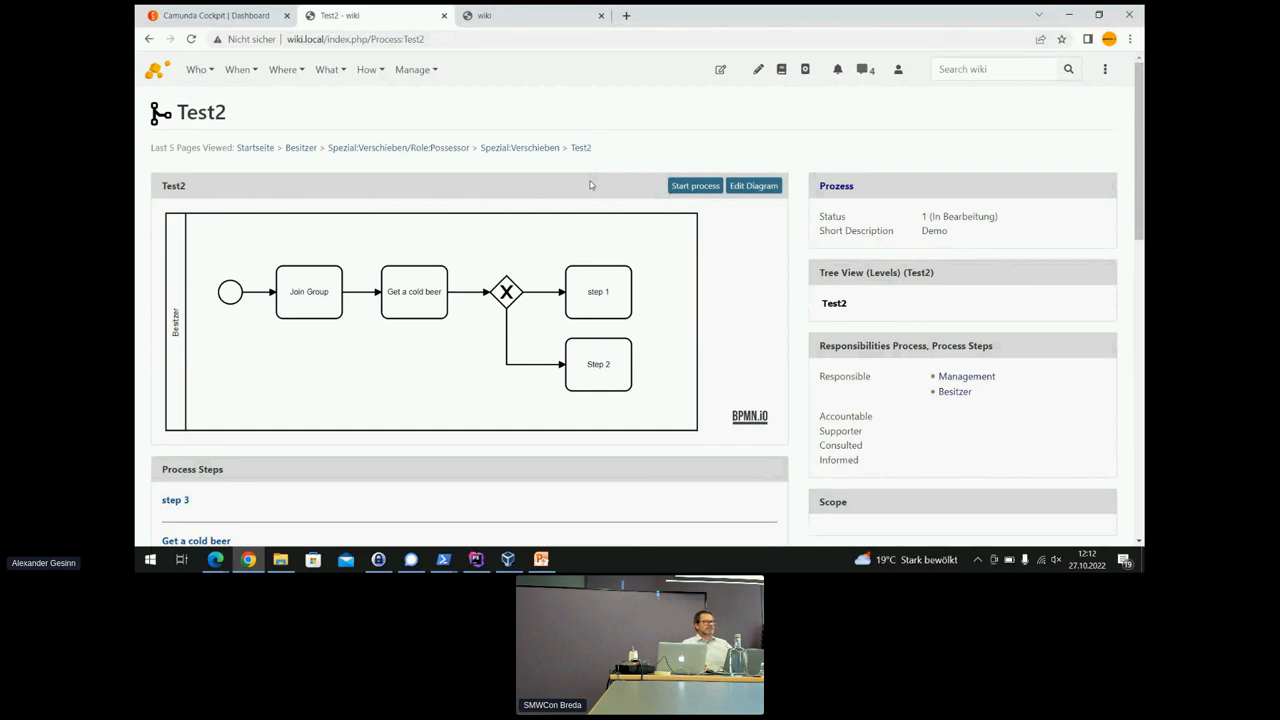
{"action": "mouse_move", "coordinate": [520, 130]}
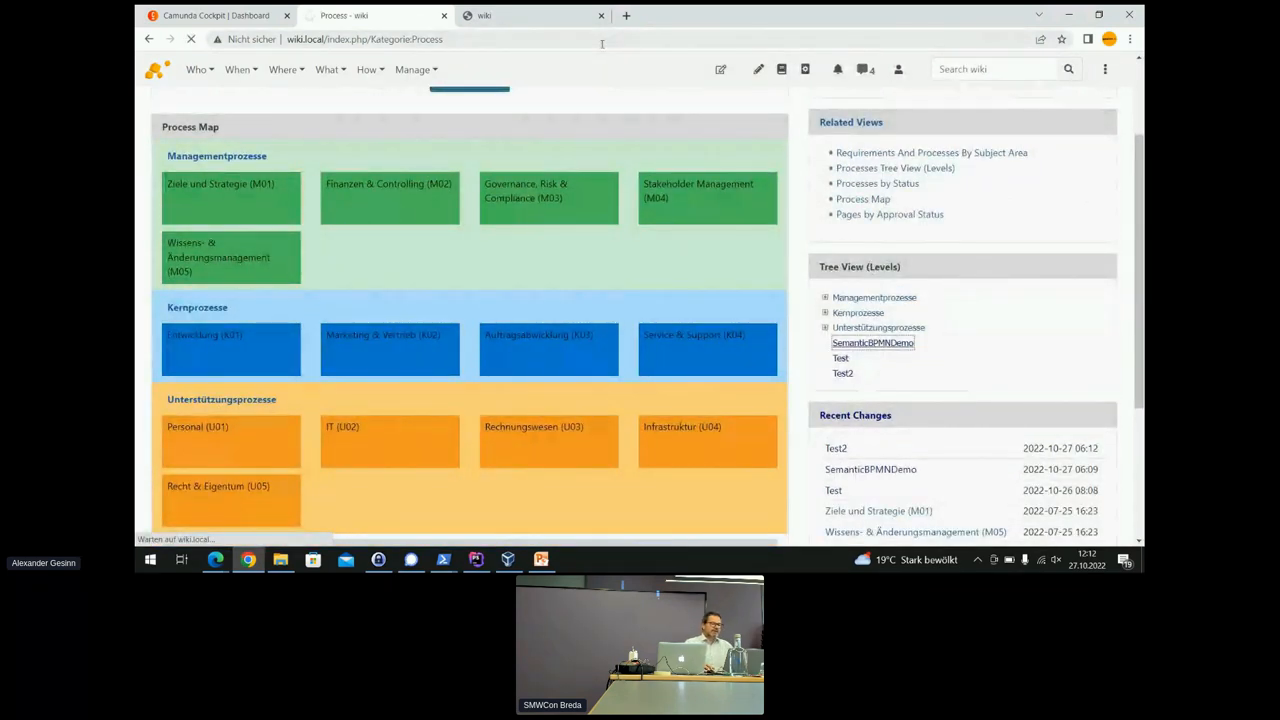
Select SemanticBPMNDemo in the Process category's Tree View (Levels) box.
{"action": "left_click", "coordinate": [872, 342]}
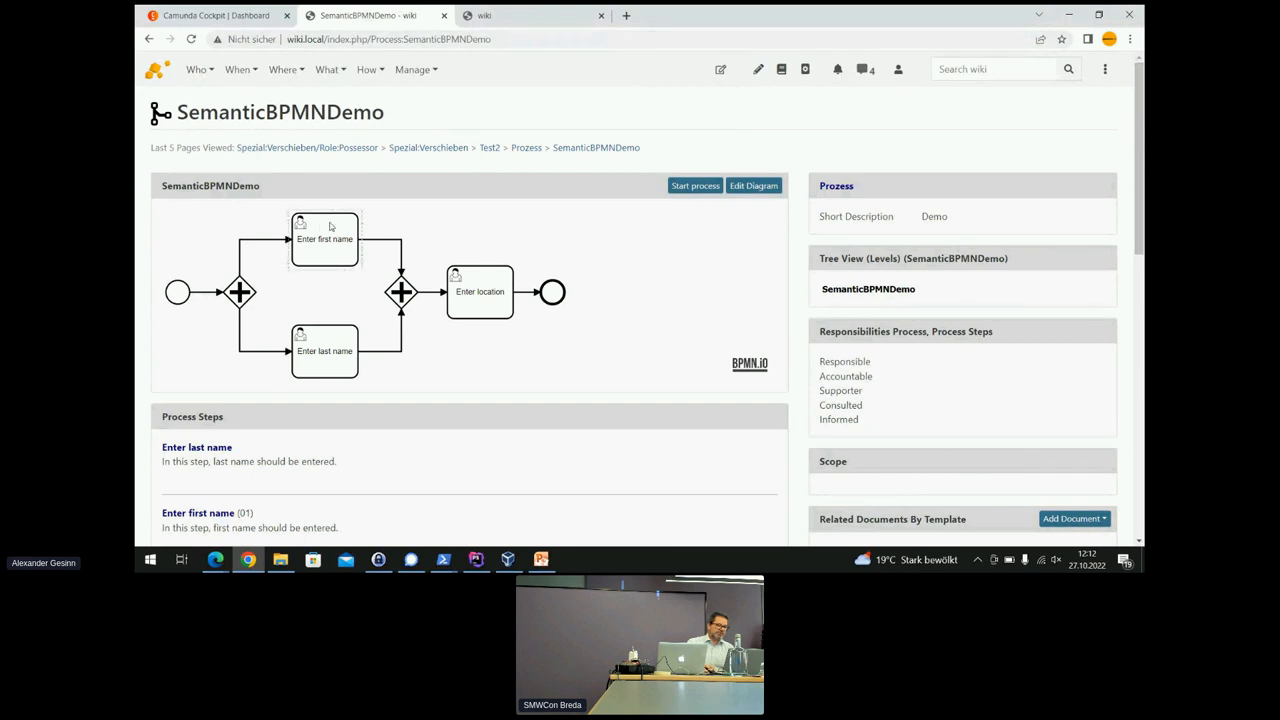
{"action": "mouse_move", "coordinate": [317, 227]}
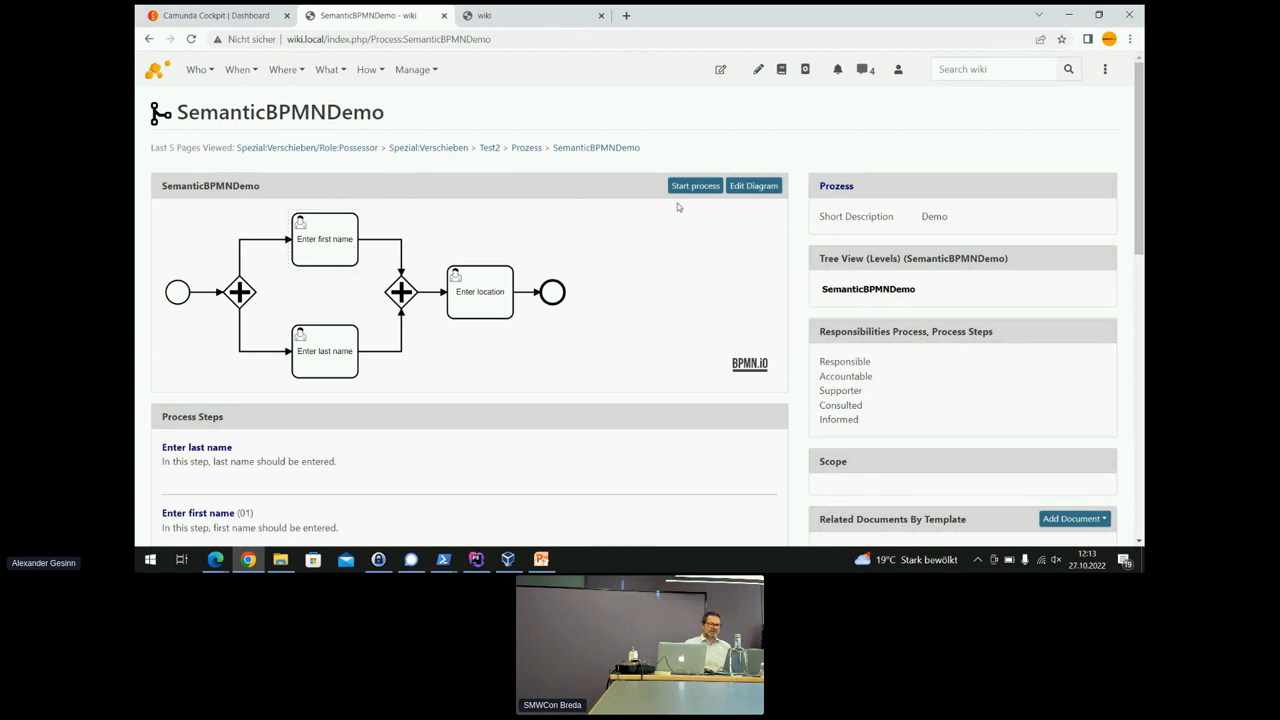
Start a SemanticBPMNDemo process instance, then switch to the Camunda Cockpit tab.
{"action": "left_click", "coordinate": [695, 185]}
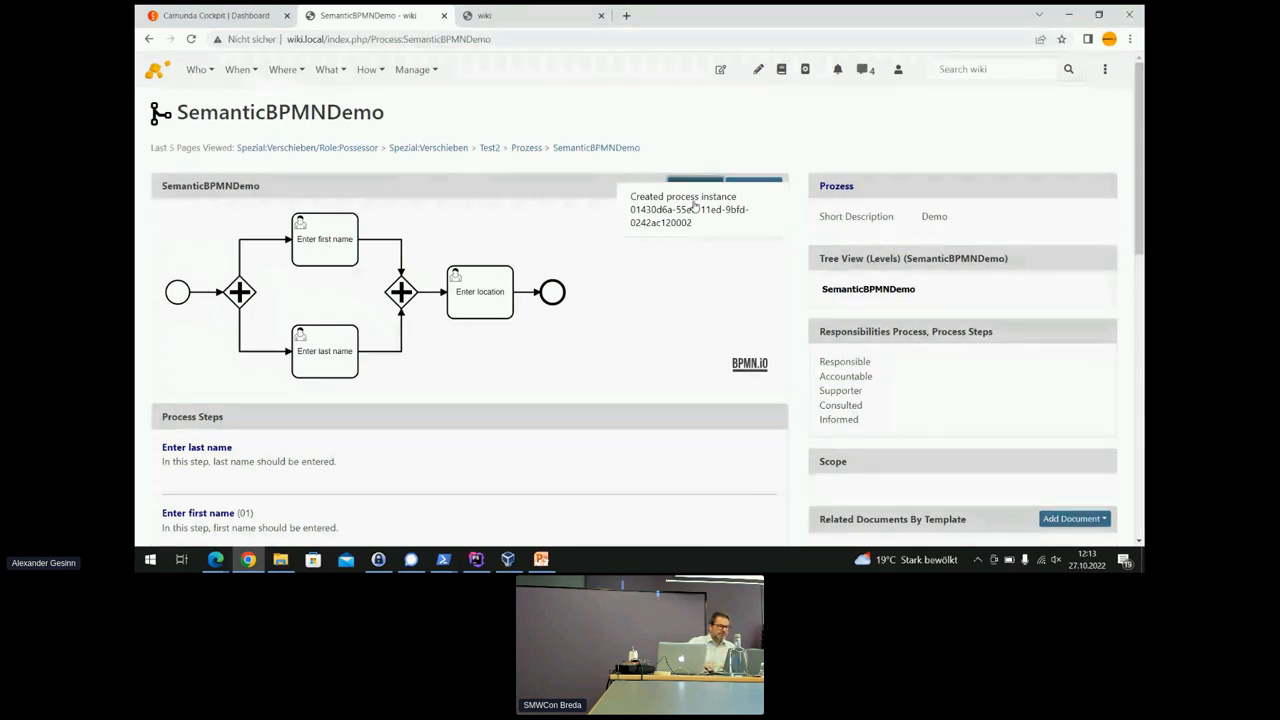
{"action": "left_click", "coordinate": [210, 15]}
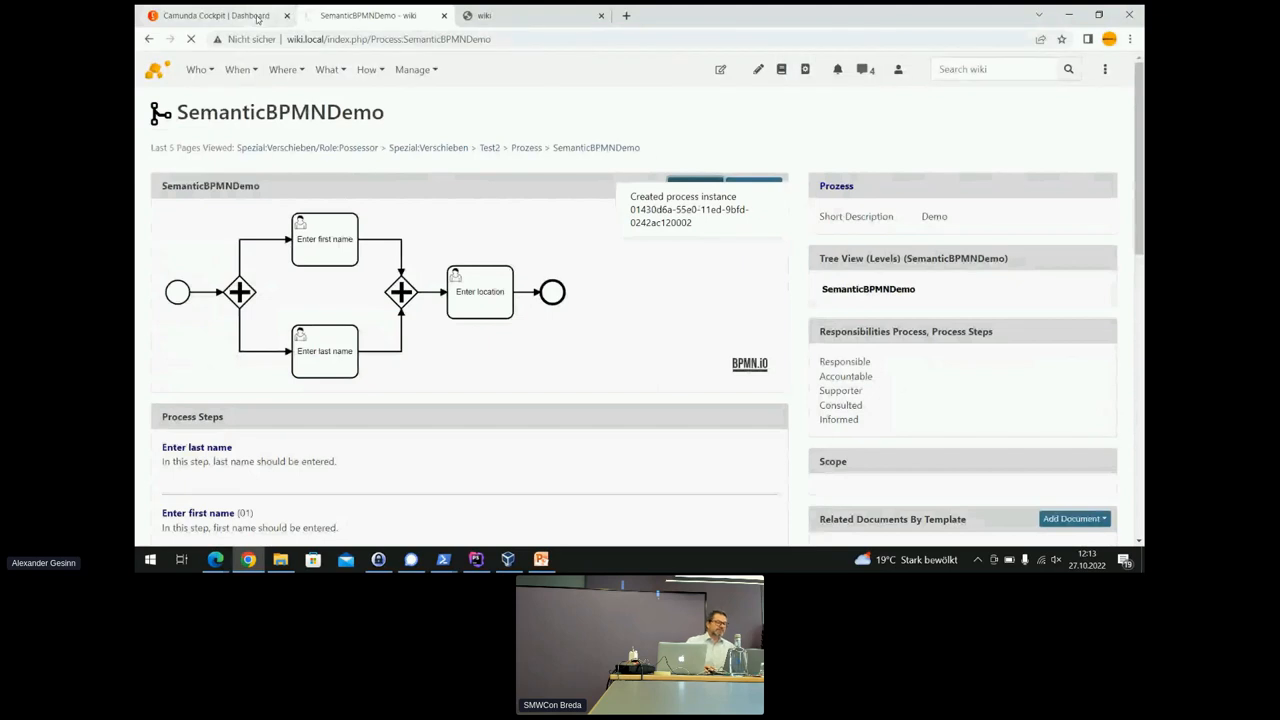
{"action": "left_click", "coordinate": [210, 15]}
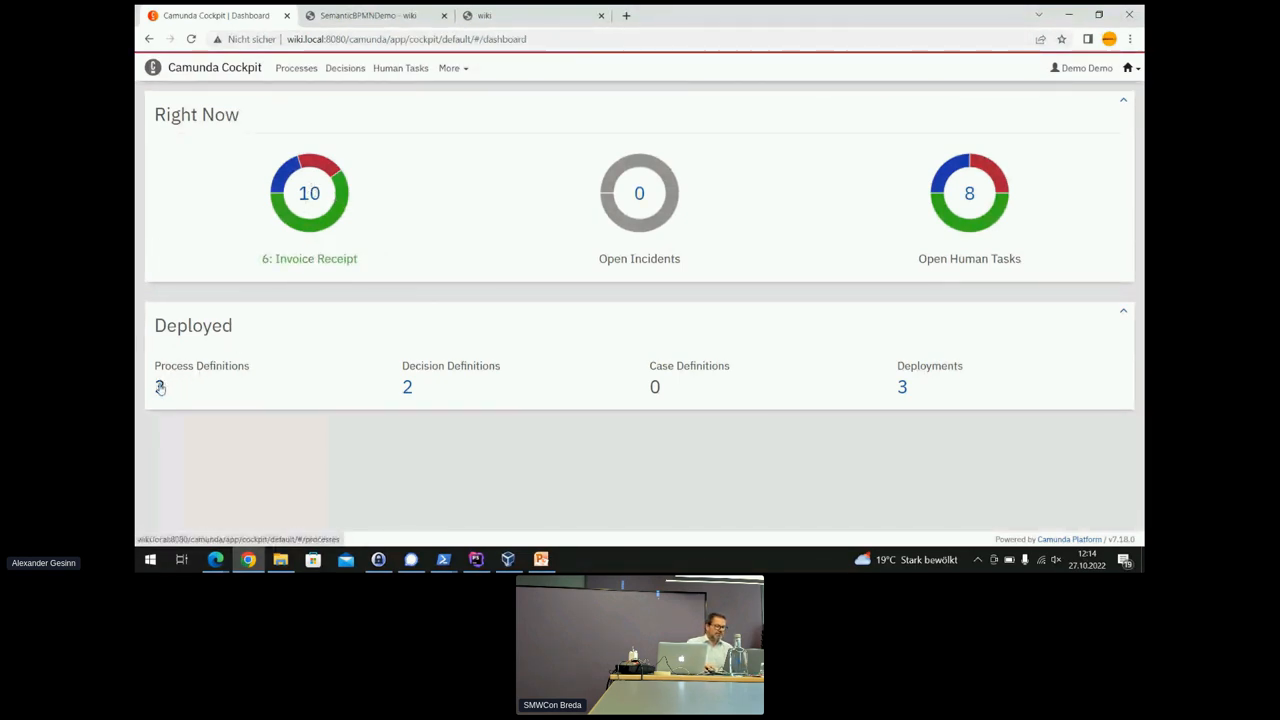
From the dashboard's Process Definitions list, open Semantic BPMN Demo and its three running instances.
{"action": "left_click", "coordinate": [160, 387]}
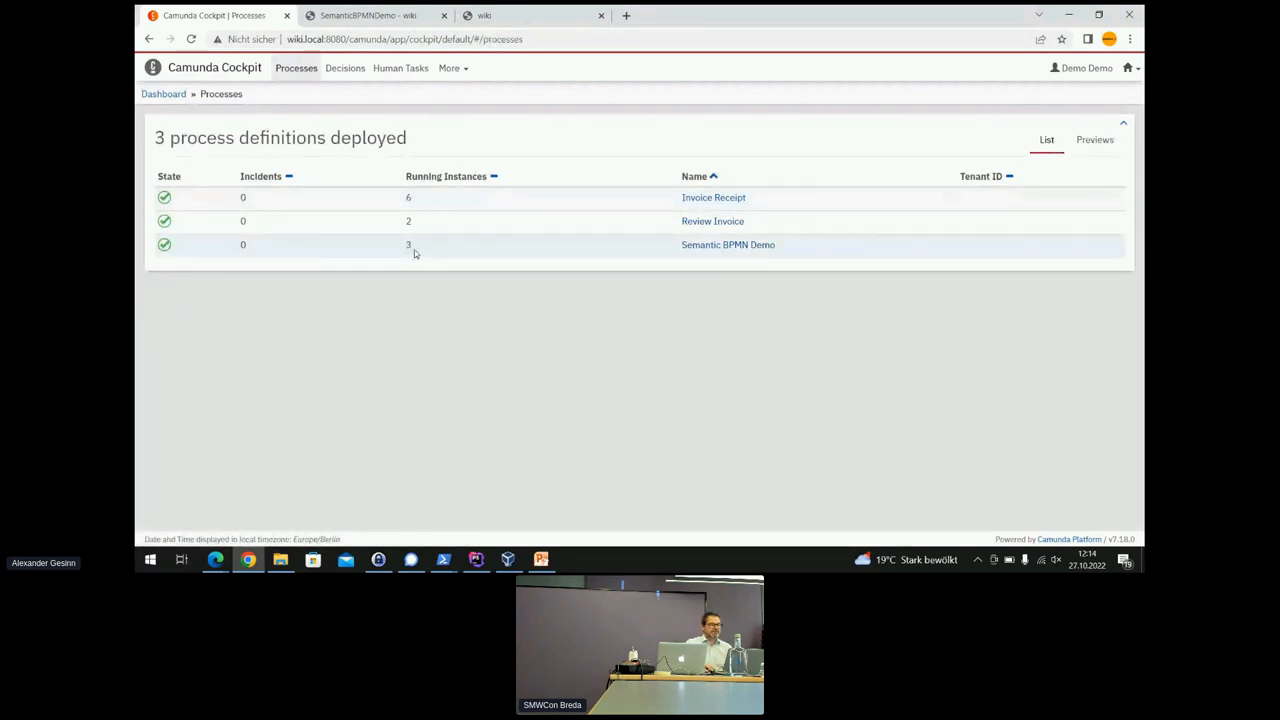
{"action": "mouse_move", "coordinate": [696, 256]}
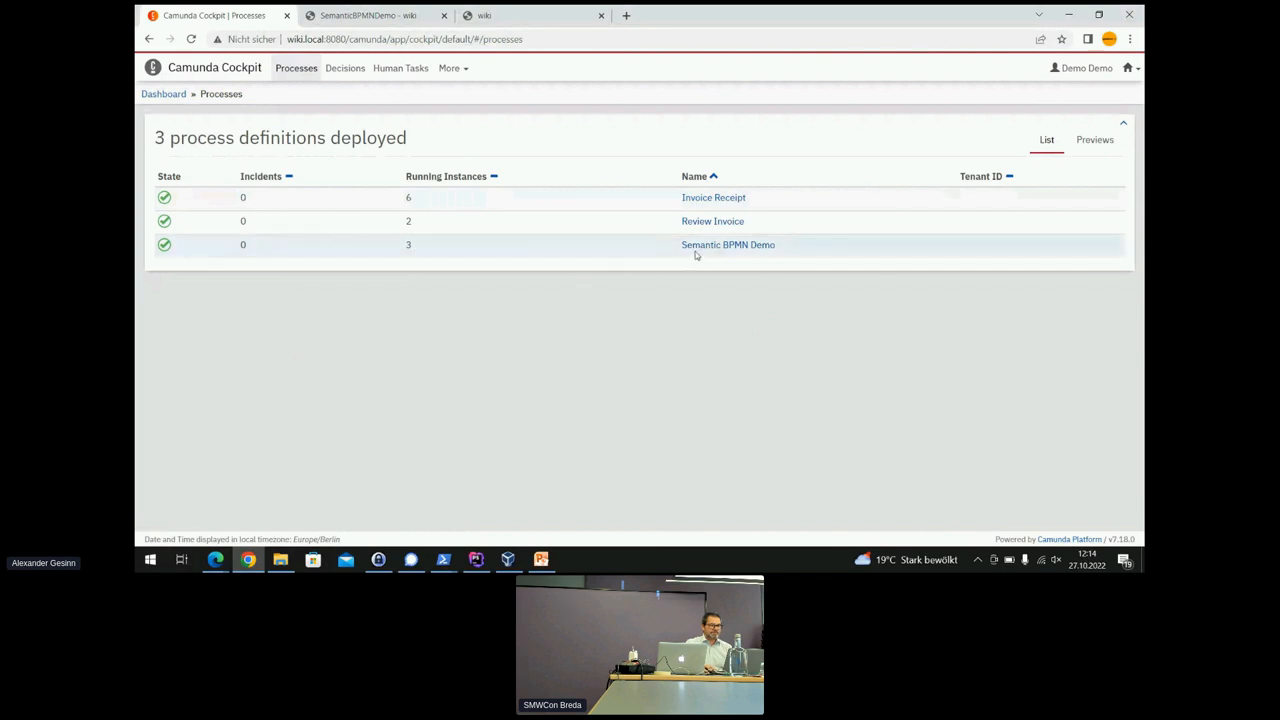
{"action": "left_click", "coordinate": [728, 244]}
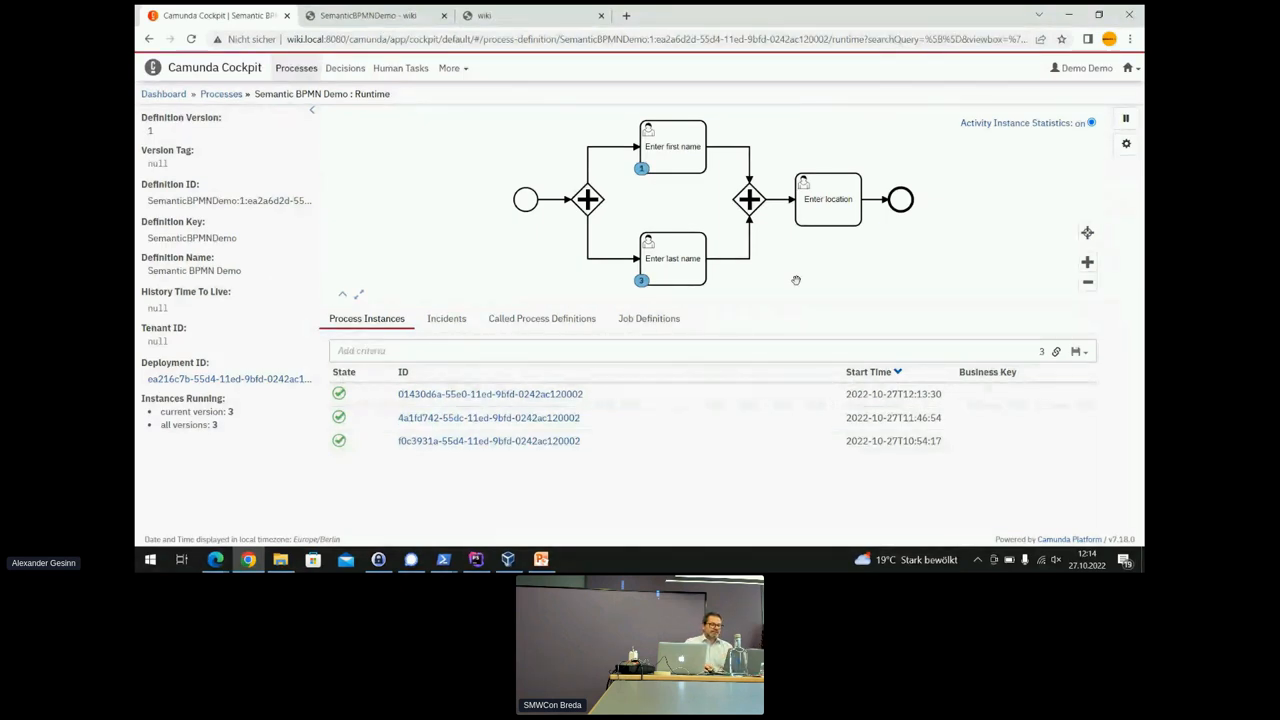
View instance 01430d6a-55e0-11ed-9bfd-0242ac120002 (no variables), then return to the SemanticBPMNDemo wiki tab.
{"action": "left_click", "coordinate": [672, 146]}
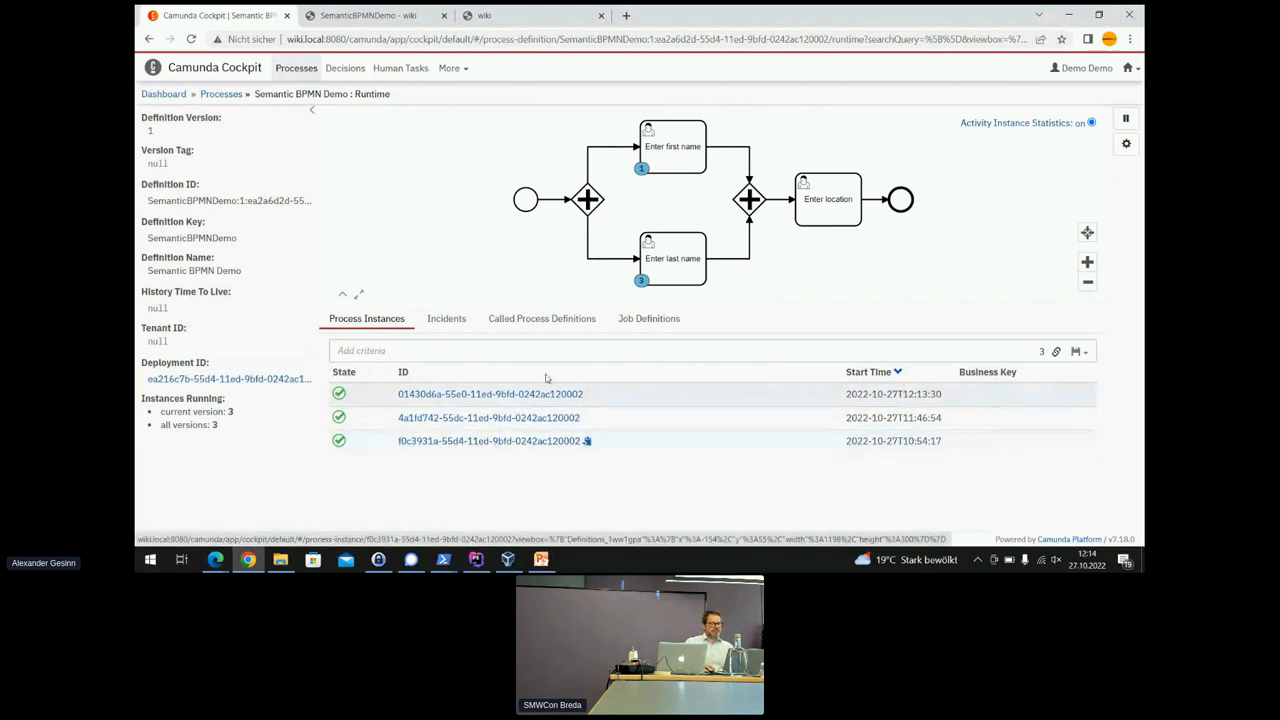
{"action": "left_click", "coordinate": [672, 146]}
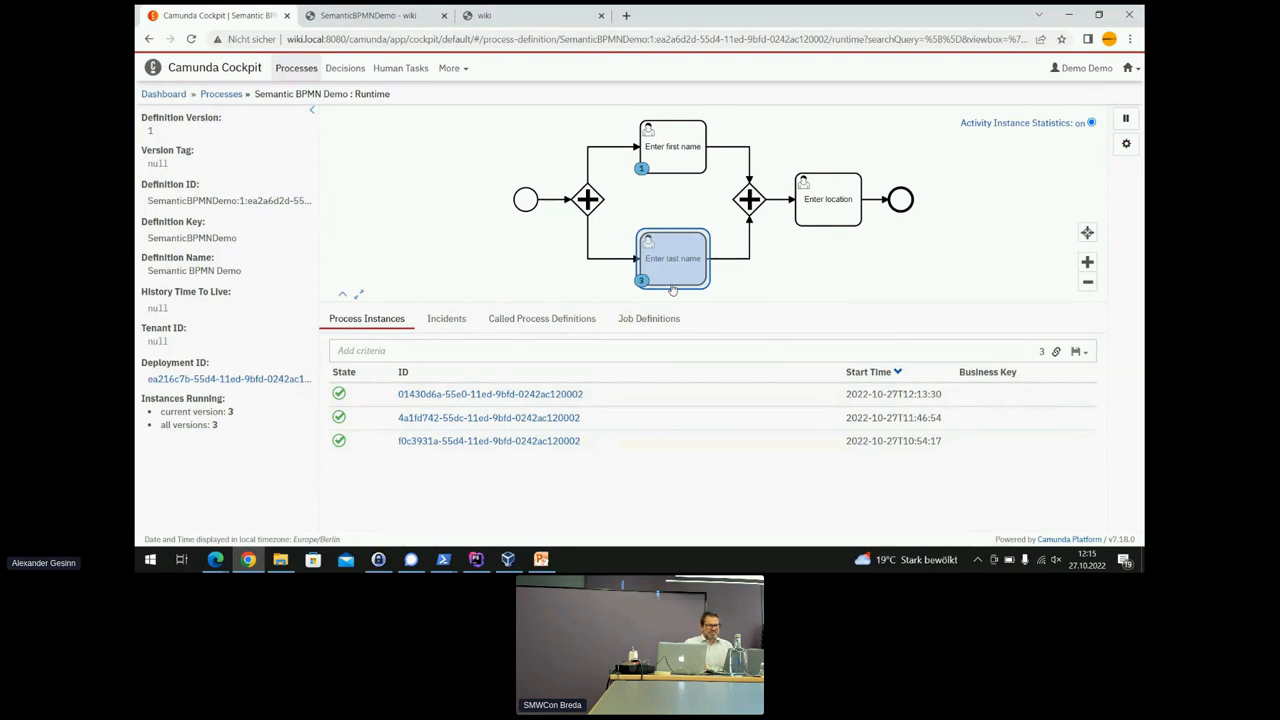
{"action": "mouse_move", "coordinate": [672, 258]}
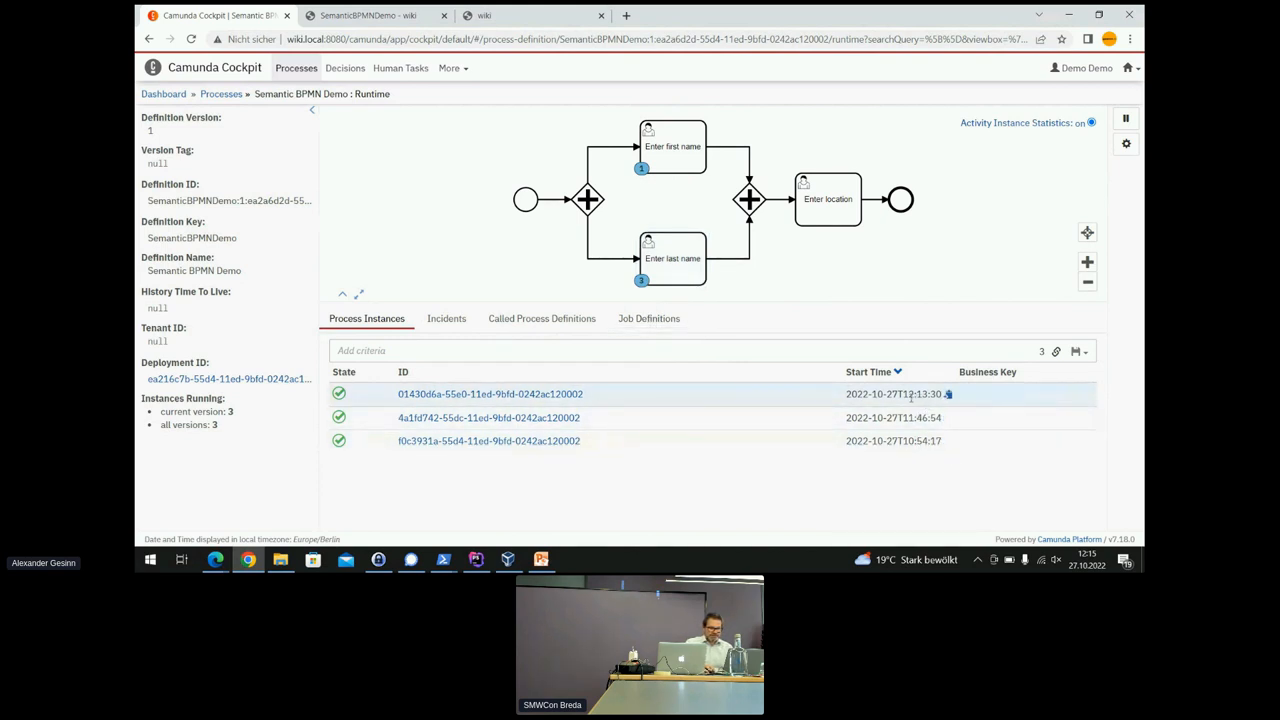
{"action": "left_click", "coordinate": [490, 393]}
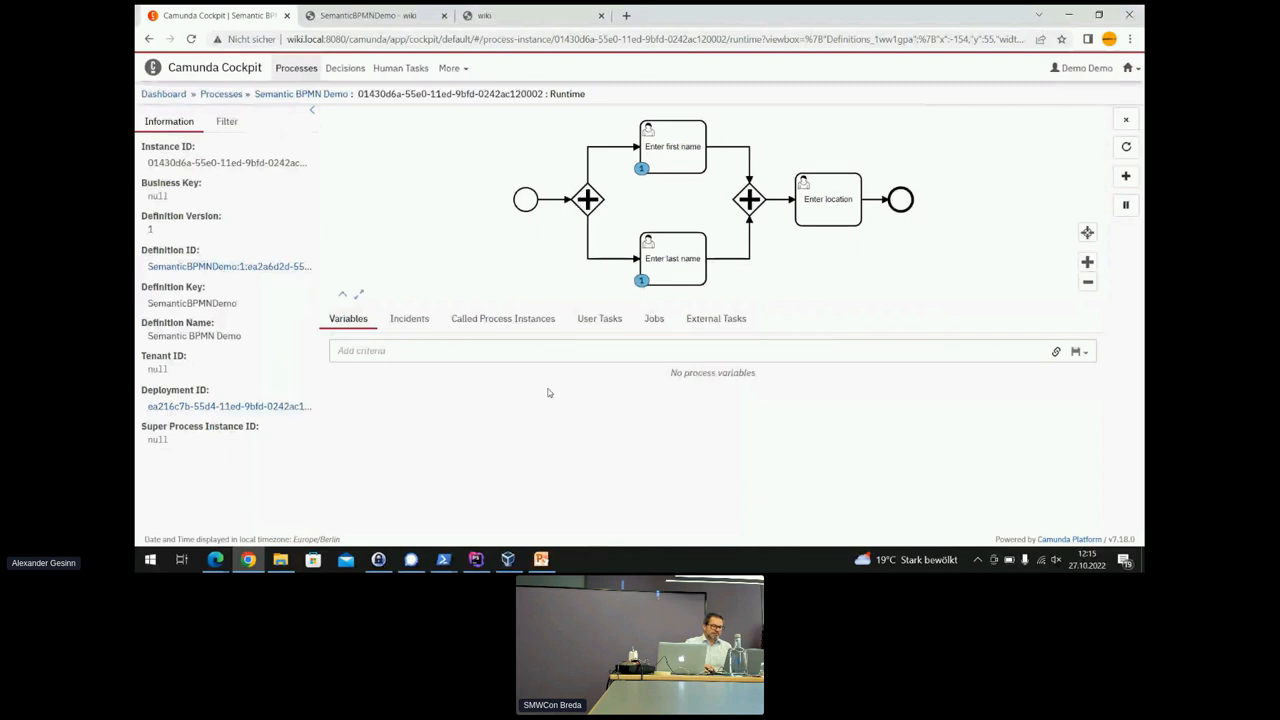
{"action": "mouse_move", "coordinate": [479, 350]}
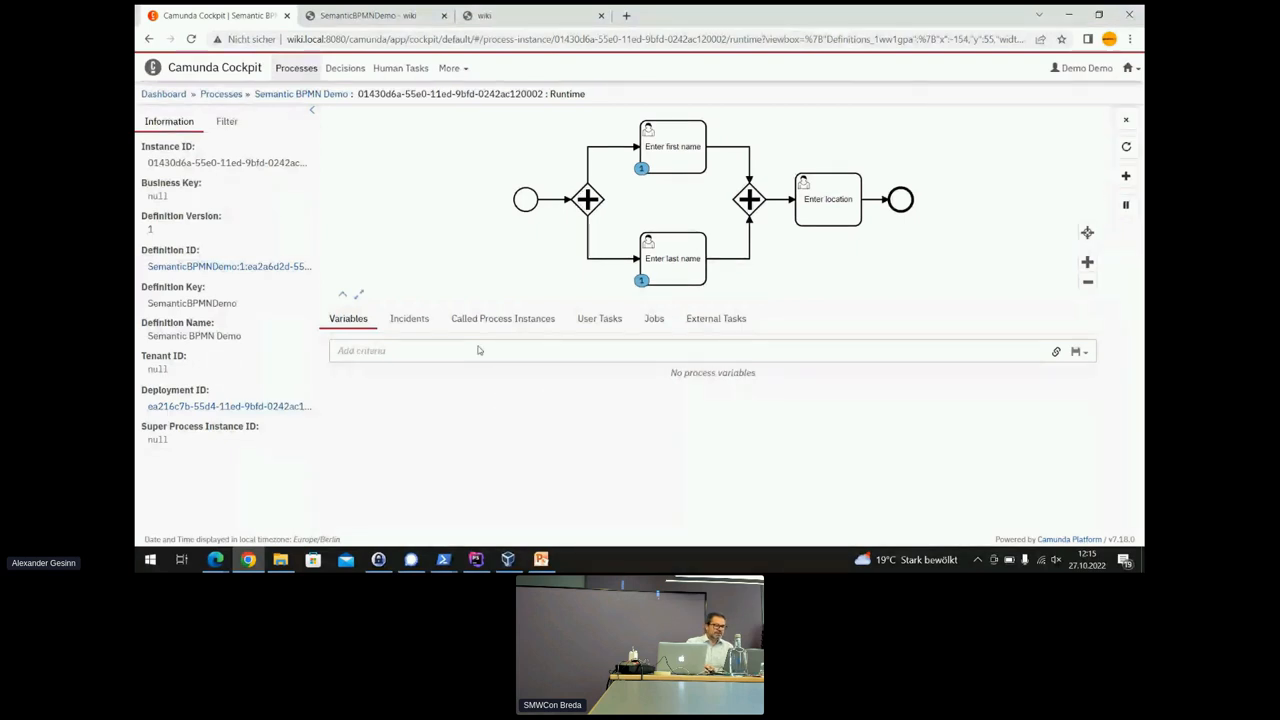
{"action": "left_click", "coordinate": [370, 15]}
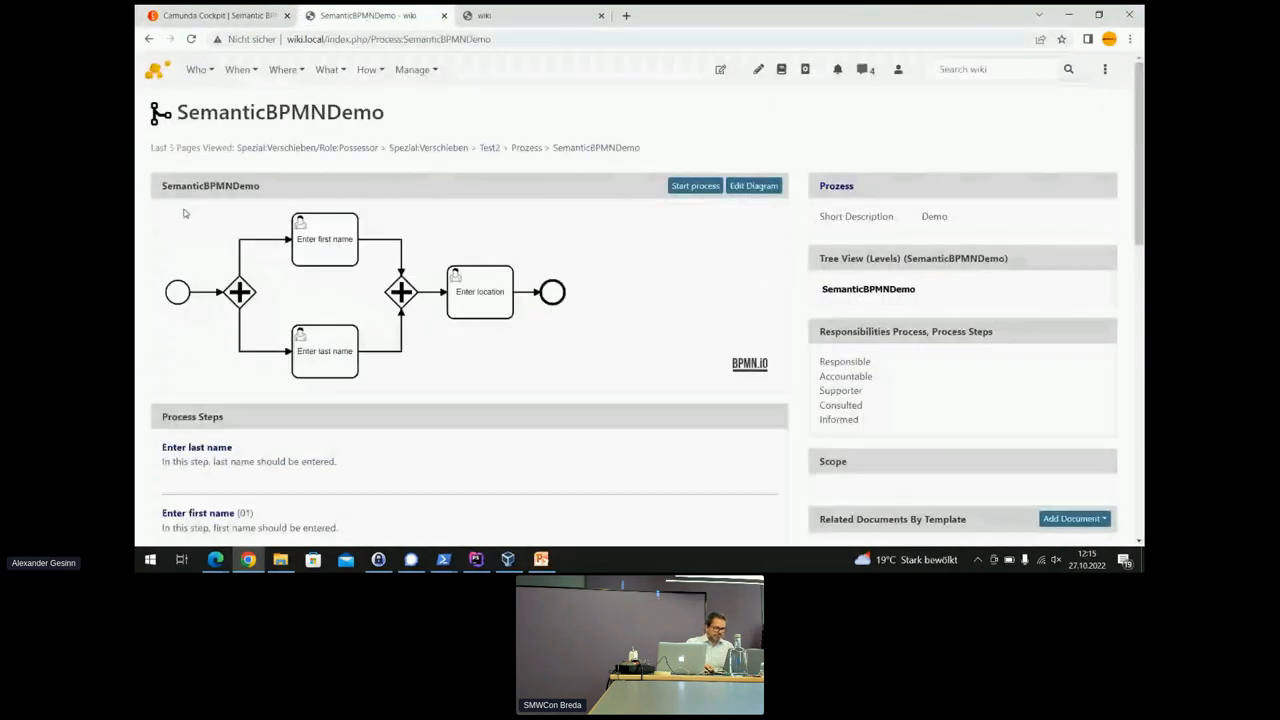
Show the SemanticBPMNDemo wiki page's instances and tasks, and open the newest 'Enter first name' task.
{"action": "scroll", "scroll_direction": "down", "scroll_amount": 3}
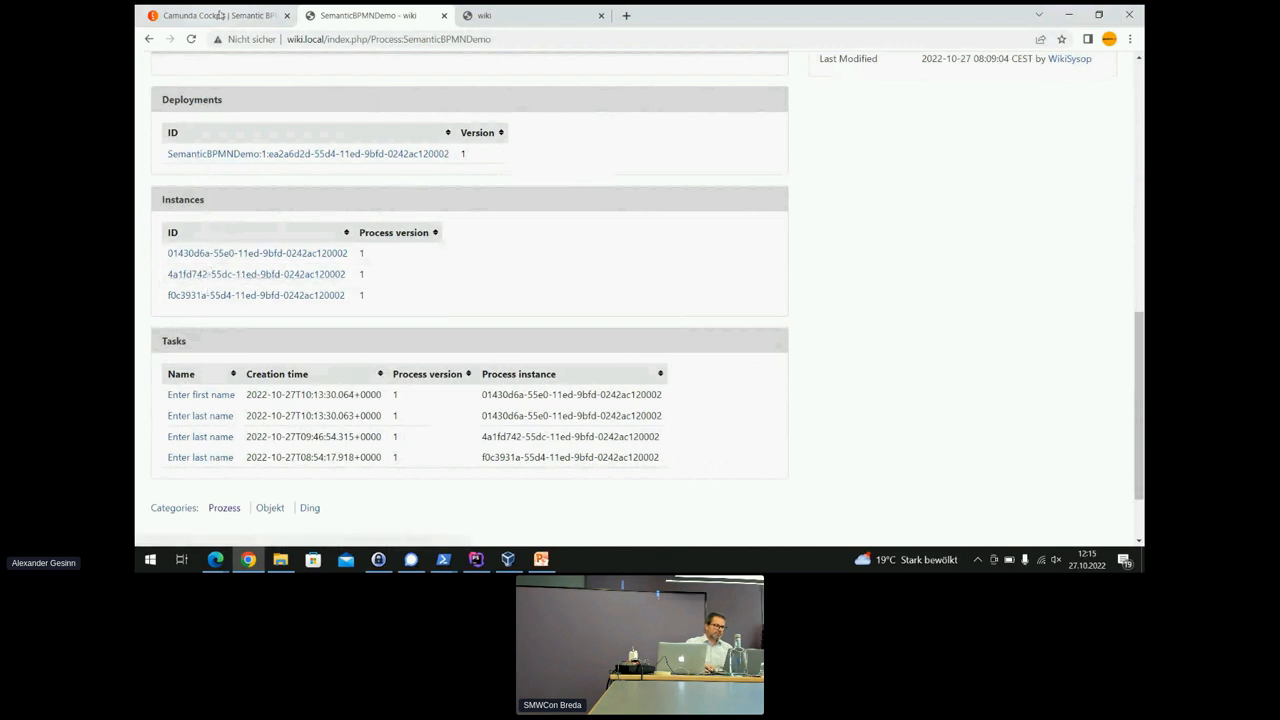
{"action": "left_click", "coordinate": [256, 252]}
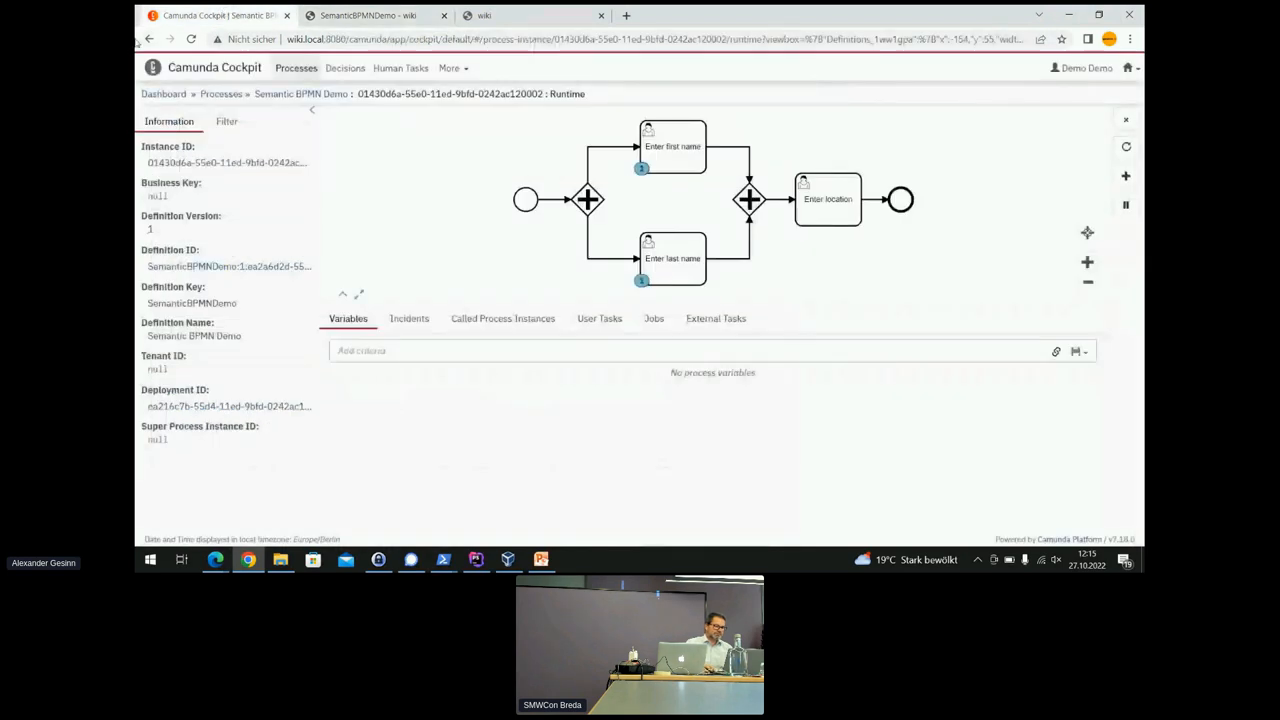
{"action": "left_click", "coordinate": [300, 93]}
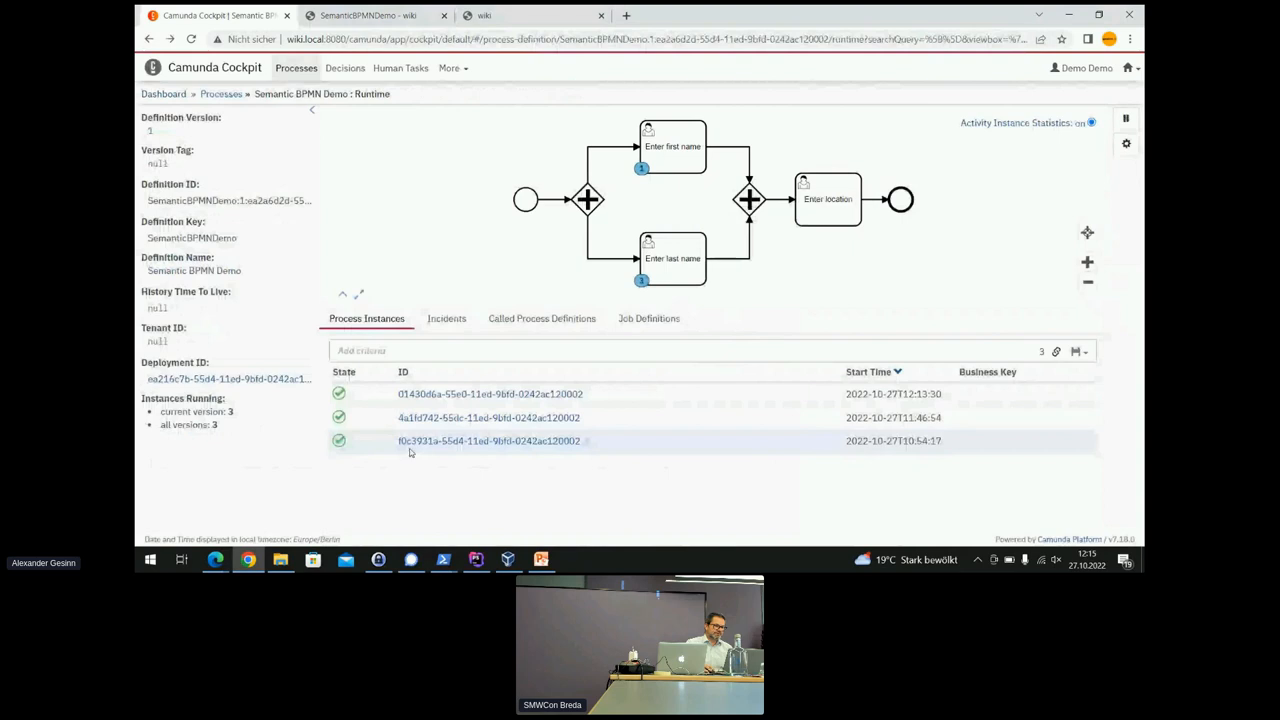
{"action": "left_click", "coordinate": [370, 15]}
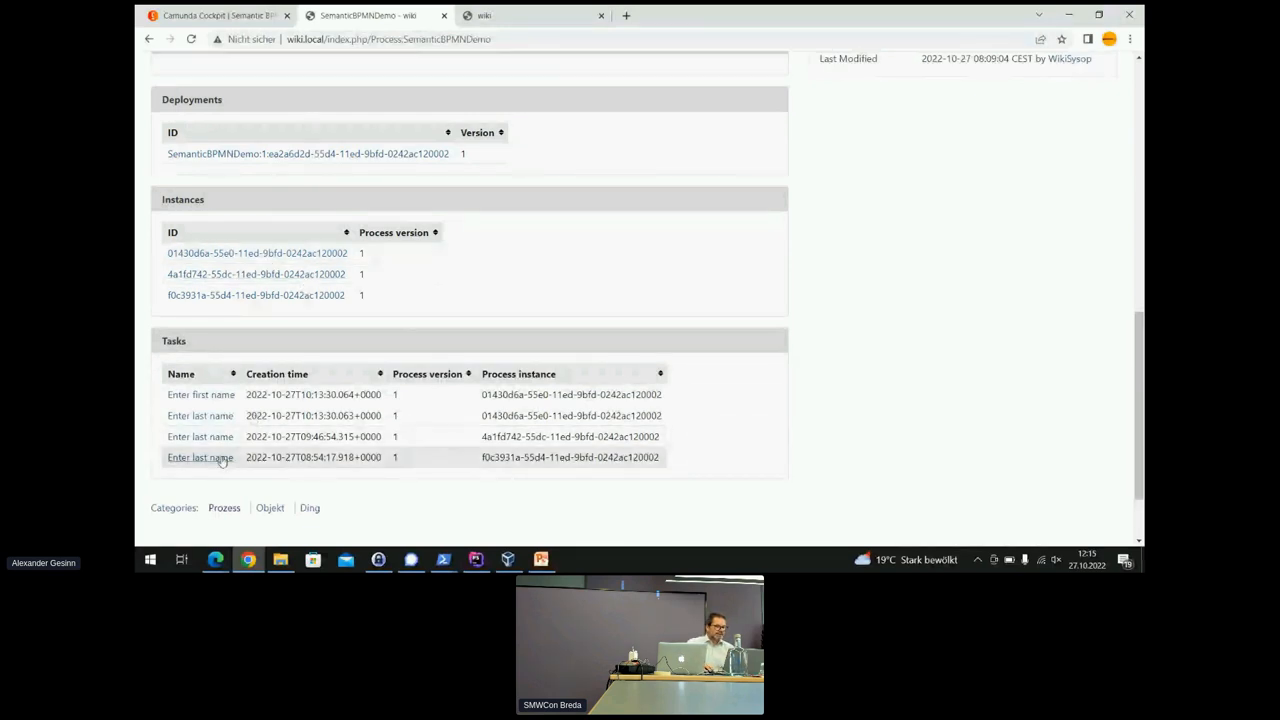
{"action": "mouse_move", "coordinate": [200, 457]}
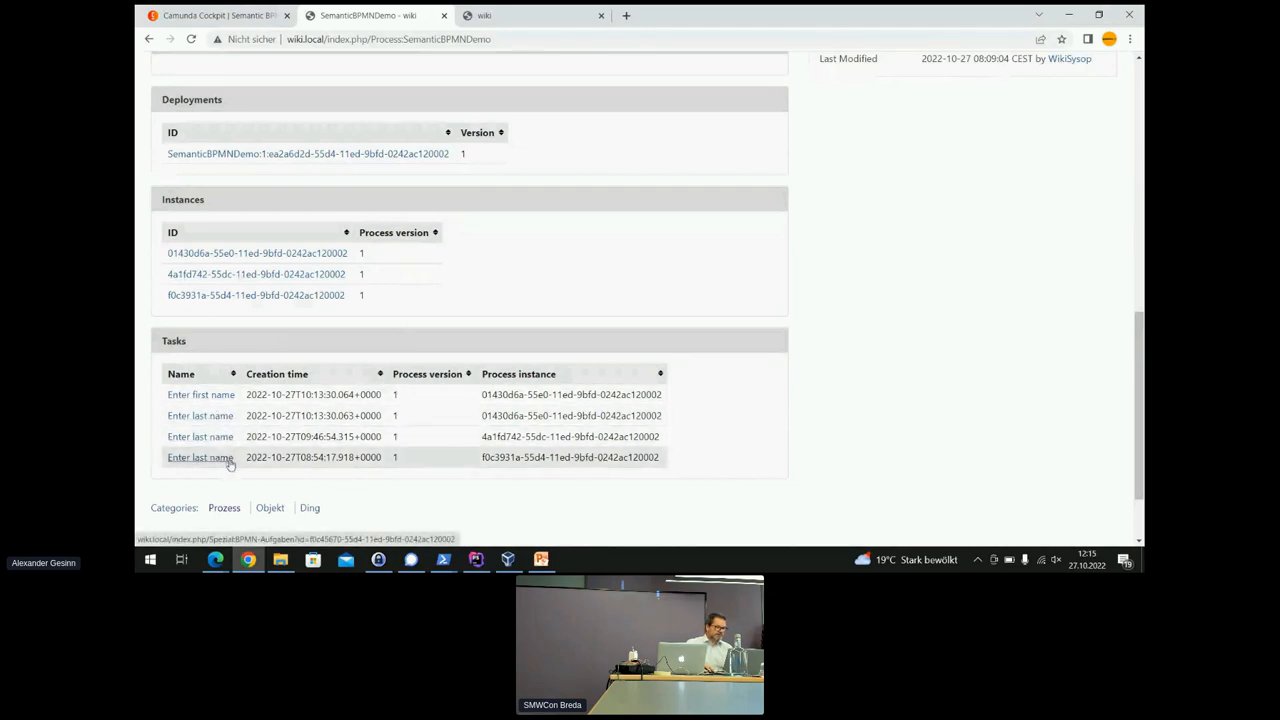
{"action": "mouse_move", "coordinate": [200, 394]}
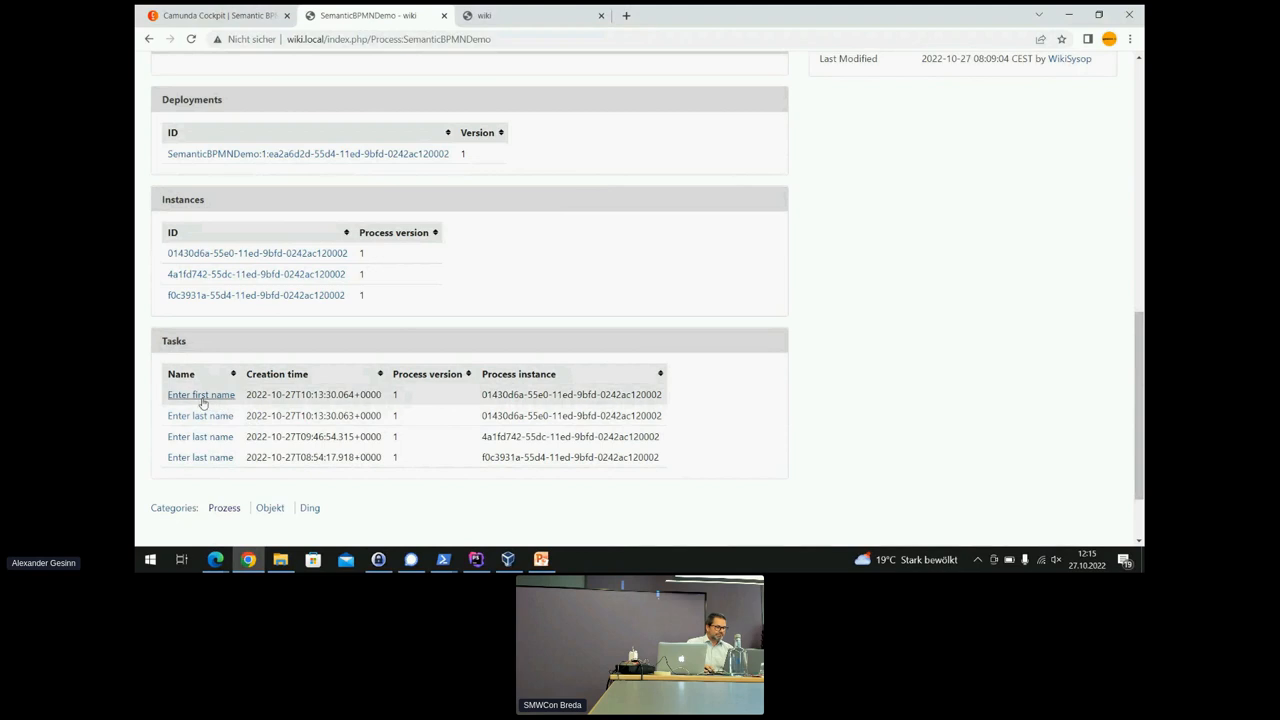
{"action": "left_click", "coordinate": [200, 394]}
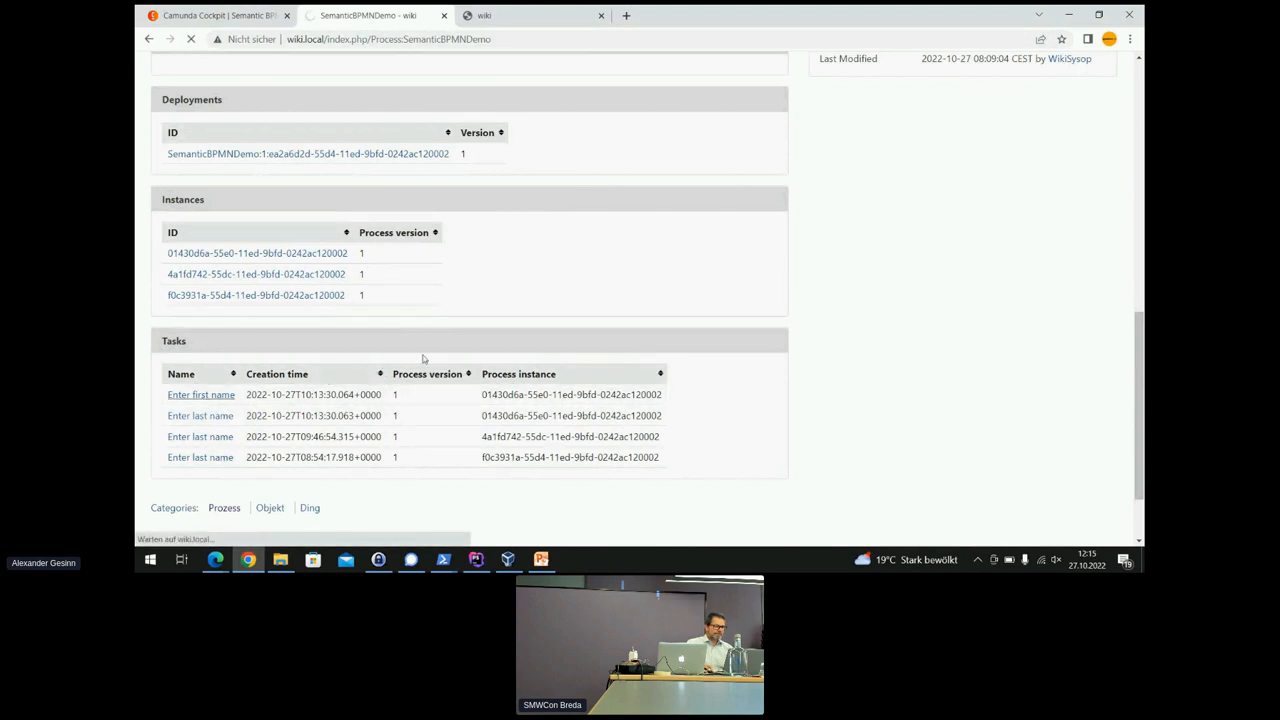
Fill in 'Alex' as the Given Name and submit to complete the Enter first name task.
{"action": "left_click", "coordinate": [200, 394]}
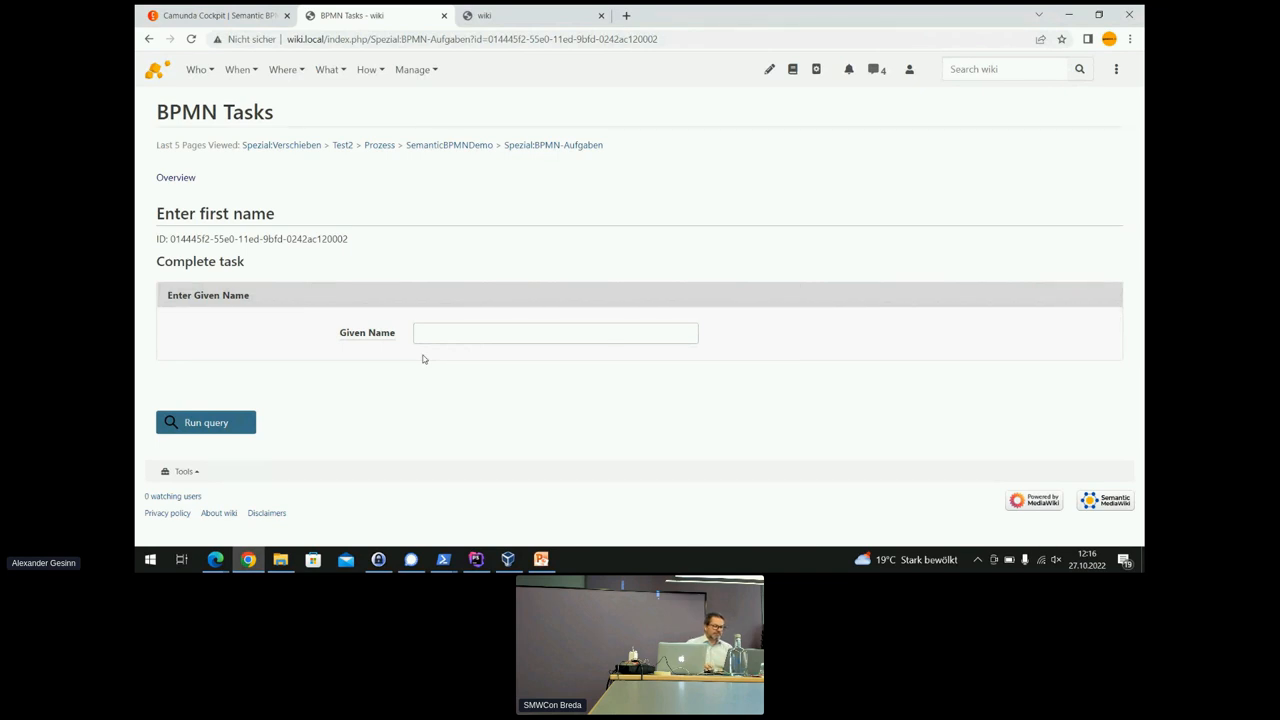
{"action": "left_click", "coordinate": [555, 333]}
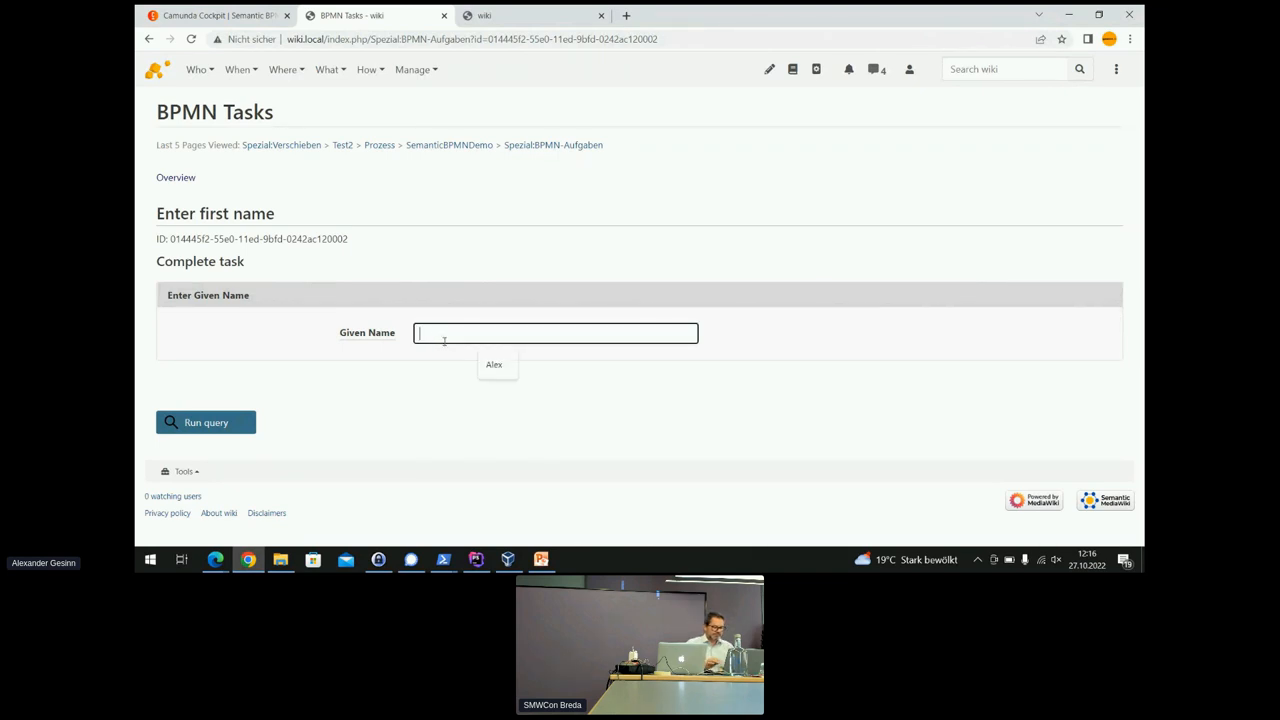
{"action": "left_click", "coordinate": [494, 364]}
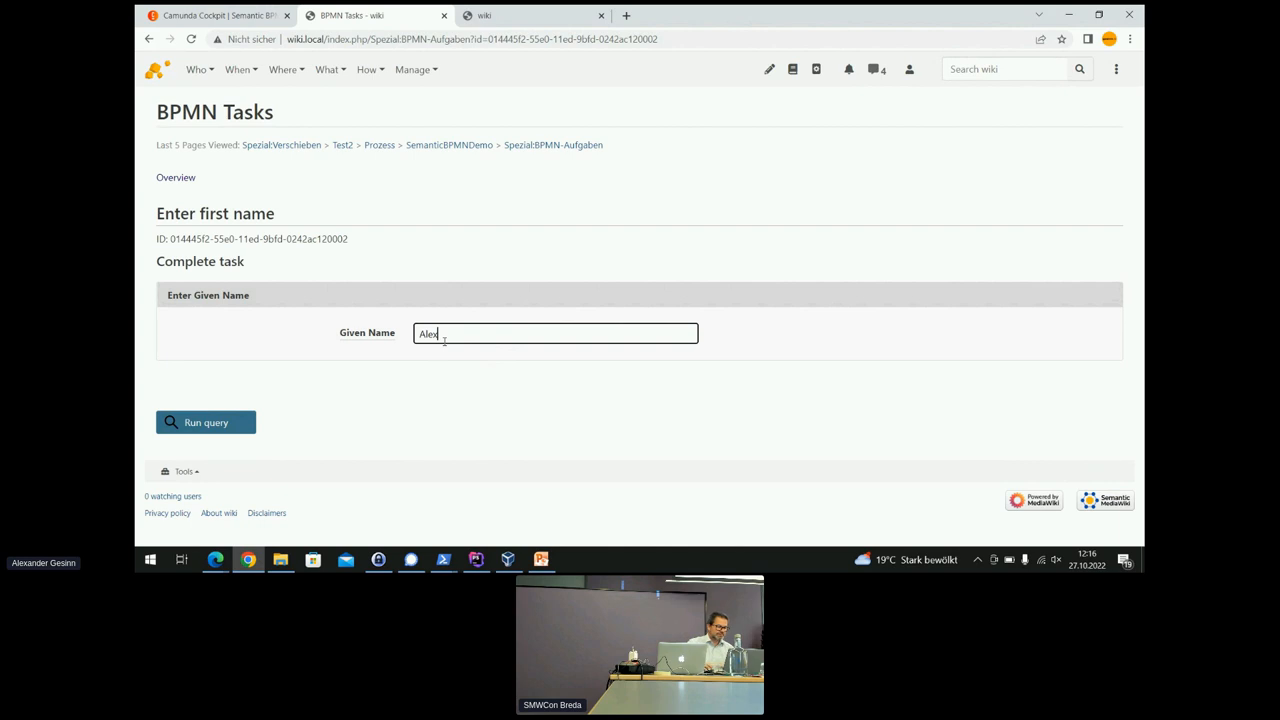
{"action": "left_click", "coordinate": [205, 422]}
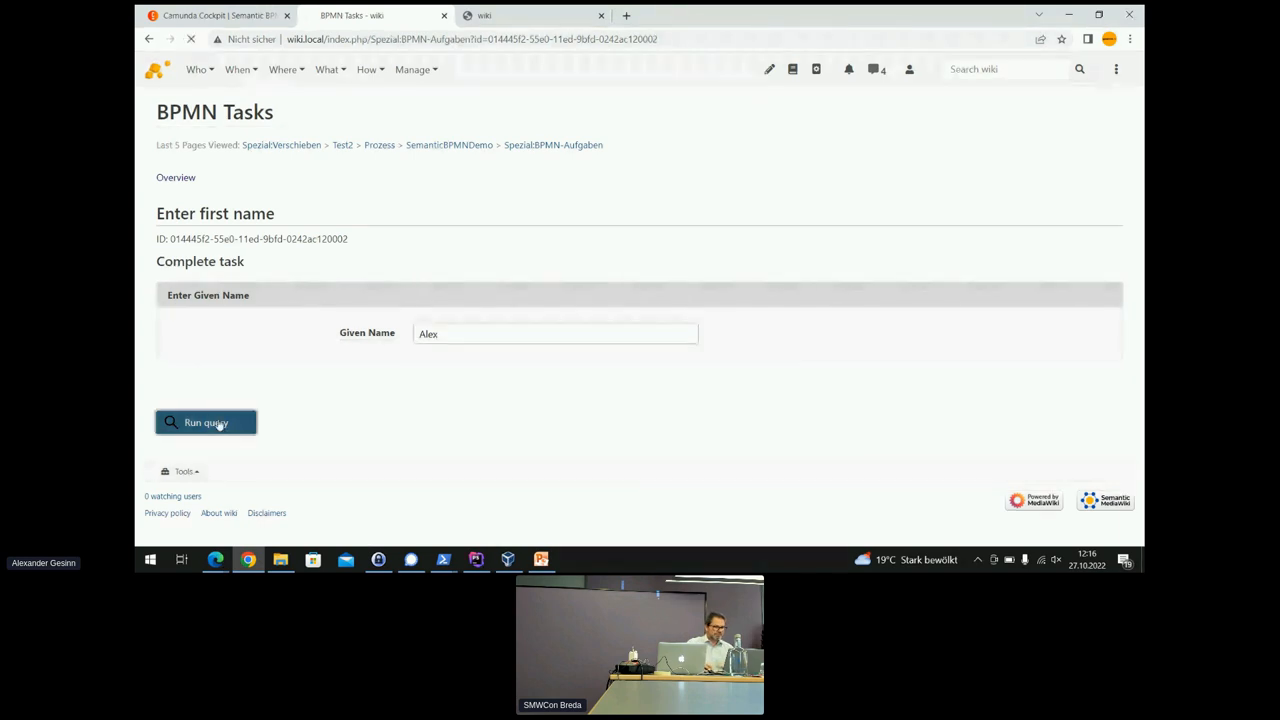
{"action": "left_click", "coordinate": [205, 422]}
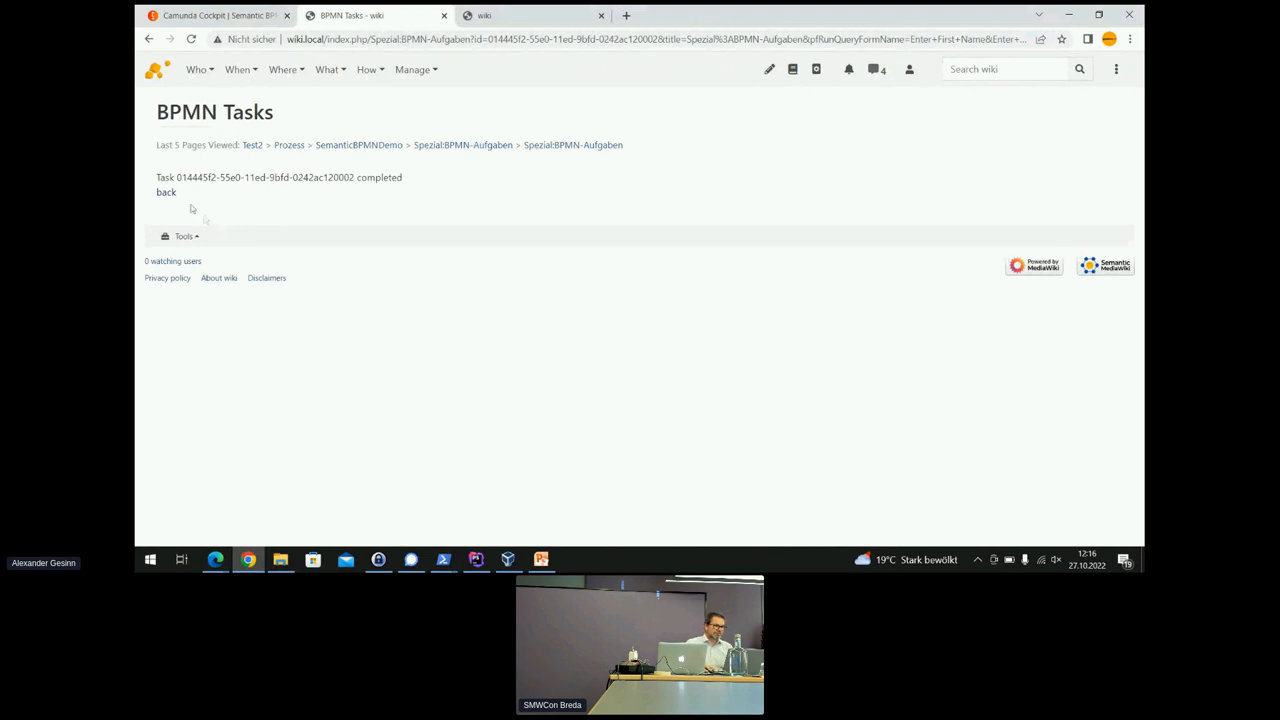
Open the newest Semantic BPMN Demo instance in Cockpit, showing Given Name variable 'Alex'.
{"action": "left_click", "coordinate": [166, 192]}
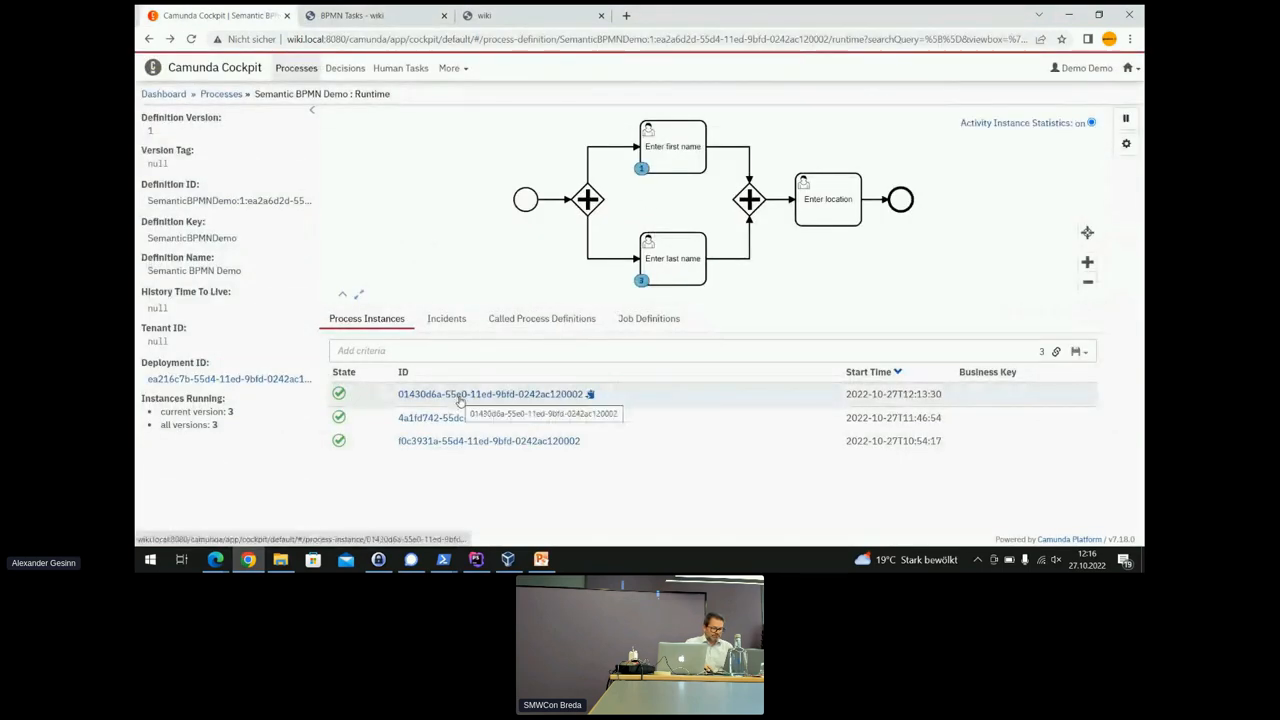
{"action": "left_click", "coordinate": [489, 393]}
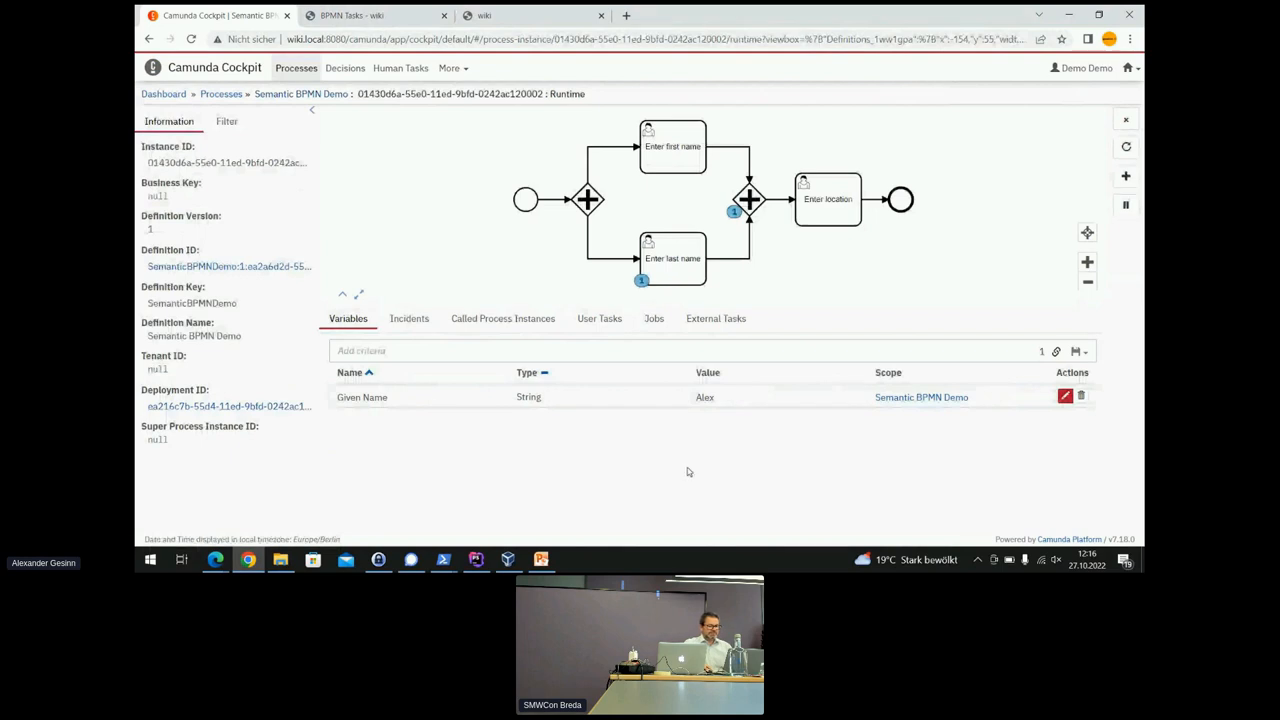
{"action": "mouse_move", "coordinate": [397, 397]}
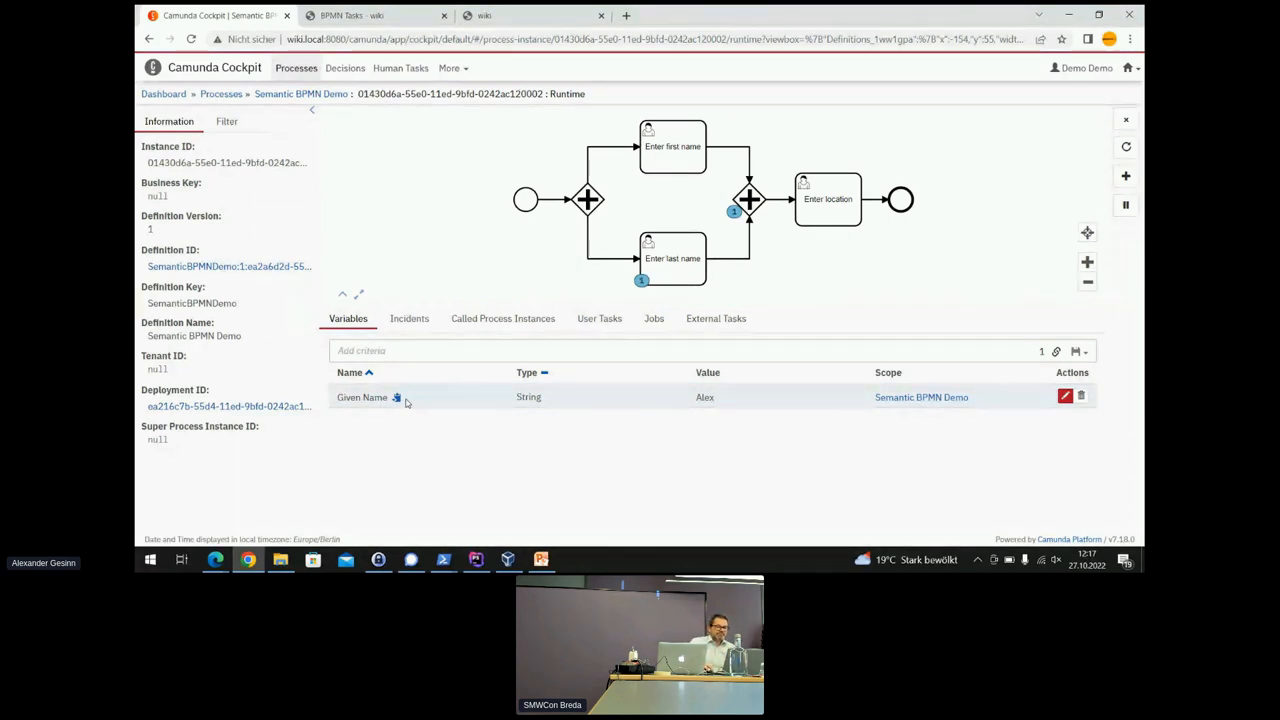
{"action": "left_click", "coordinate": [750, 199]}
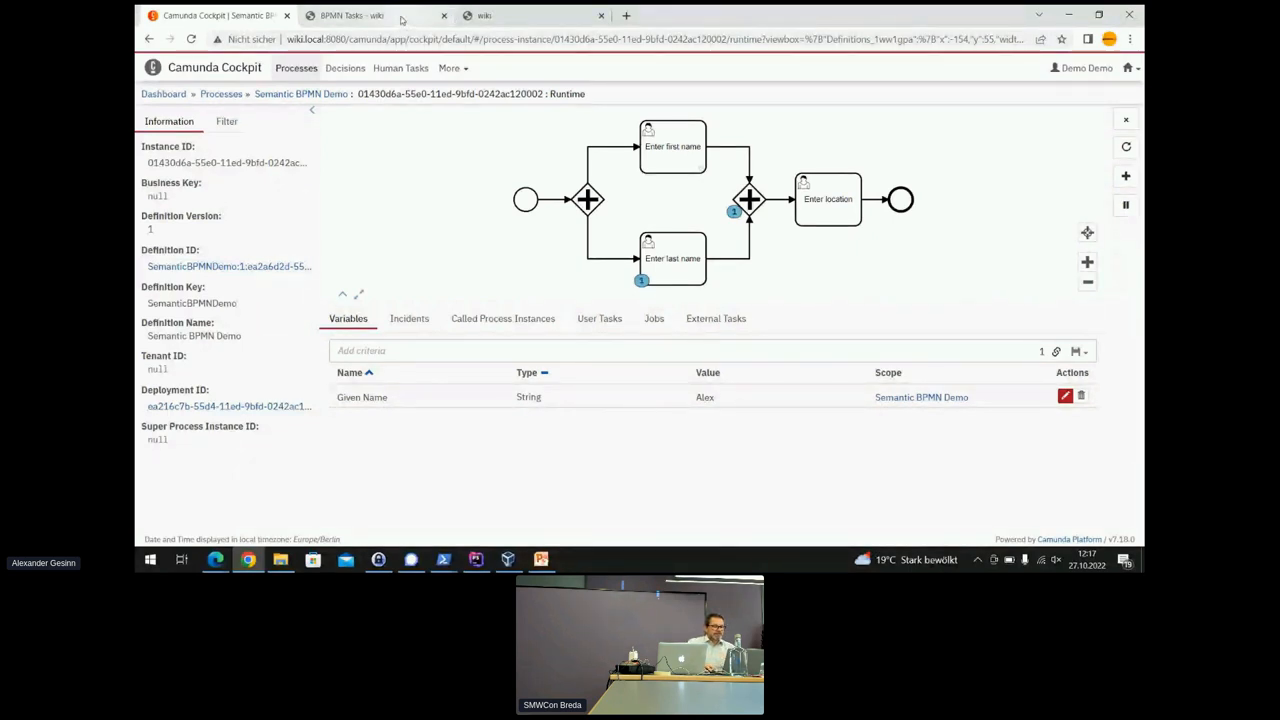
Go to SemanticBPMNDemo, then open the edit form of its 'Enter first name' step.
{"action": "left_click", "coordinate": [350, 15]}
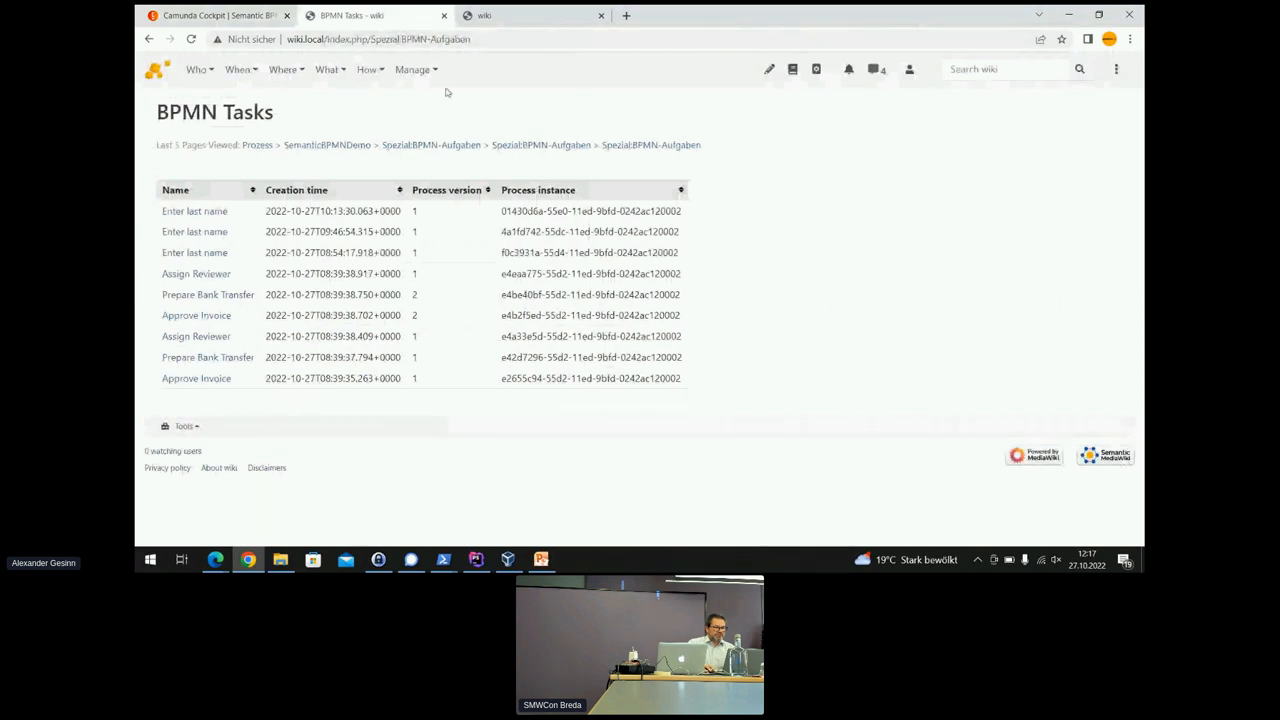
{"action": "mouse_move", "coordinate": [327, 145]}
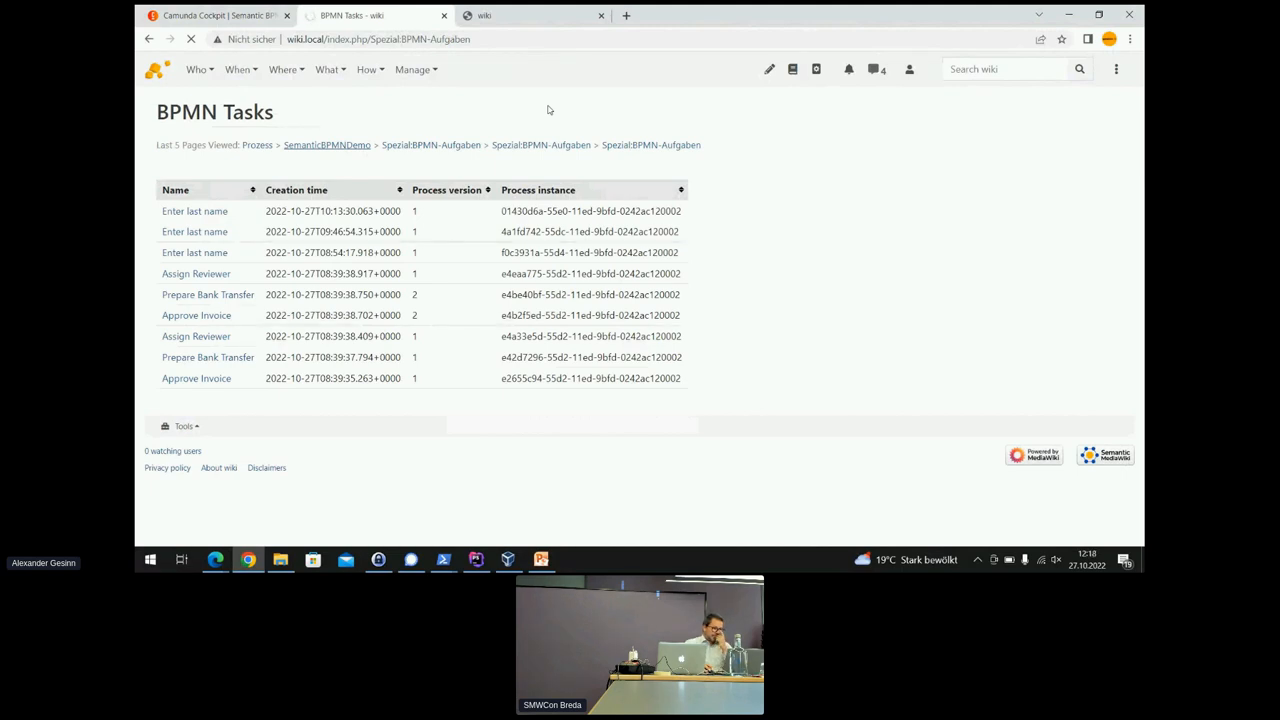
{"action": "left_click", "coordinate": [327, 145]}
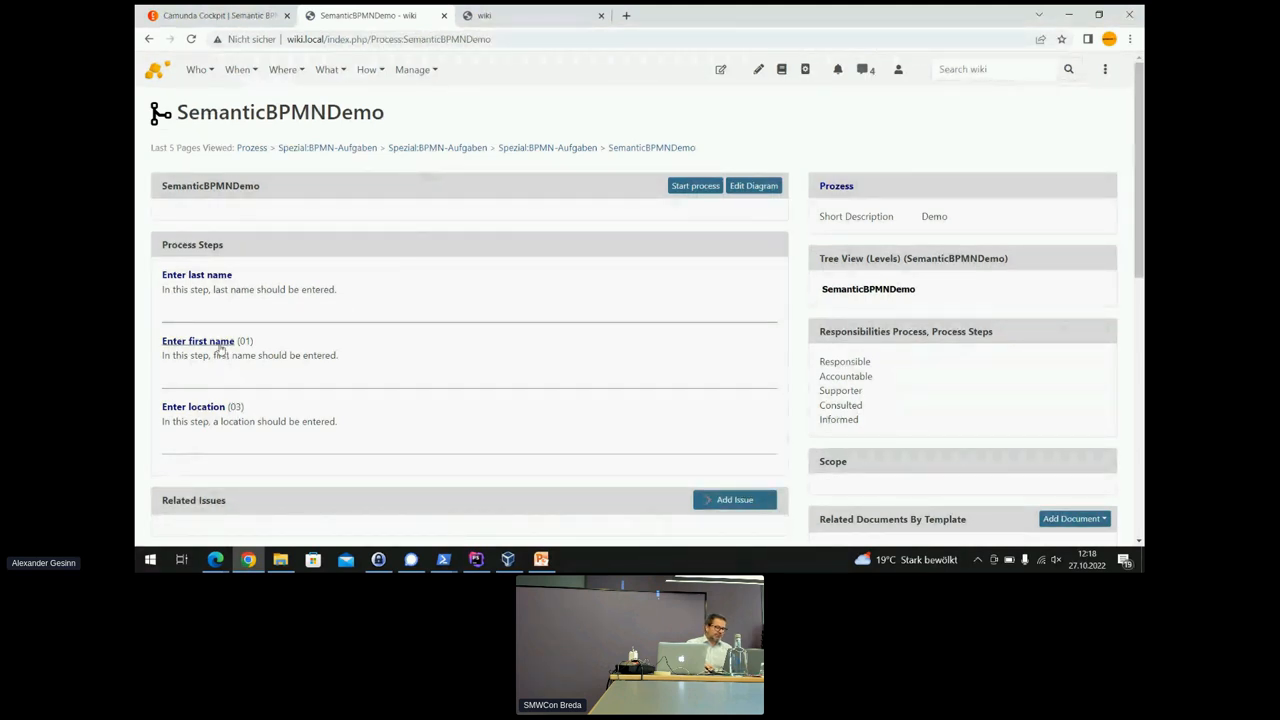
{"action": "left_click", "coordinate": [197, 341]}
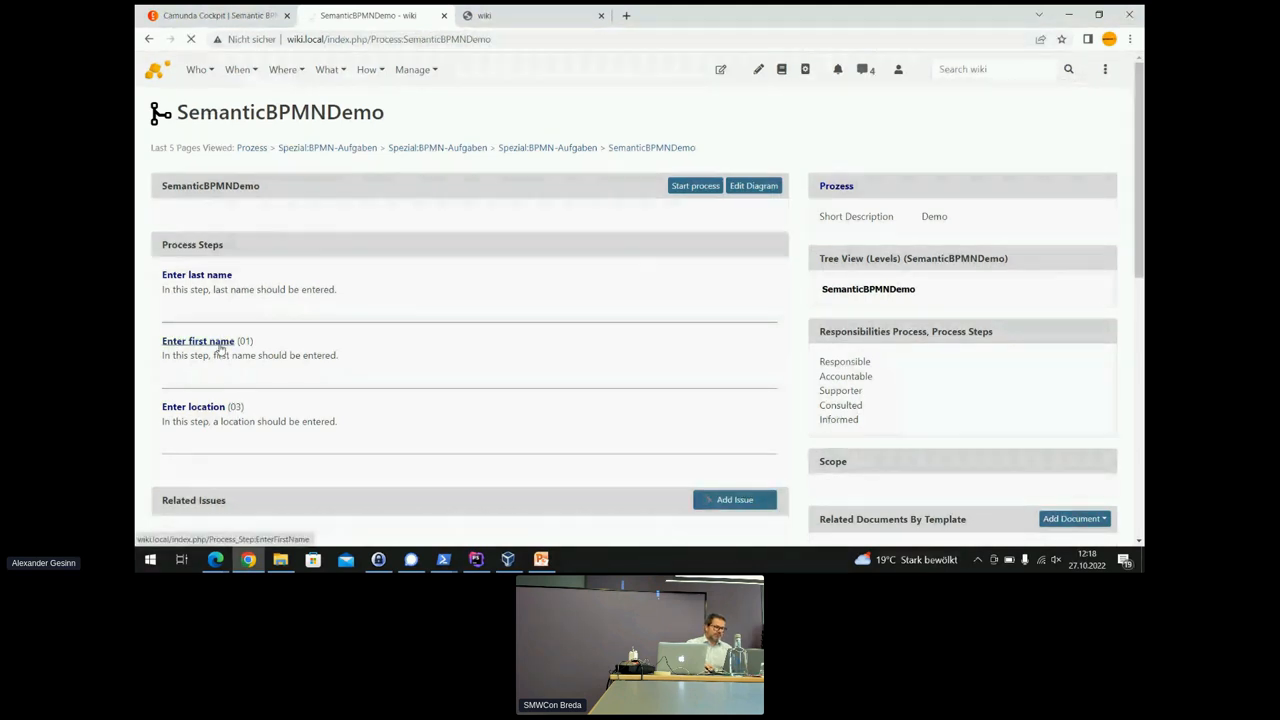
{"action": "left_click", "coordinate": [197, 341]}
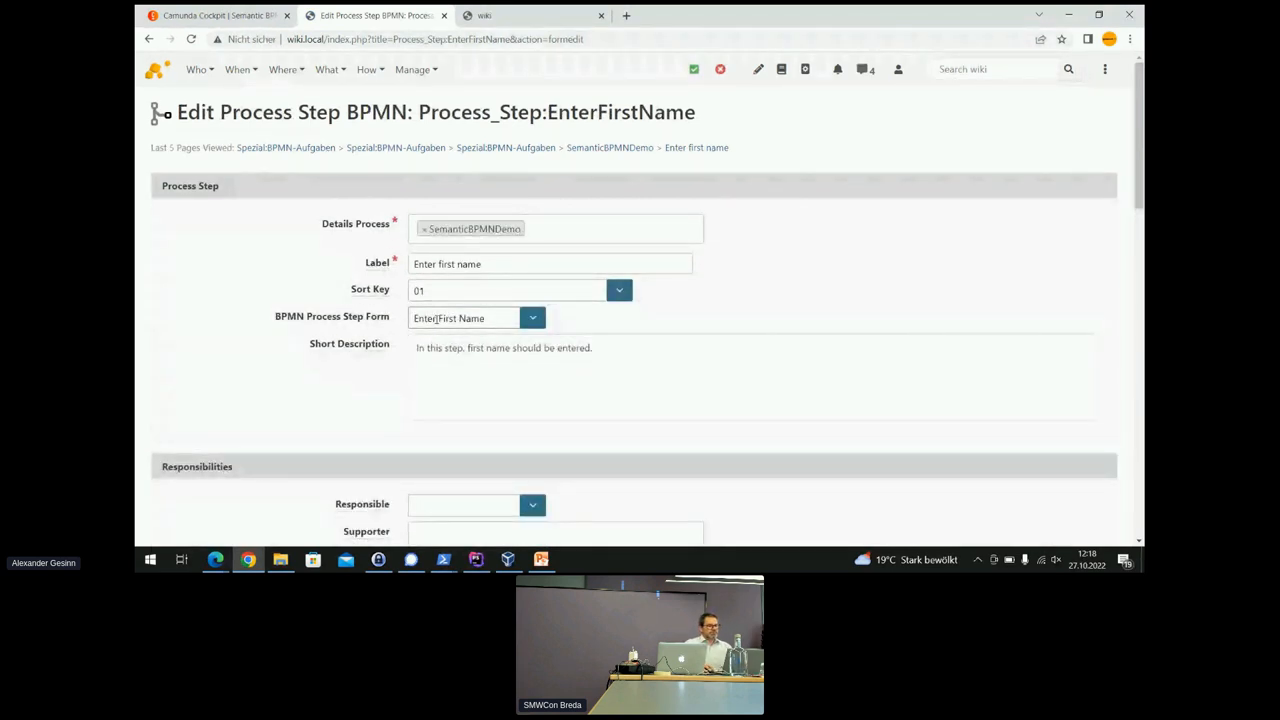
Switch the step's form to 'Querytest', then leave the edit form without saving.
{"action": "left_click", "coordinate": [470, 318]}
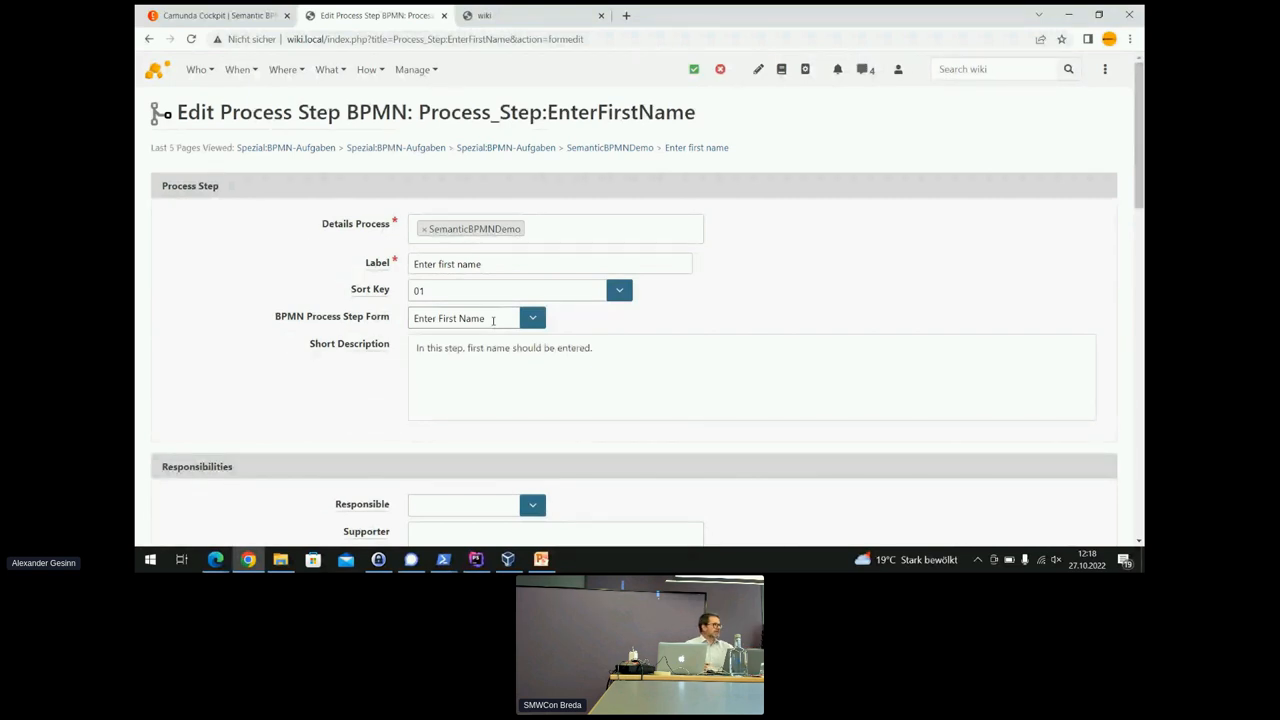
{"action": "left_click", "coordinate": [532, 318]}
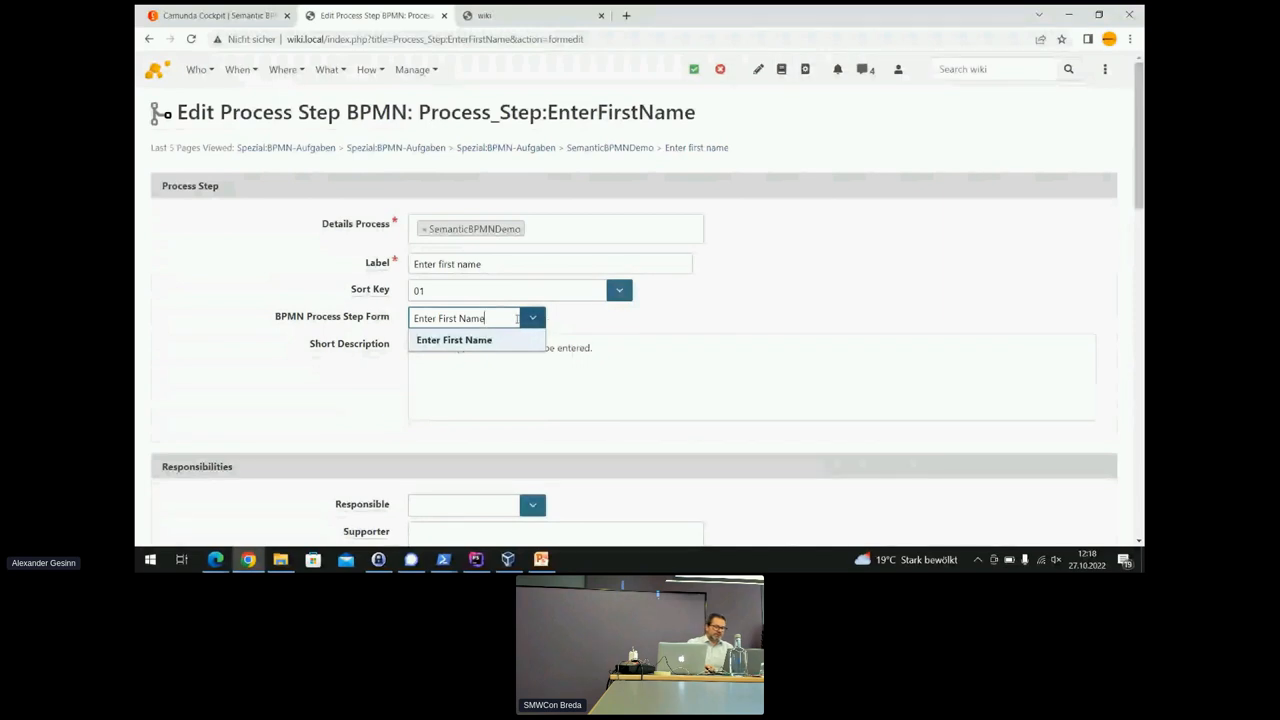
{"action": "type", "text": "las"}
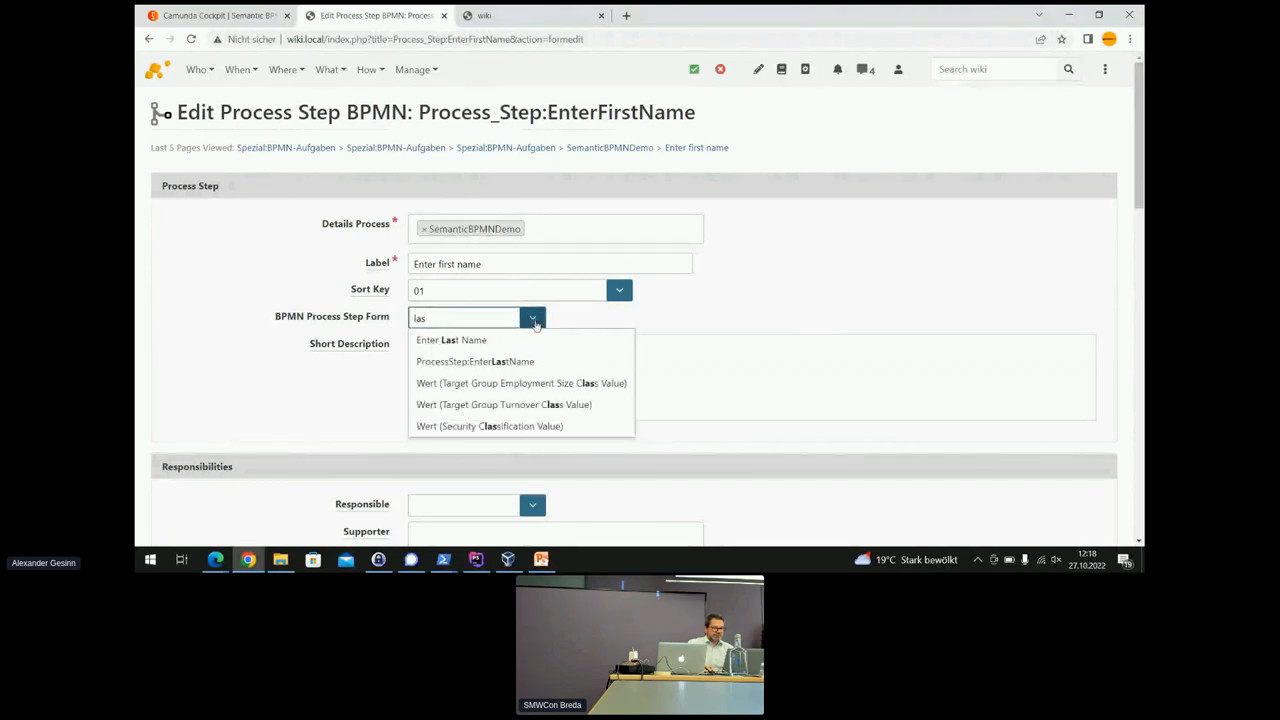
{"action": "type", "text": "ud"}
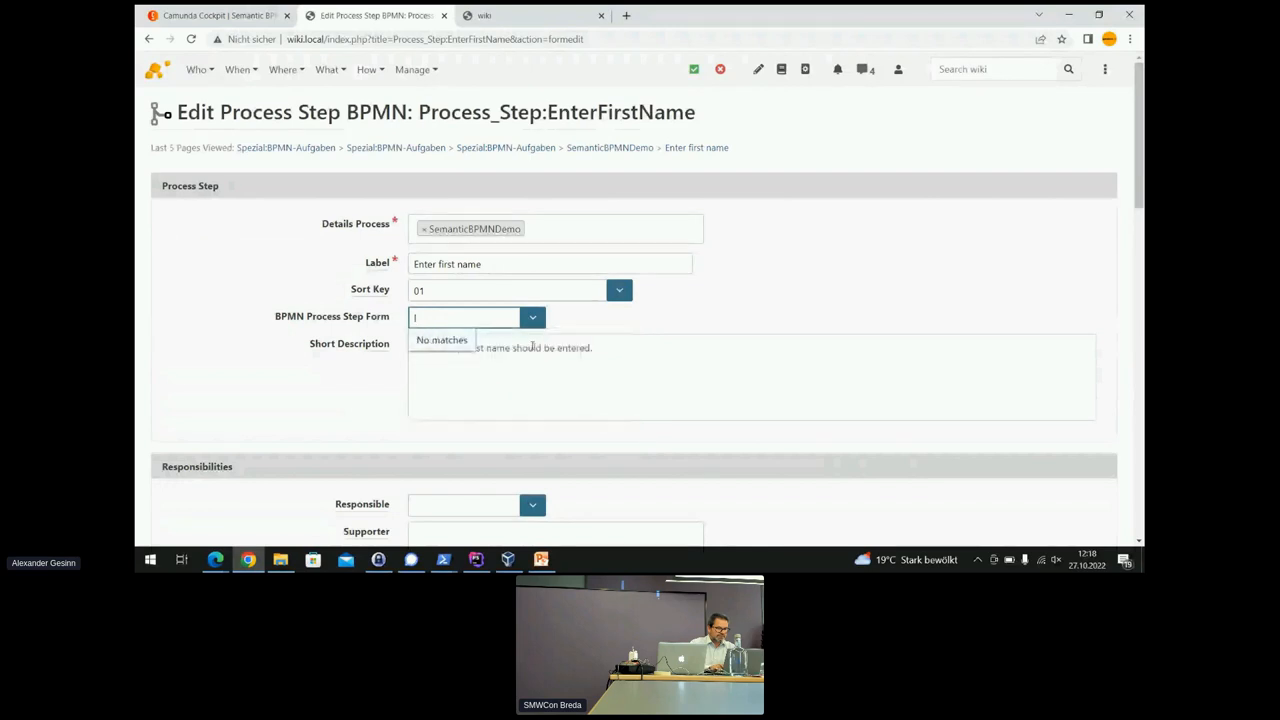
{"action": "type", "text": "q"}
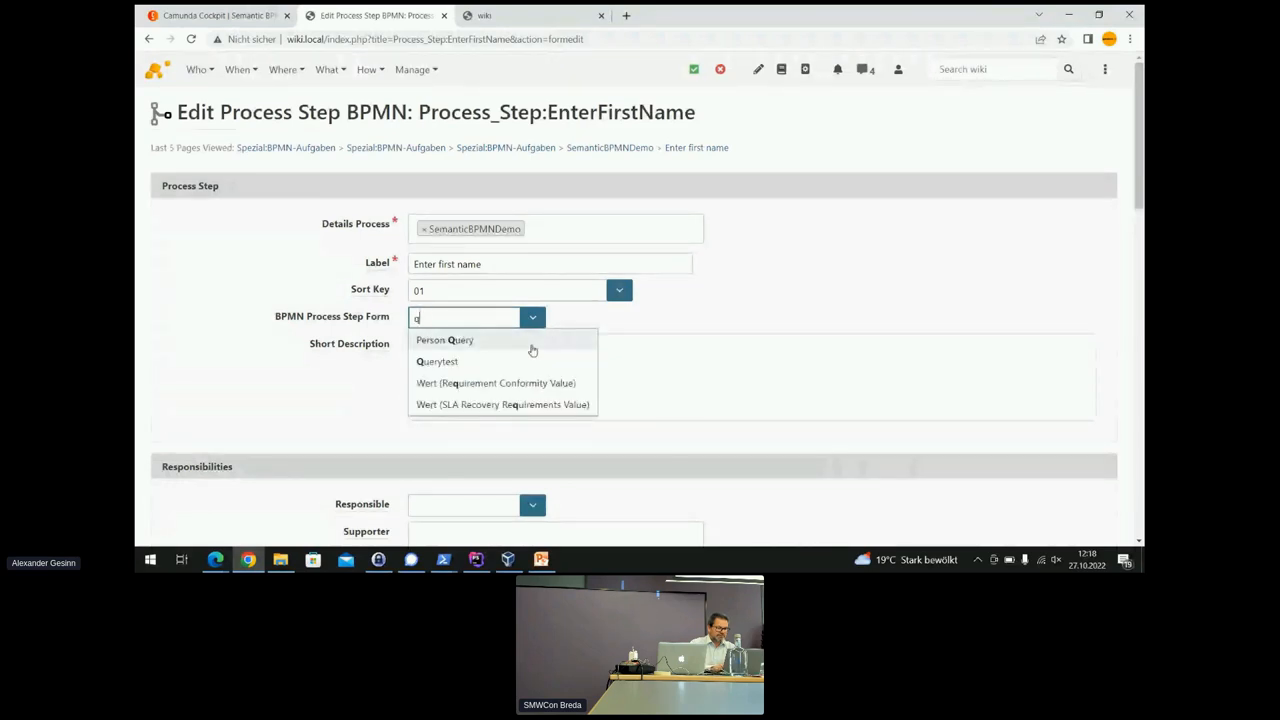
{"action": "type", "text": "uery"}
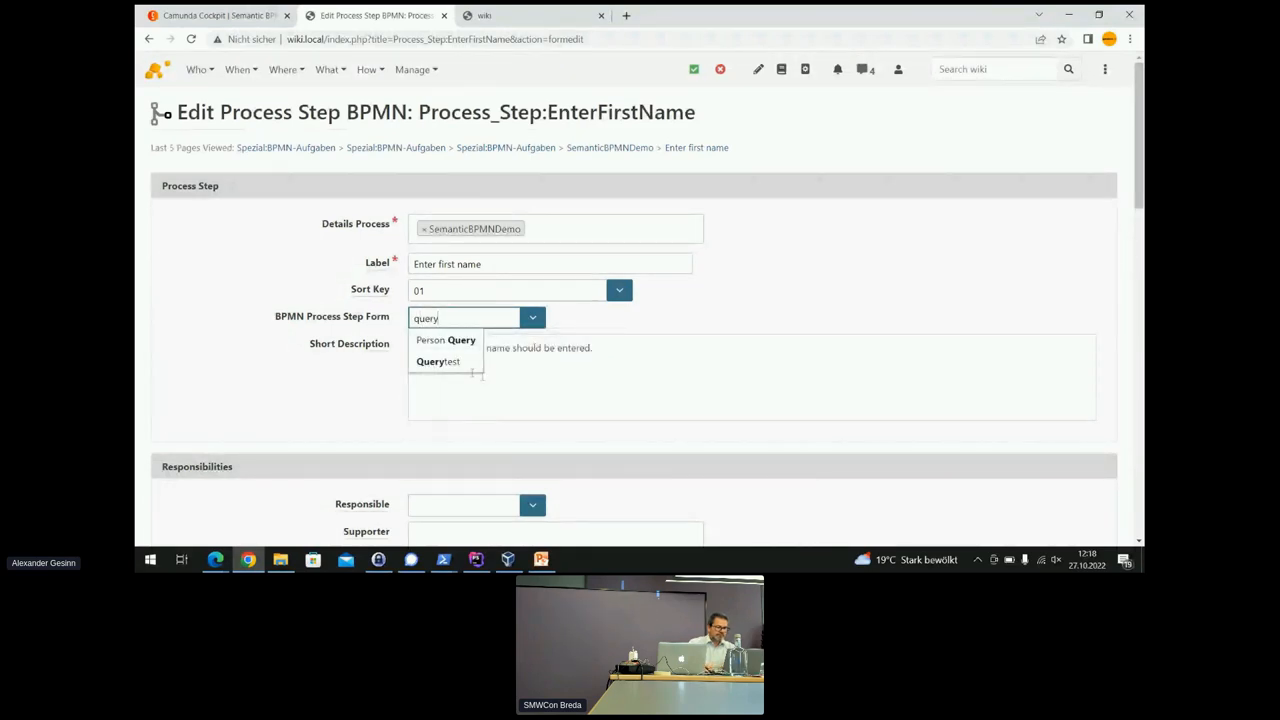
{"action": "left_click", "coordinate": [438, 361]}
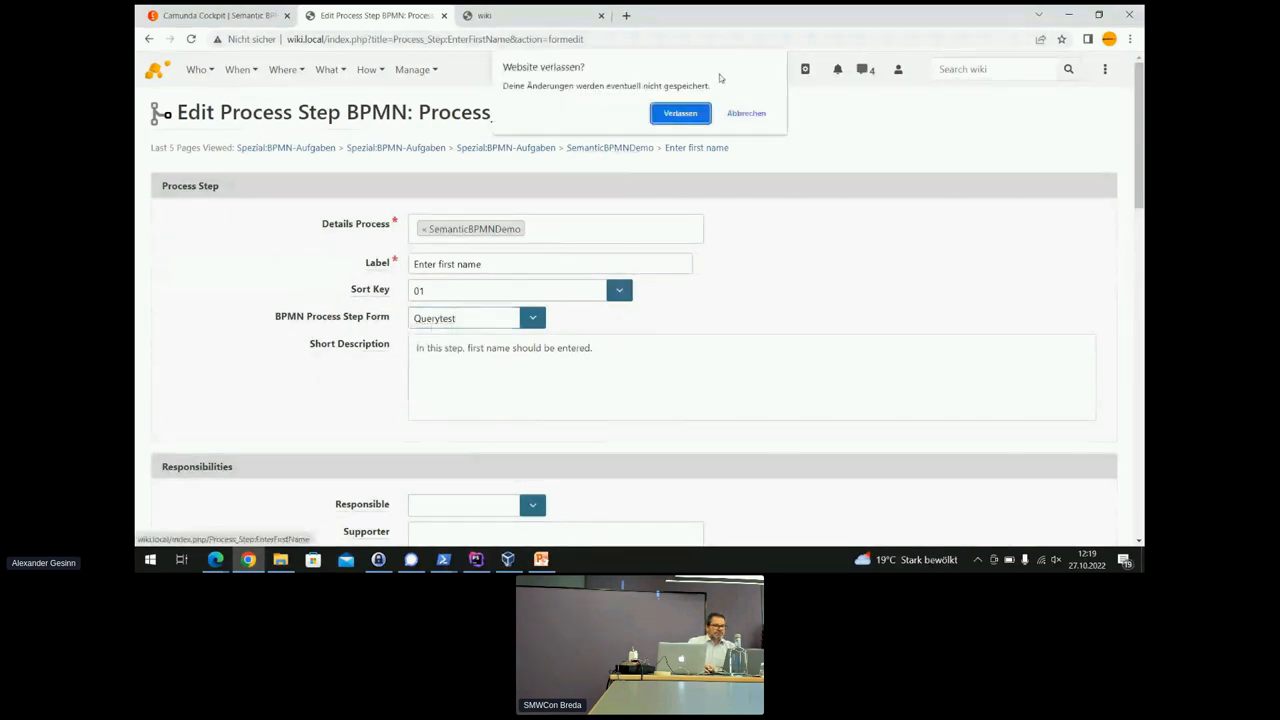
{"action": "left_click", "coordinate": [680, 112]}
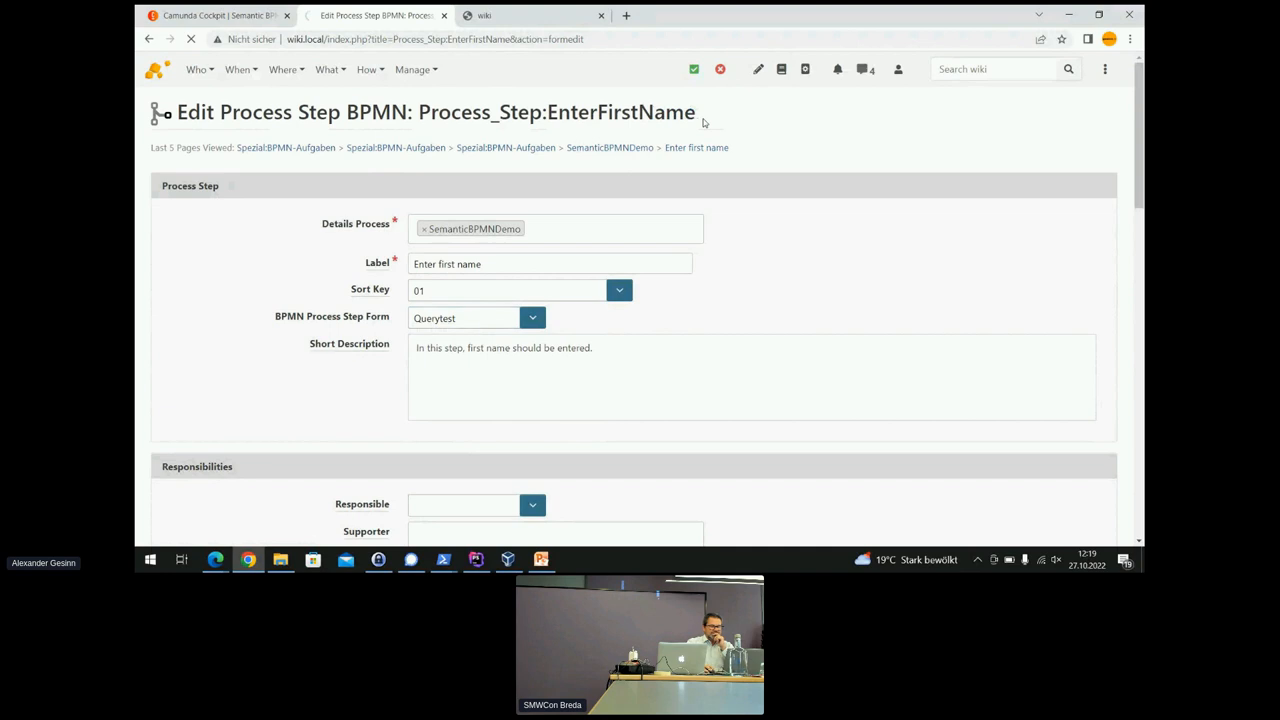
{"action": "mouse_move", "coordinate": [587, 132]}
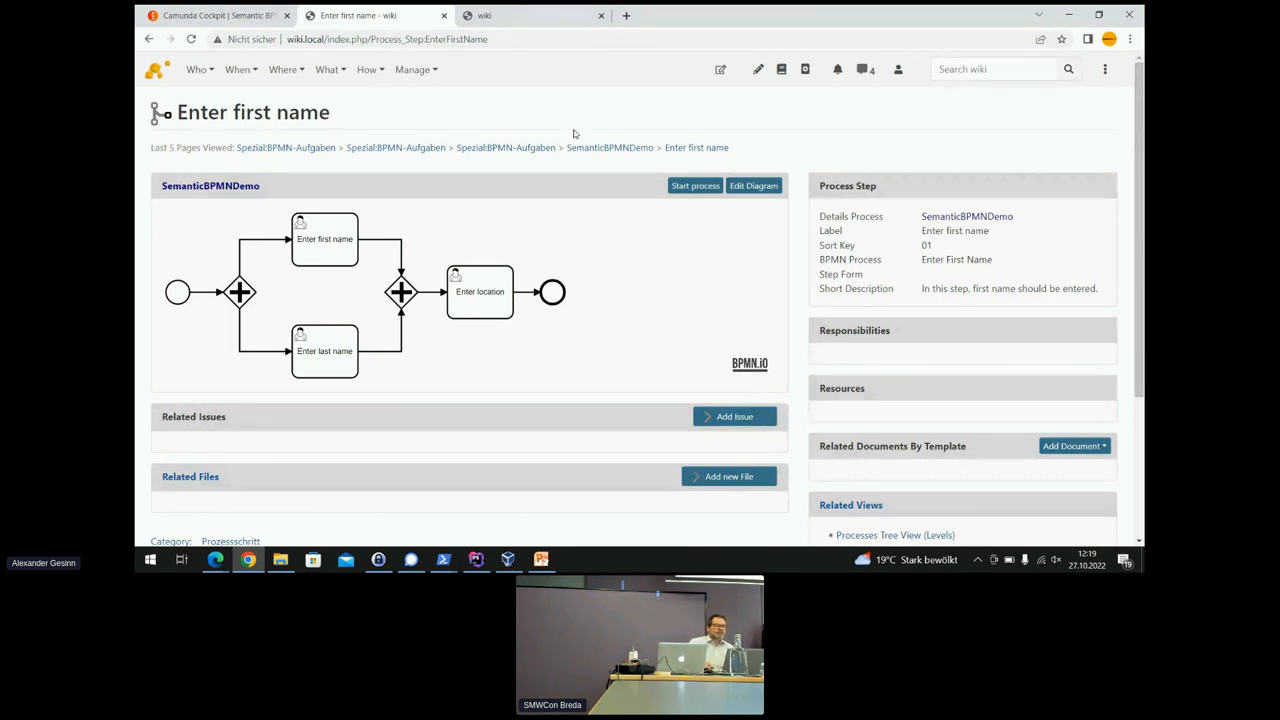
{"action": "mouse_move", "coordinate": [170, 263]}
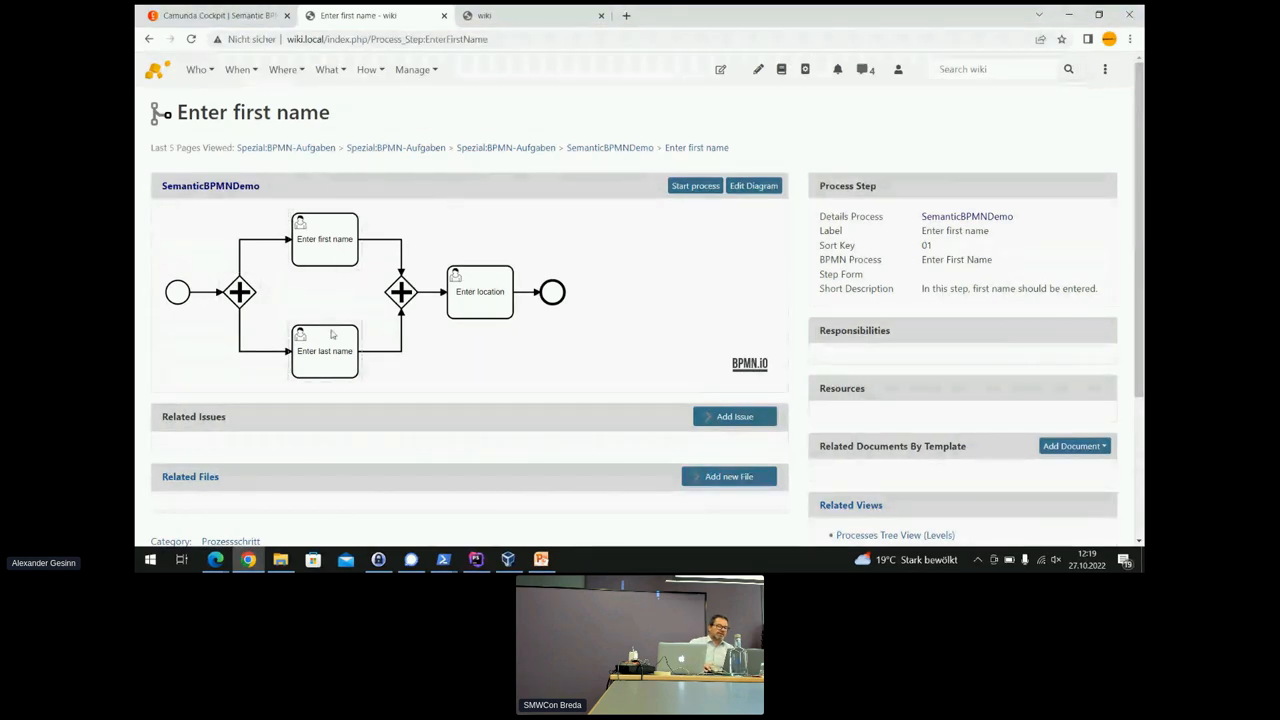
{"action": "mouse_move", "coordinate": [333, 363]}
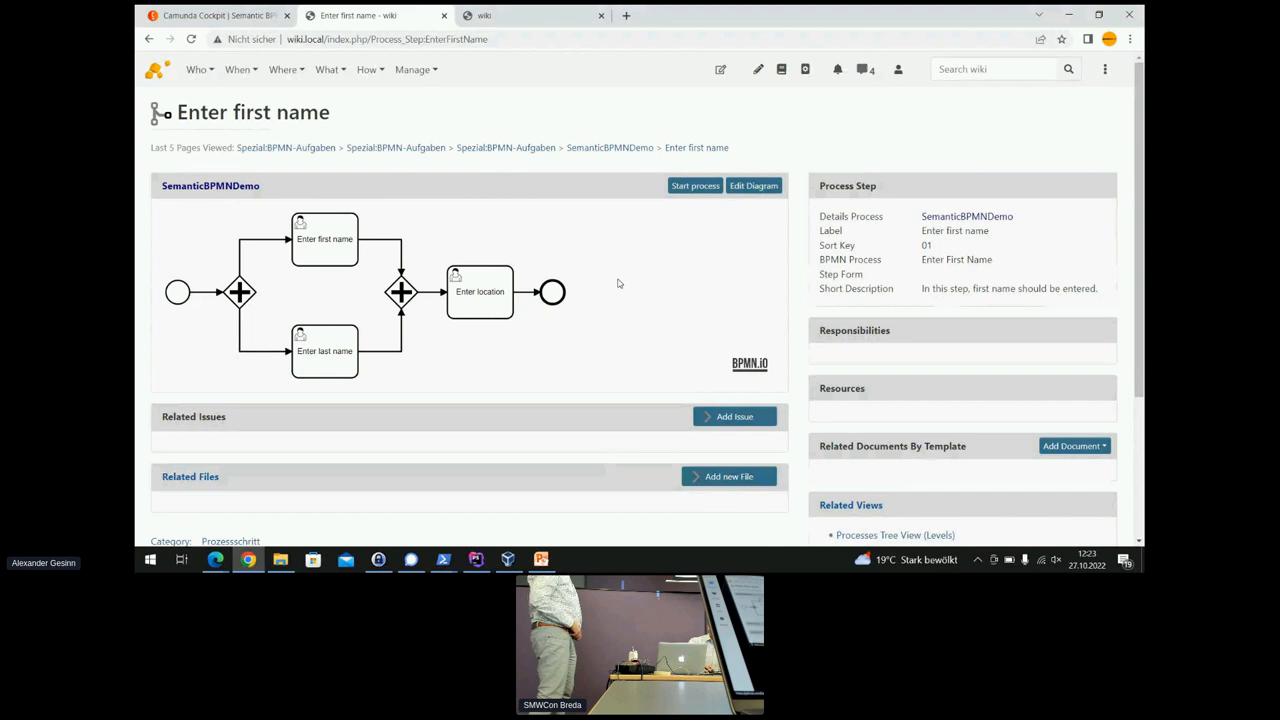
{"action": "mouse_move", "coordinate": [405, 258]}
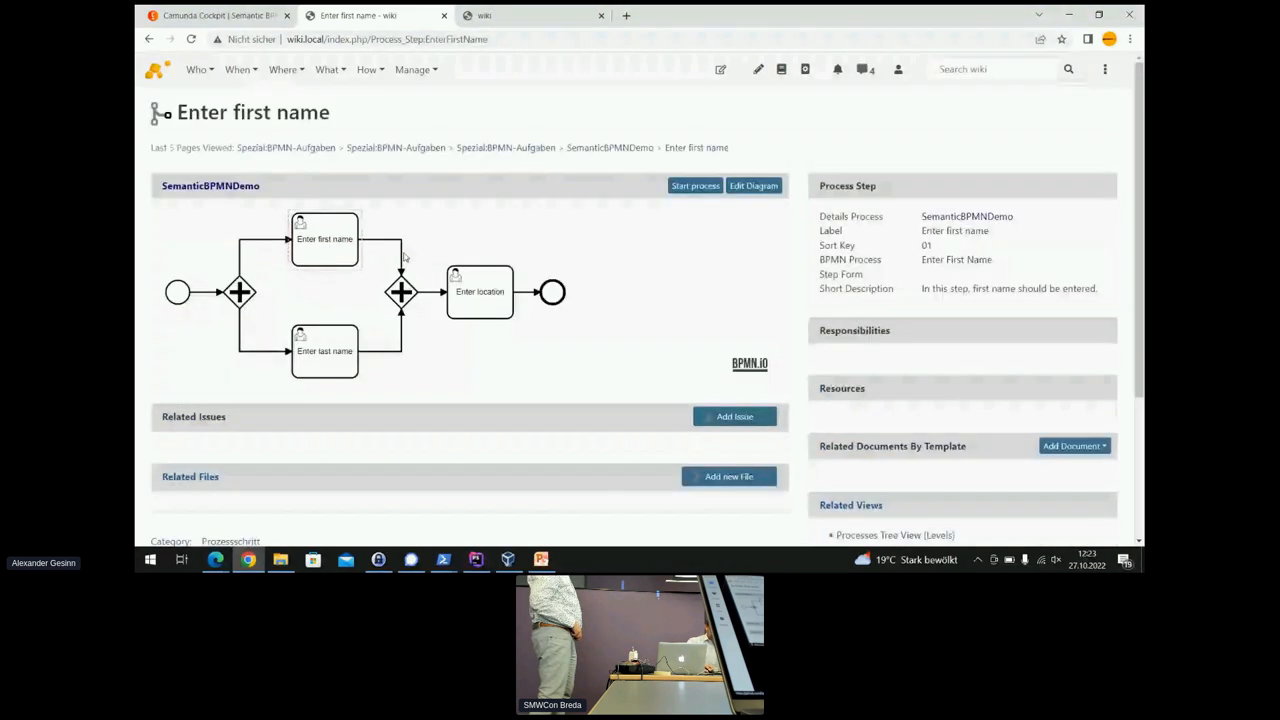
Open the SemanticBPMNDemo process page and scroll back to its diagram at the top.
{"action": "left_click", "coordinate": [210, 185]}
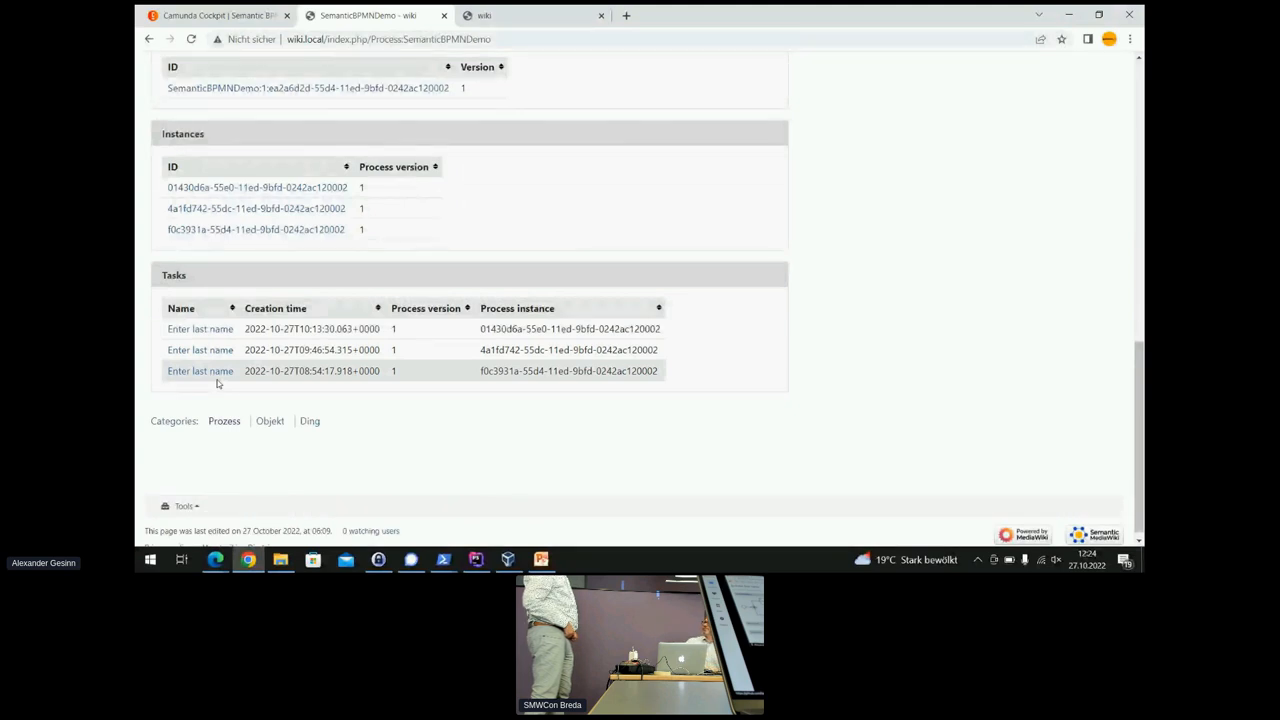
{"action": "mouse_move", "coordinate": [497, 447]}
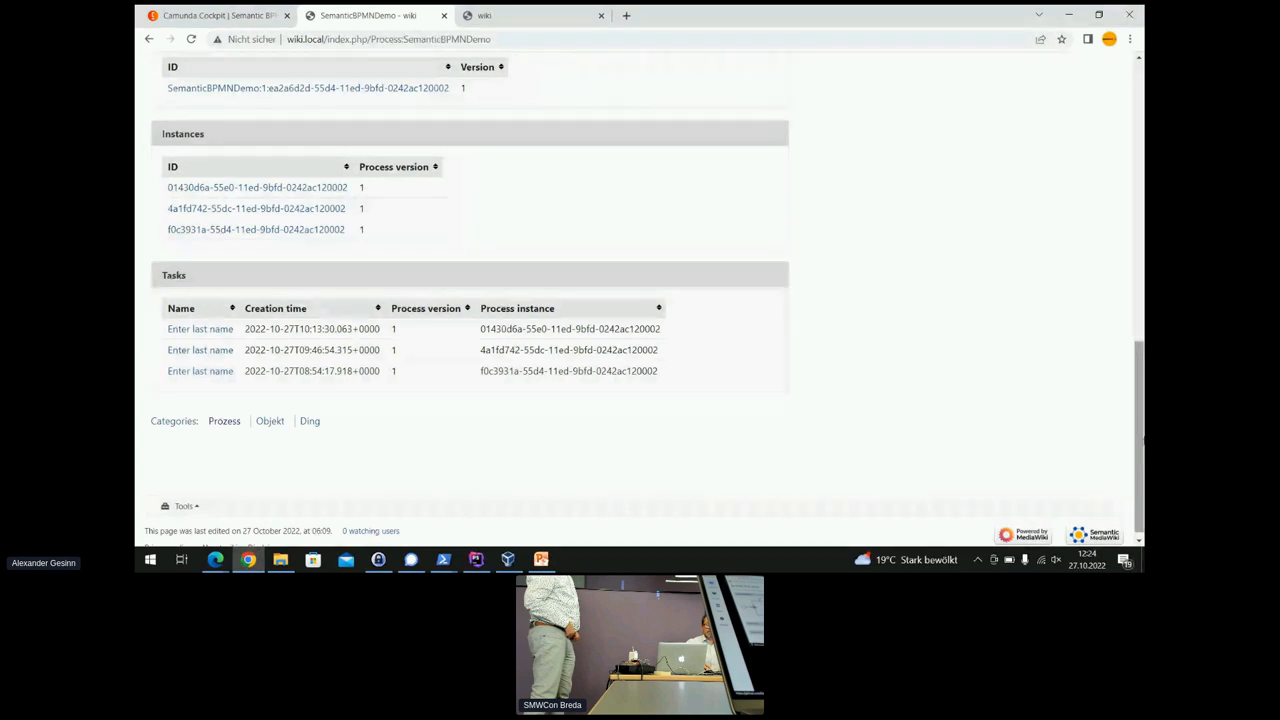
{"action": "scroll", "scroll_direction": "up", "scroll_amount": 3}
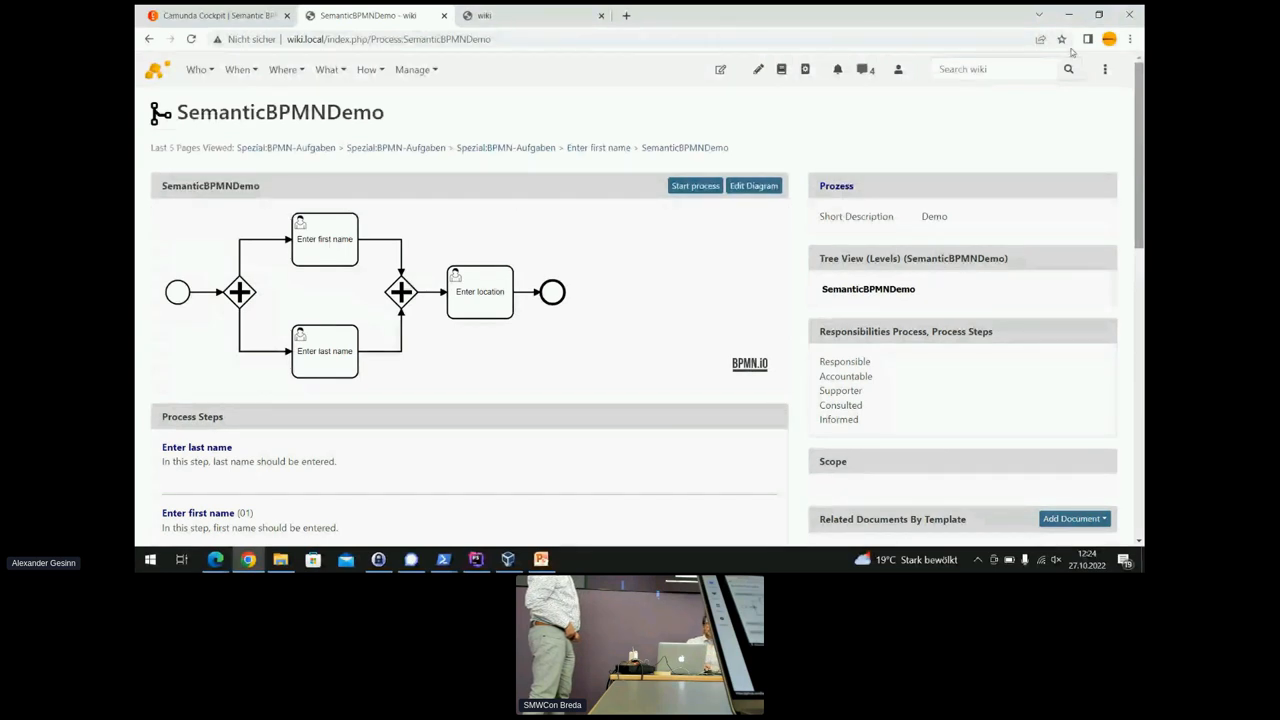
{"action": "mouse_move", "coordinate": [862, 69]}
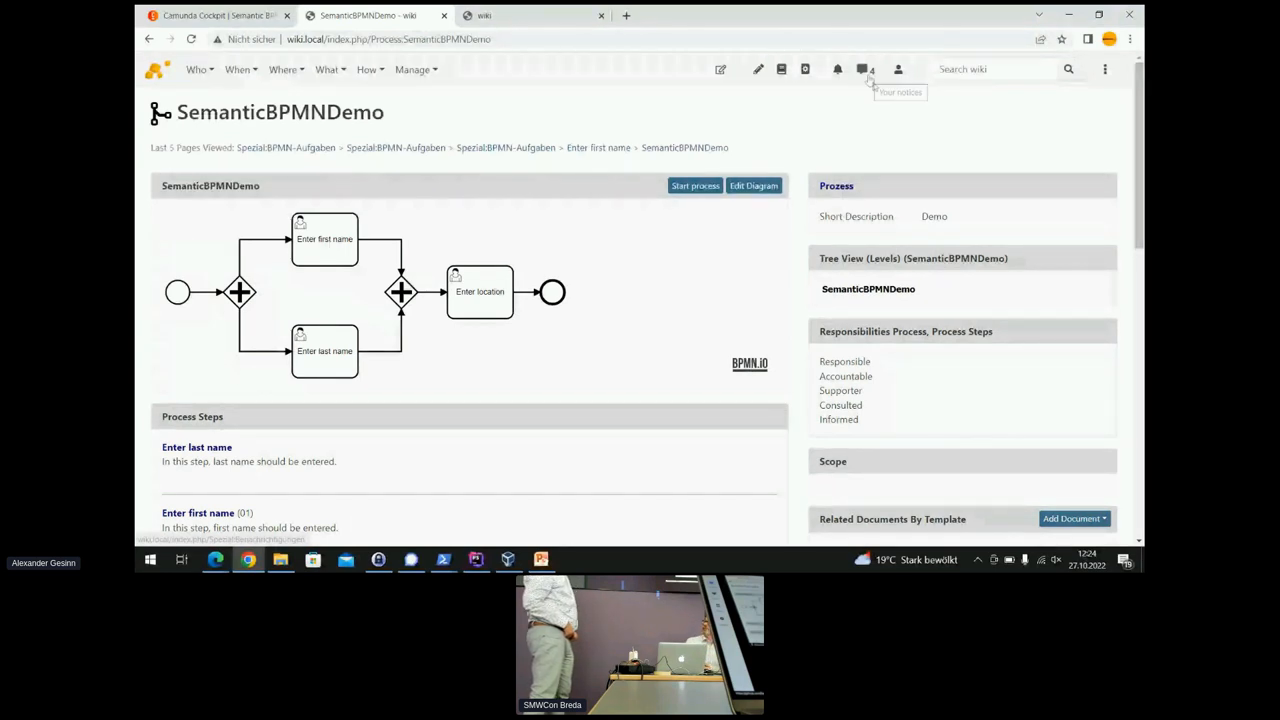
{"action": "mouse_move", "coordinate": [864, 69]}
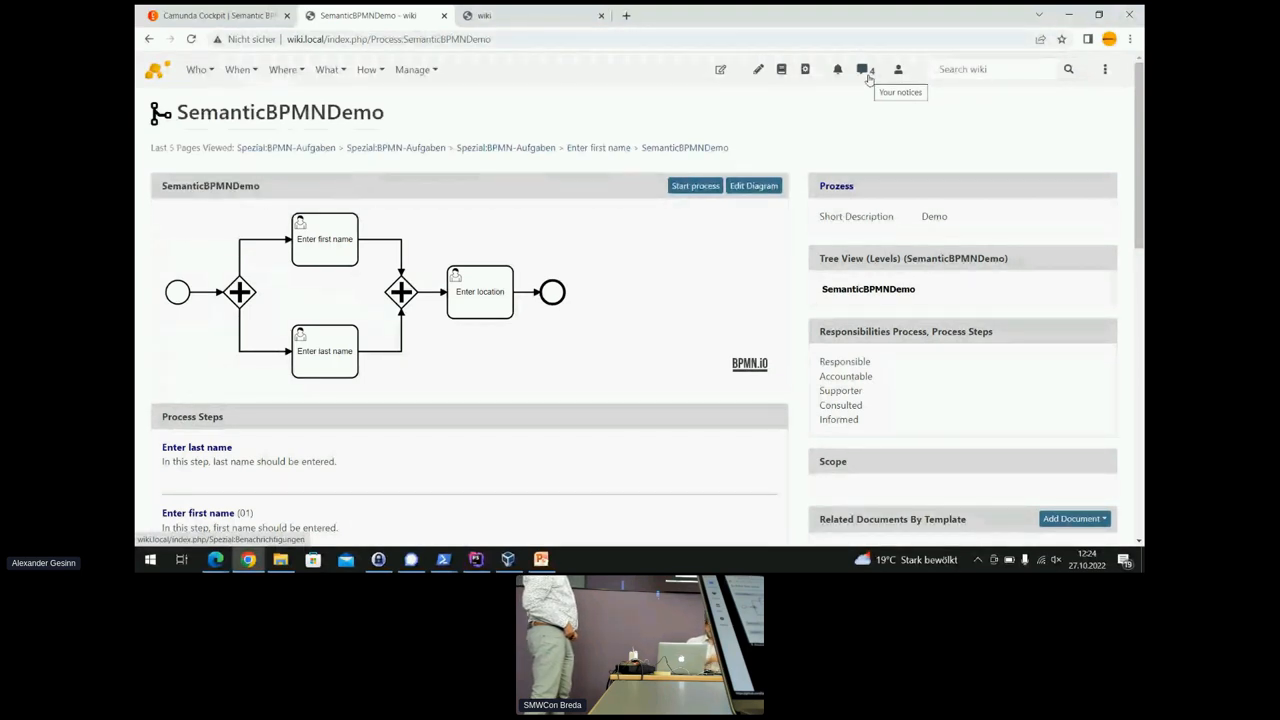
{"action": "mouse_move", "coordinate": [877, 110]}
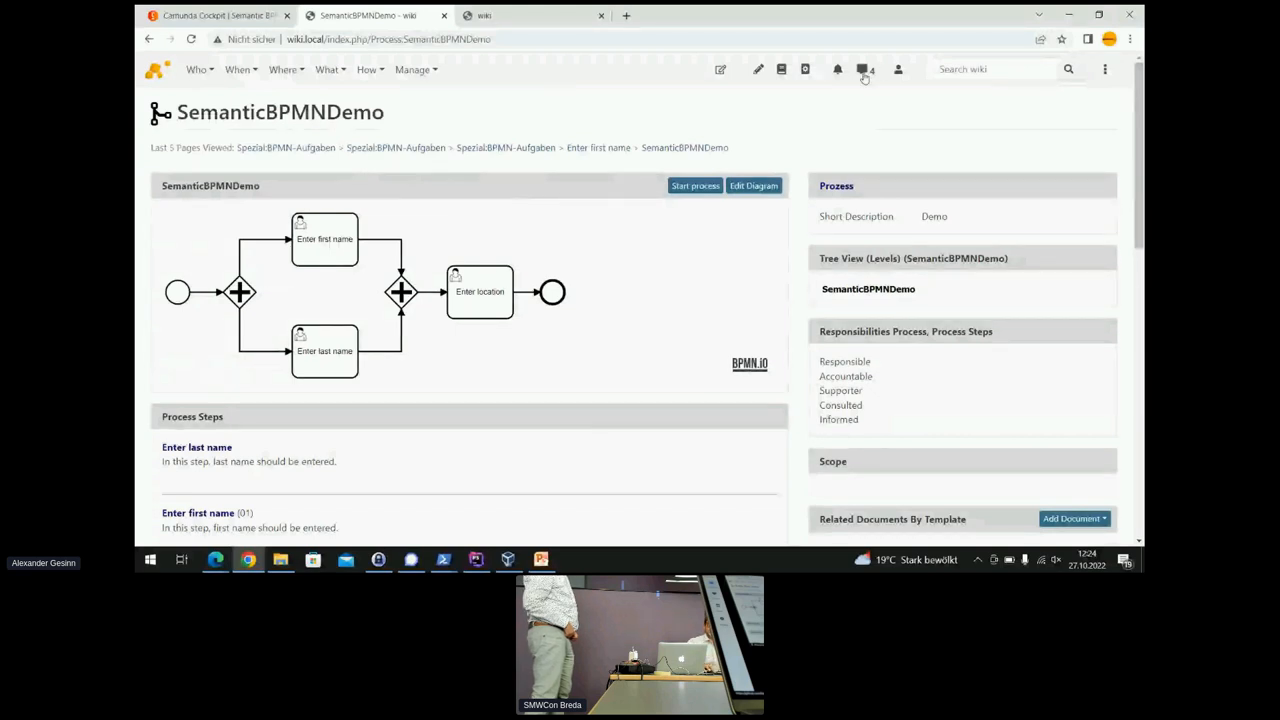
Open the Notices list, then close the edit-milestone notices.
{"action": "left_click", "coordinate": [838, 69]}
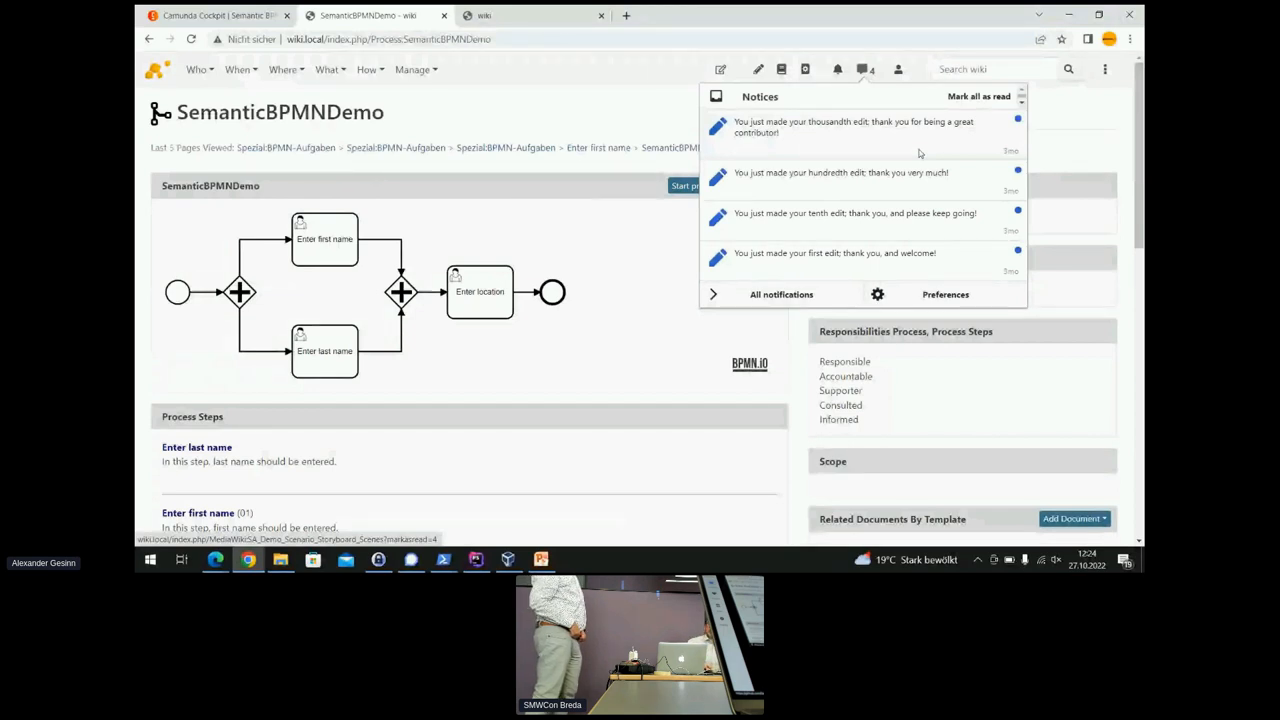
{"action": "mouse_move", "coordinate": [789, 145]}
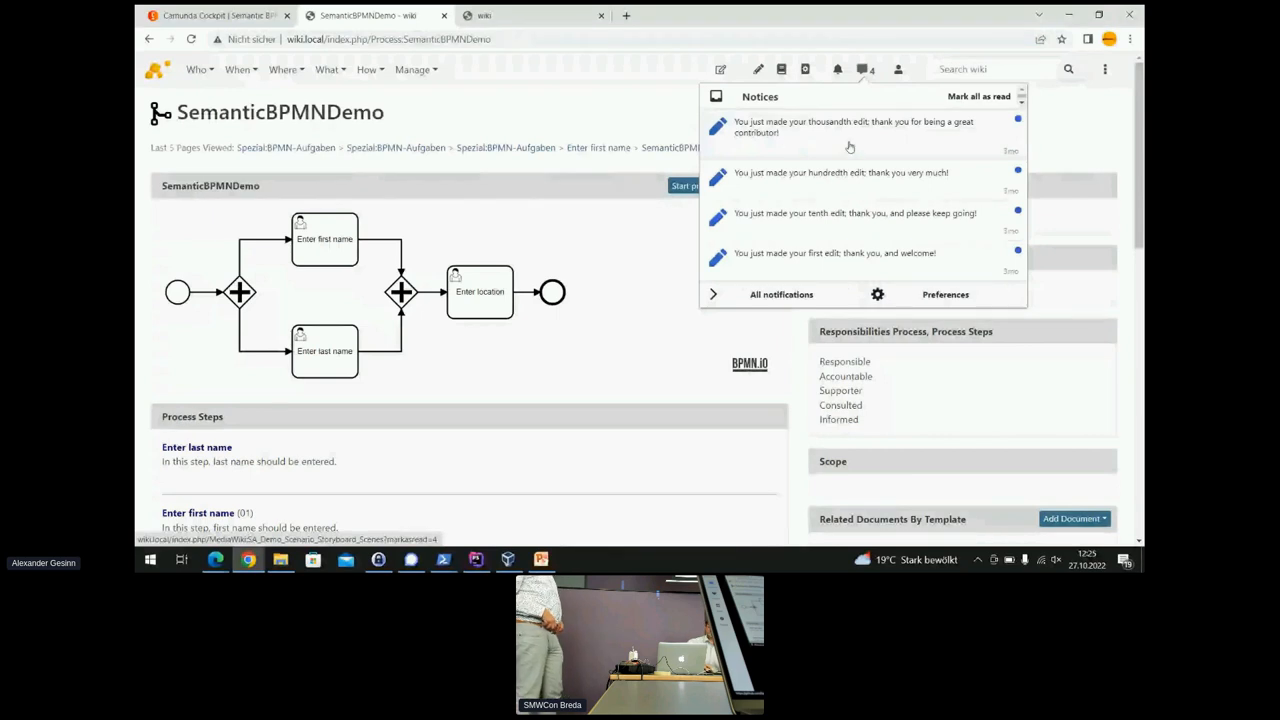
{"action": "left_click", "coordinate": [1078, 117]}
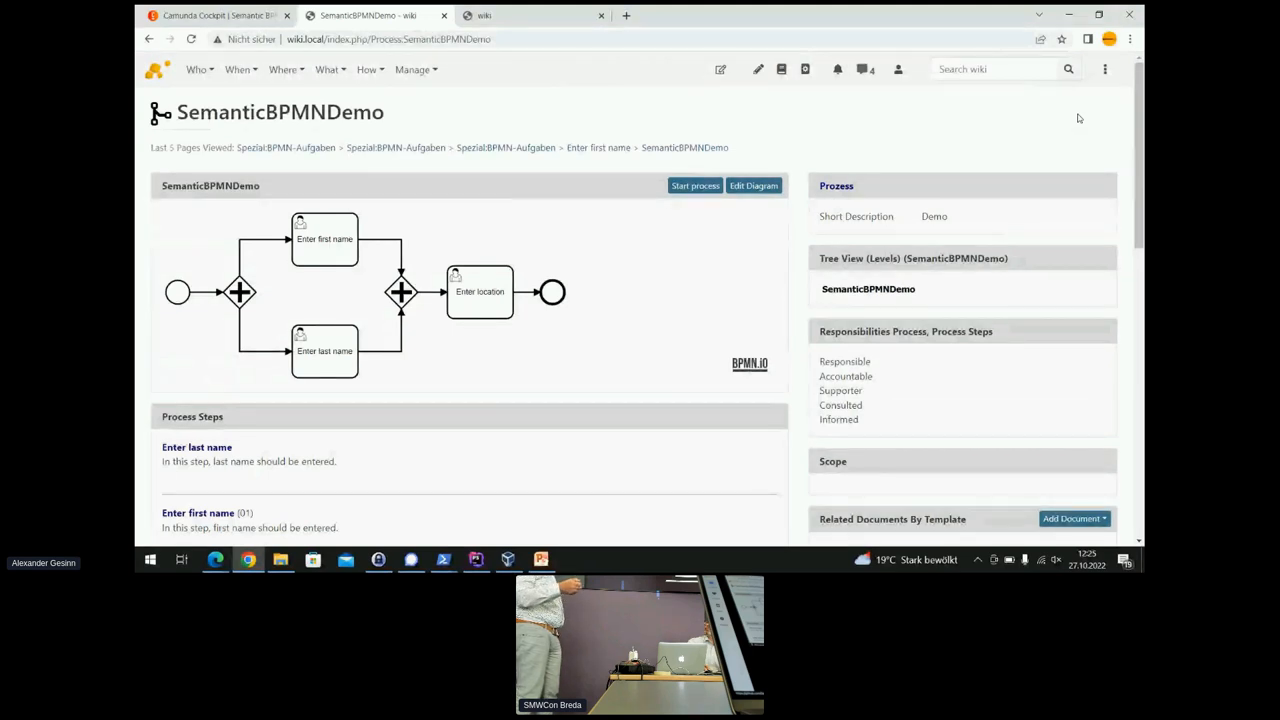
{"action": "mouse_move", "coordinate": [775, 257]}
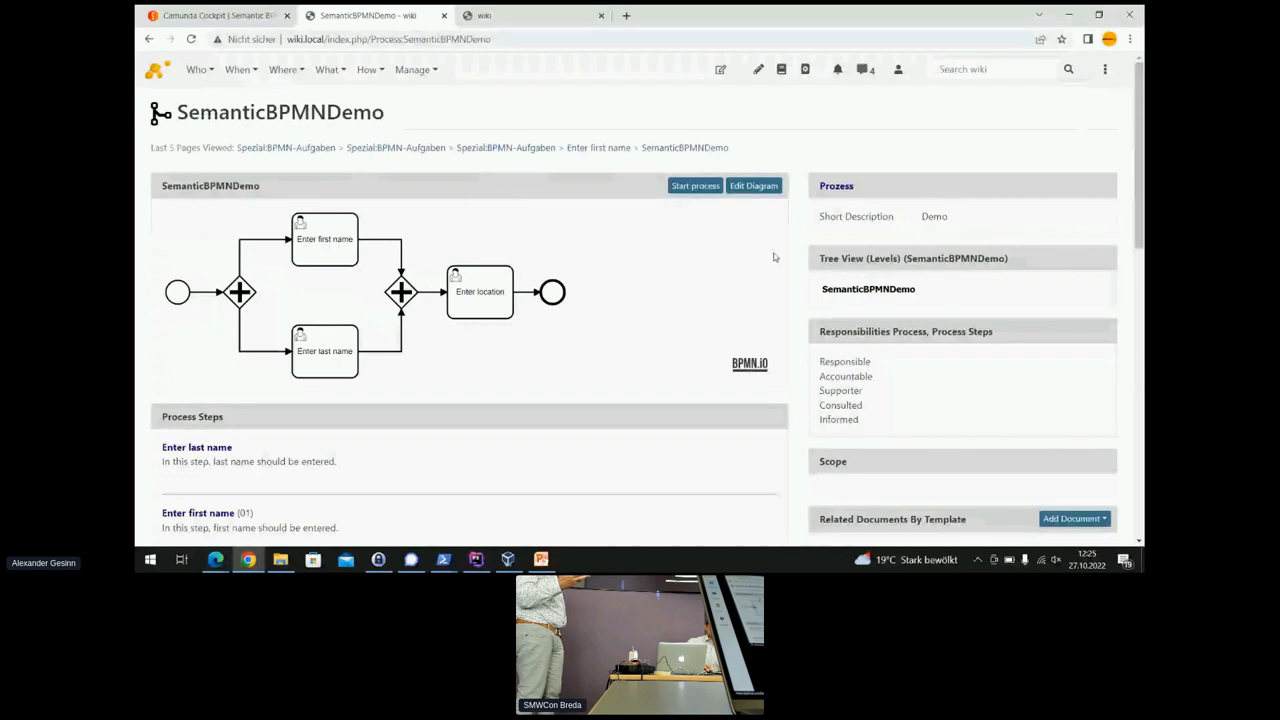
{"action": "mouse_move", "coordinate": [759, 261]}
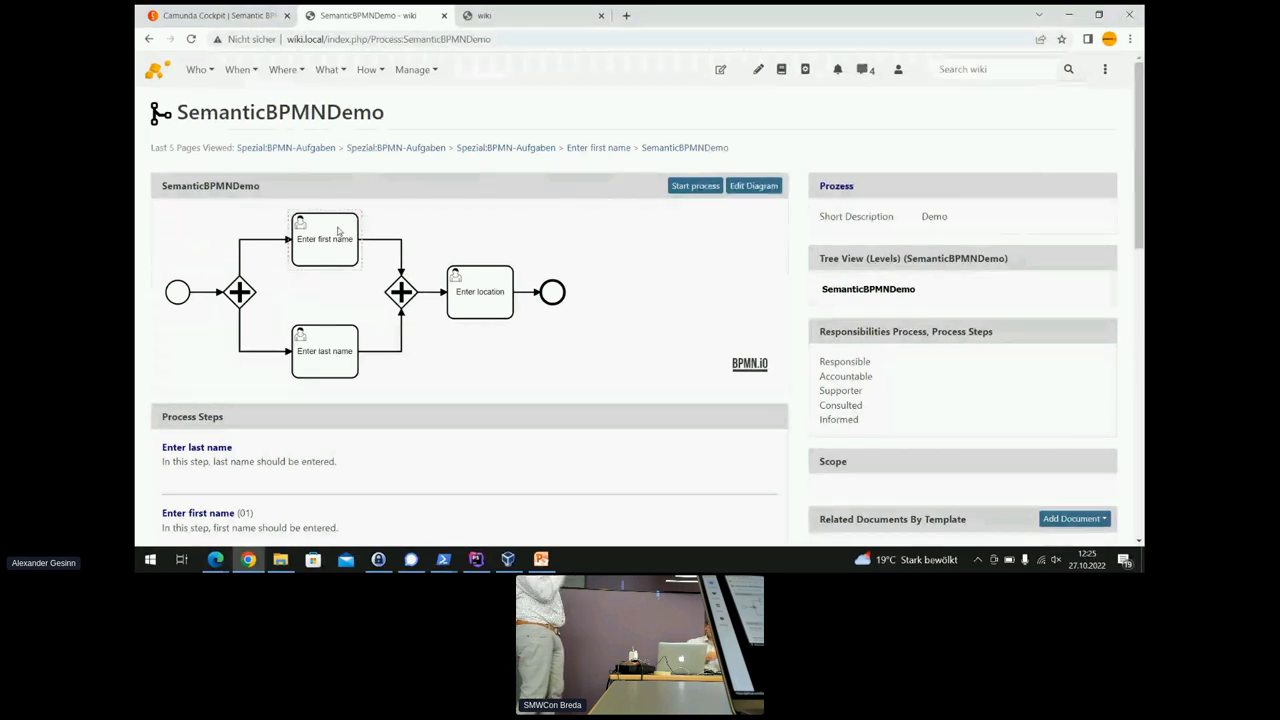
{"action": "mouse_move", "coordinate": [270, 310]}
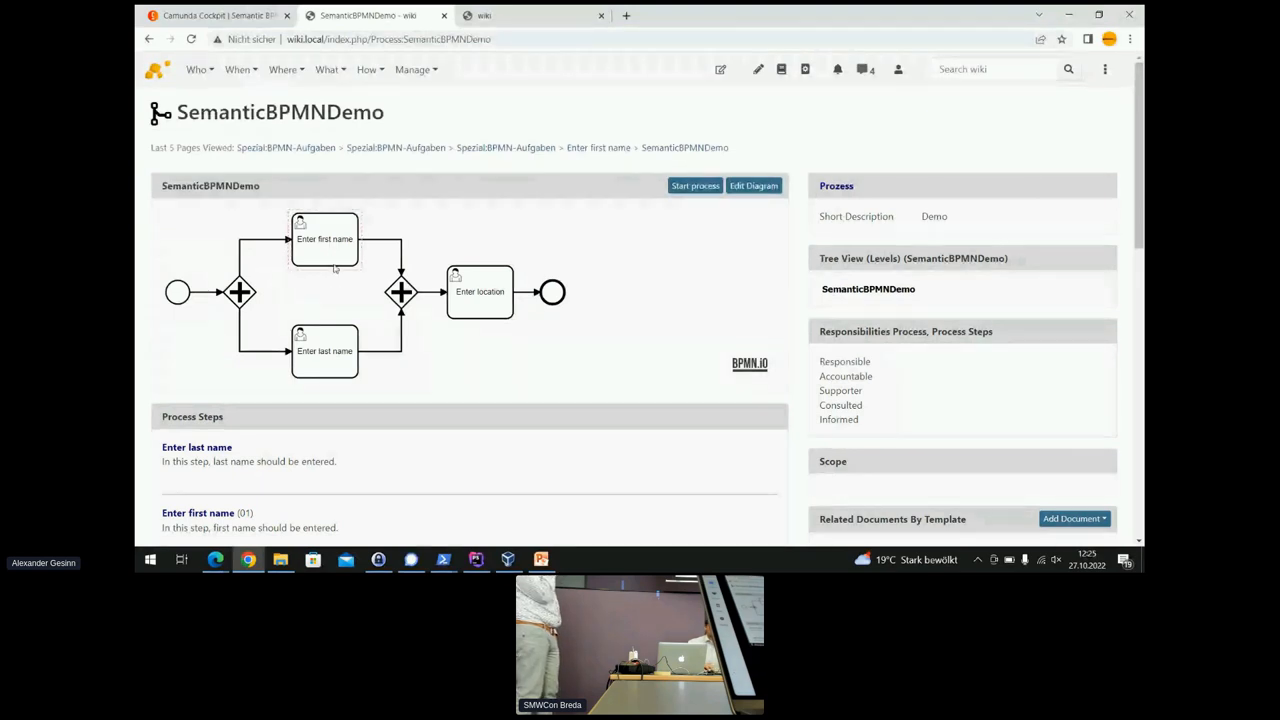
{"action": "mouse_move", "coordinate": [234, 129]}
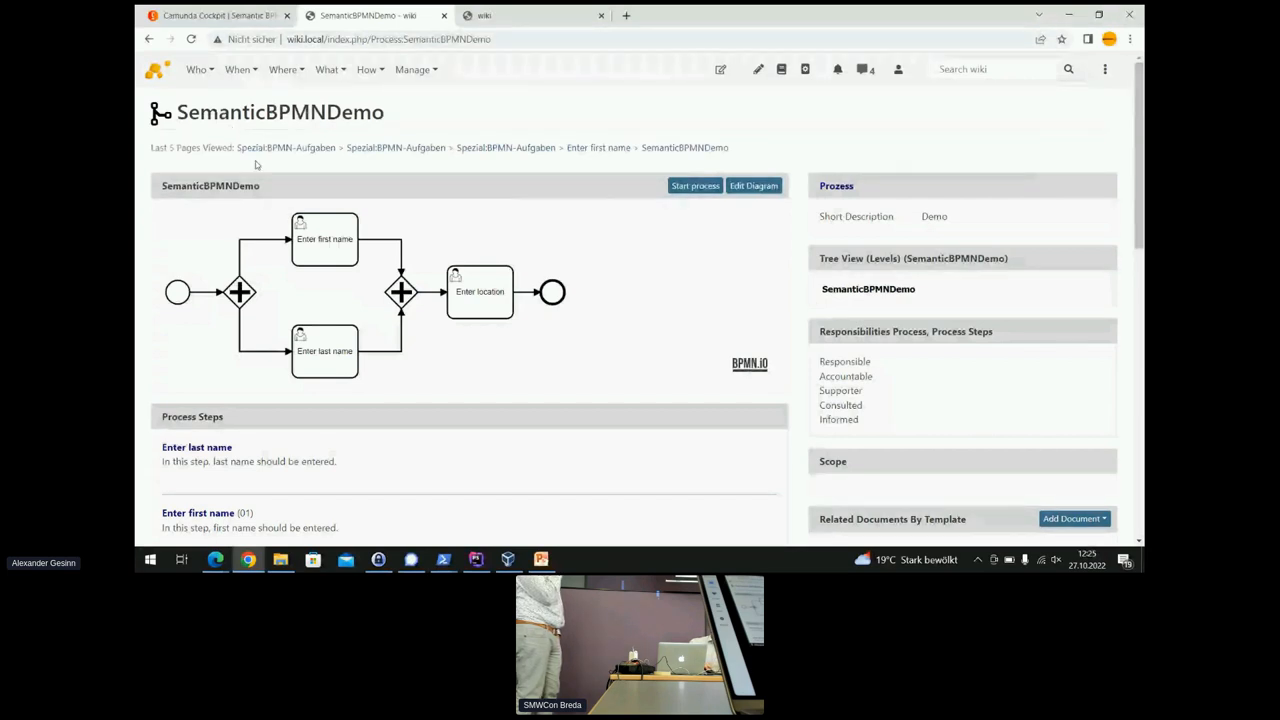
{"action": "mouse_move", "coordinate": [323, 252]}
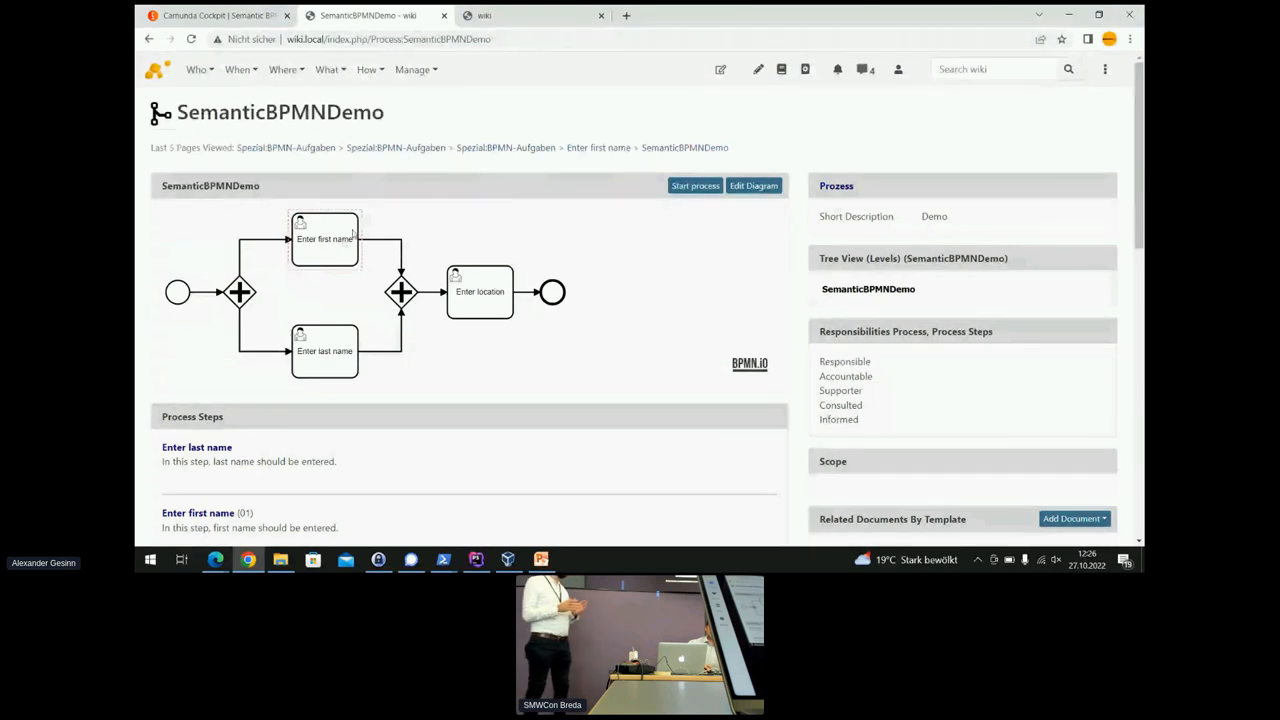
{"action": "mouse_move", "coordinate": [495, 358]}
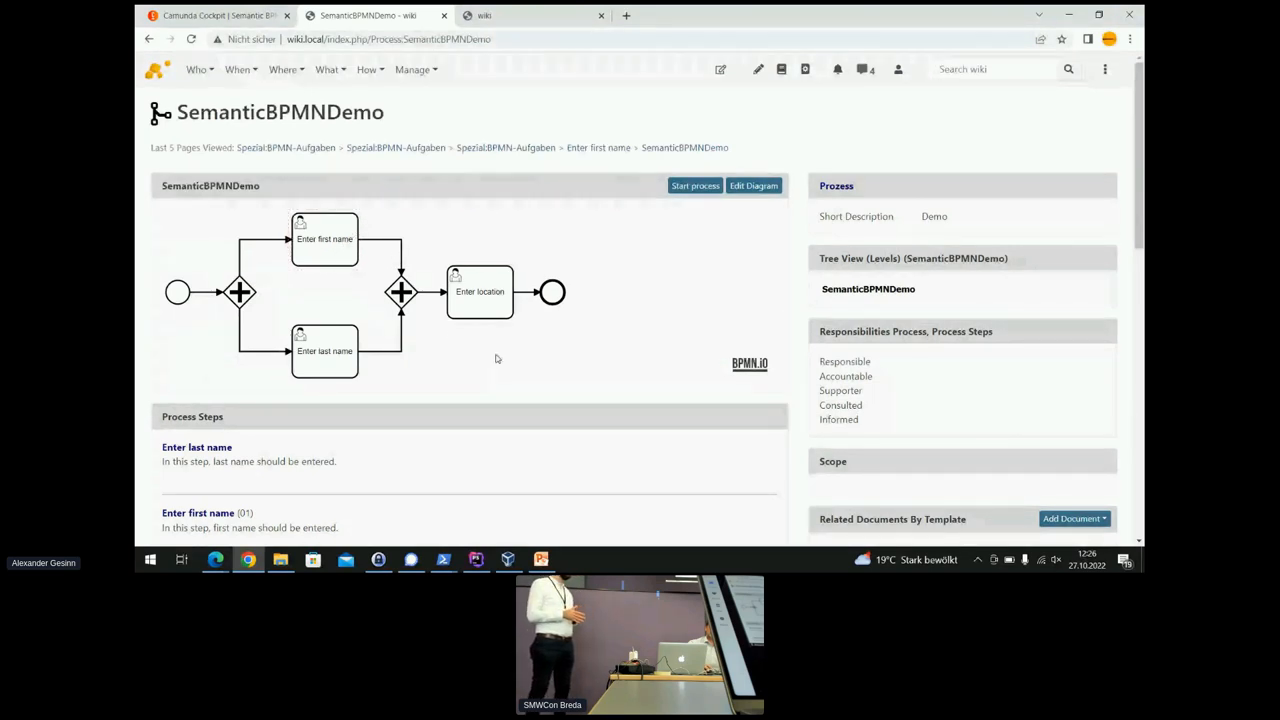
{"action": "mouse_move", "coordinate": [597, 110]}
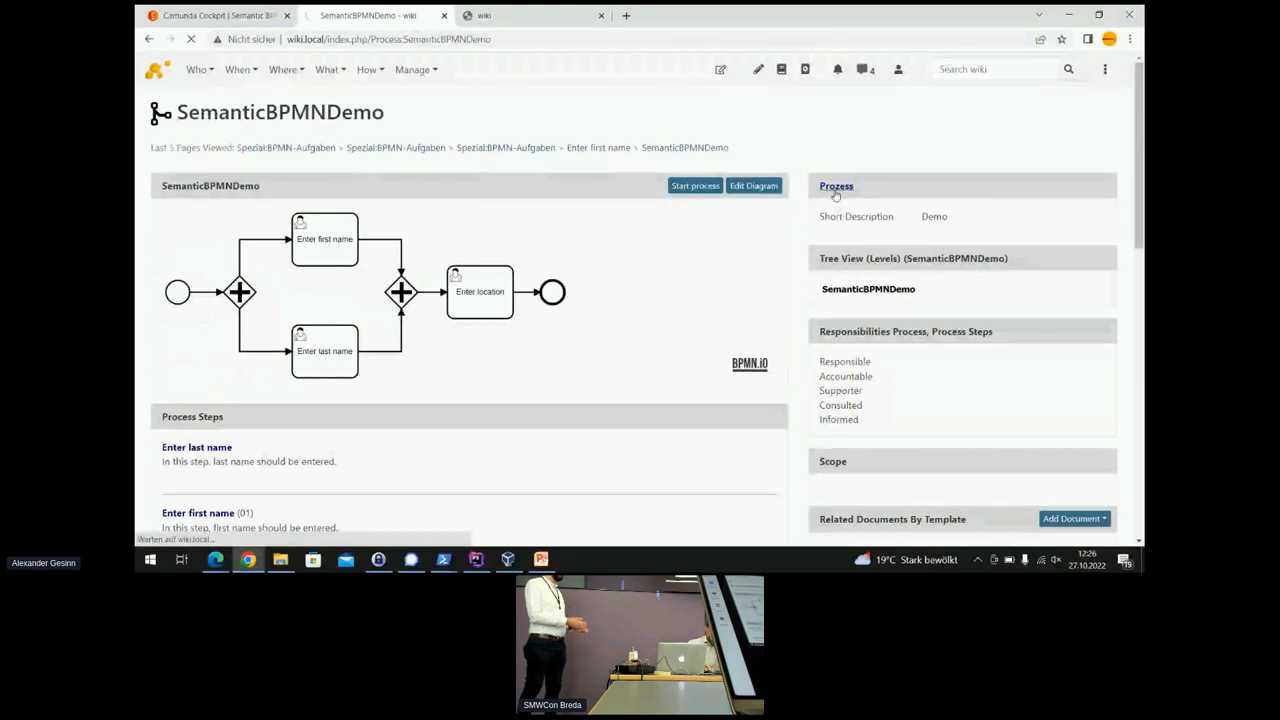
From the 'Prozess' category overview, open the Test process page with Hello/World eingeben tasks.
{"action": "left_click", "coordinate": [836, 186]}
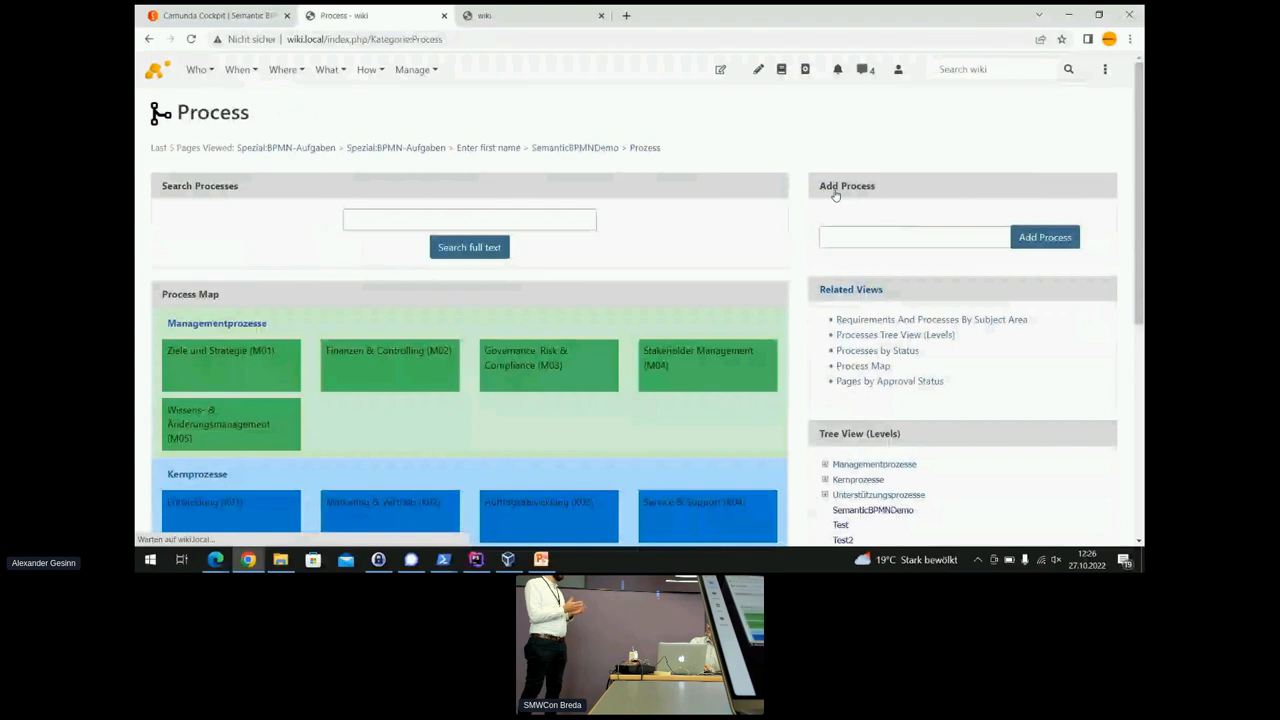
{"action": "scroll", "scroll_direction": "down", "scroll_amount": 3}
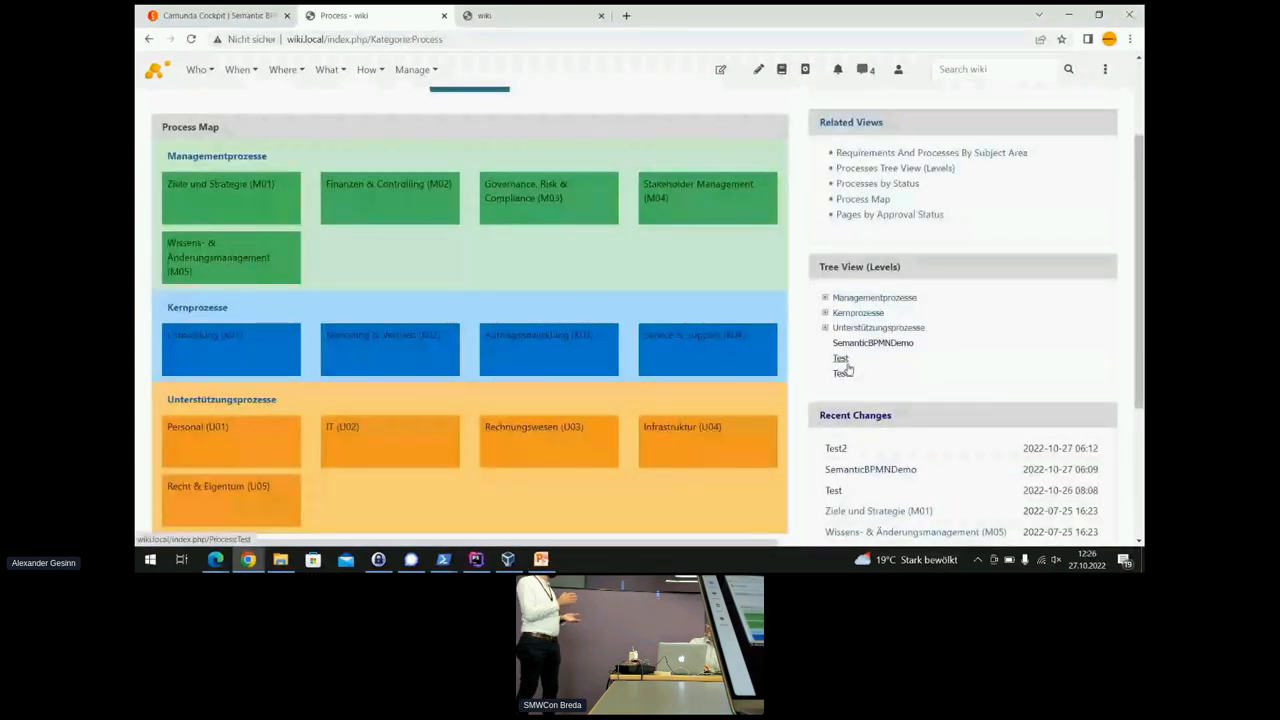
{"action": "left_click", "coordinate": [840, 358]}
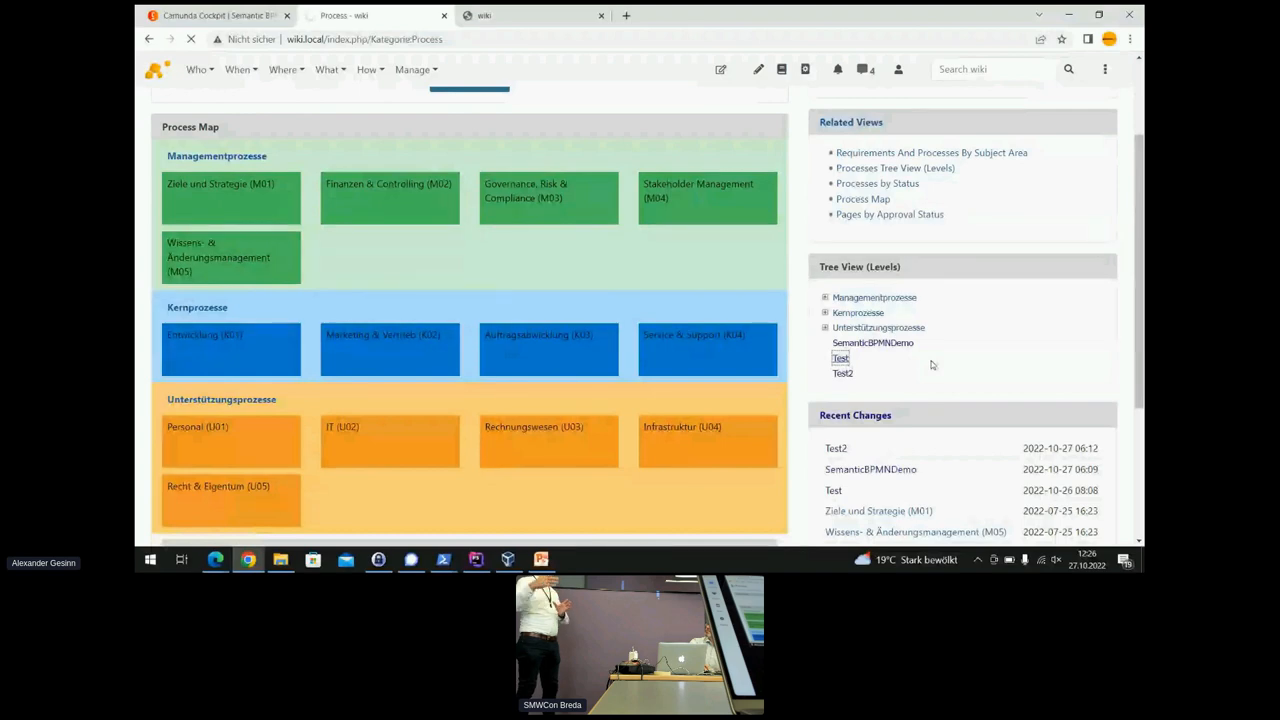
{"action": "left_click", "coordinate": [840, 358]}
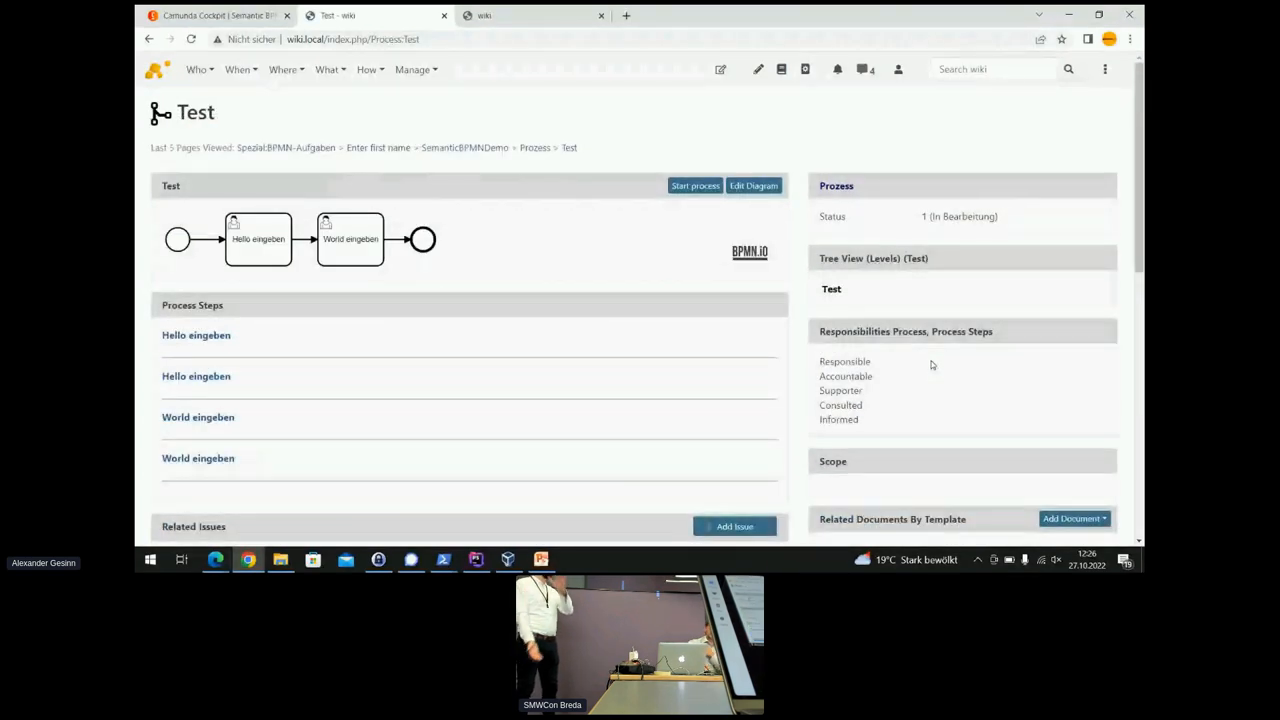
{"action": "mouse_move", "coordinate": [753, 185]}
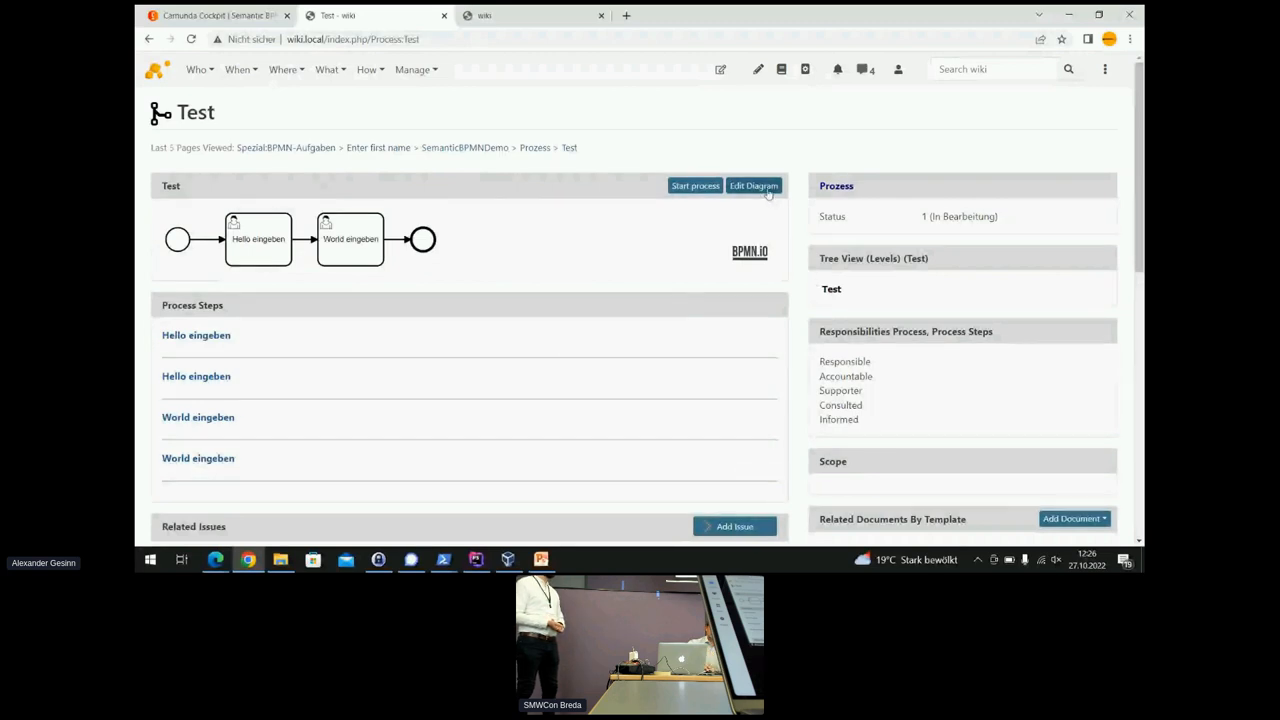
Open the Test diagram in the BPMN editor and drop a subprocess beneath both tasks.
{"action": "left_click", "coordinate": [753, 185]}
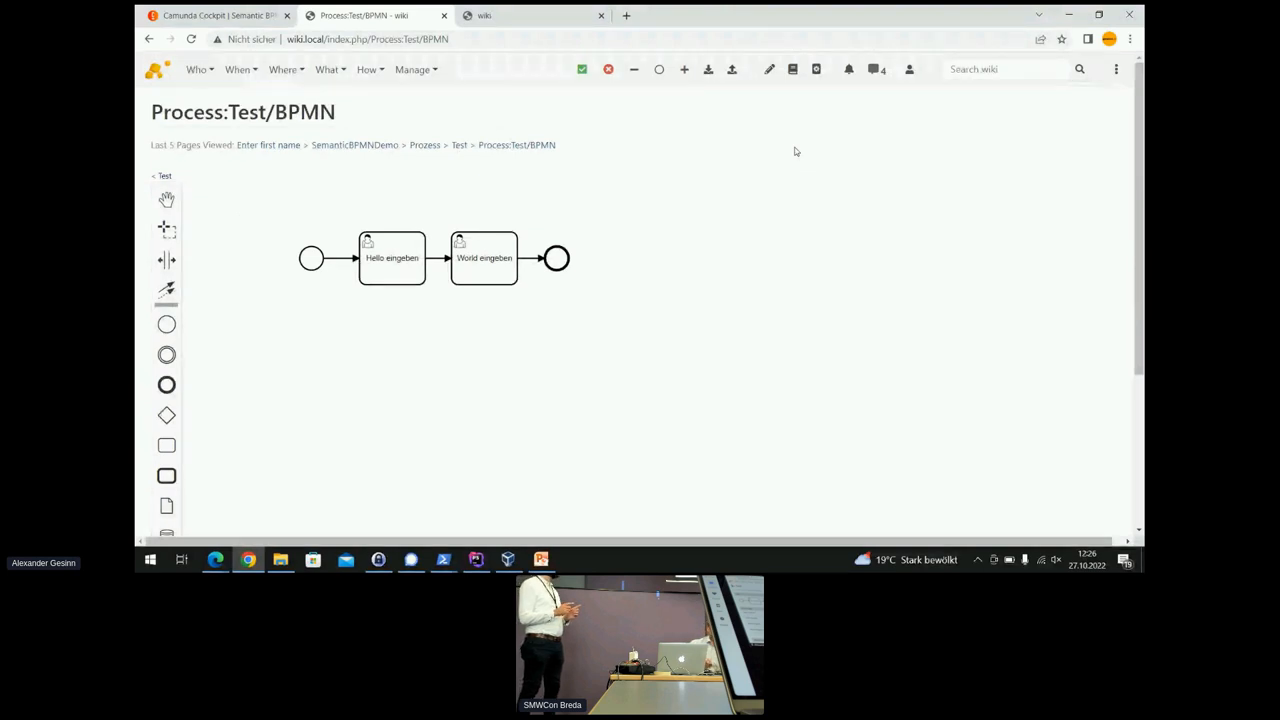
{"action": "mouse_move", "coordinate": [376, 429]}
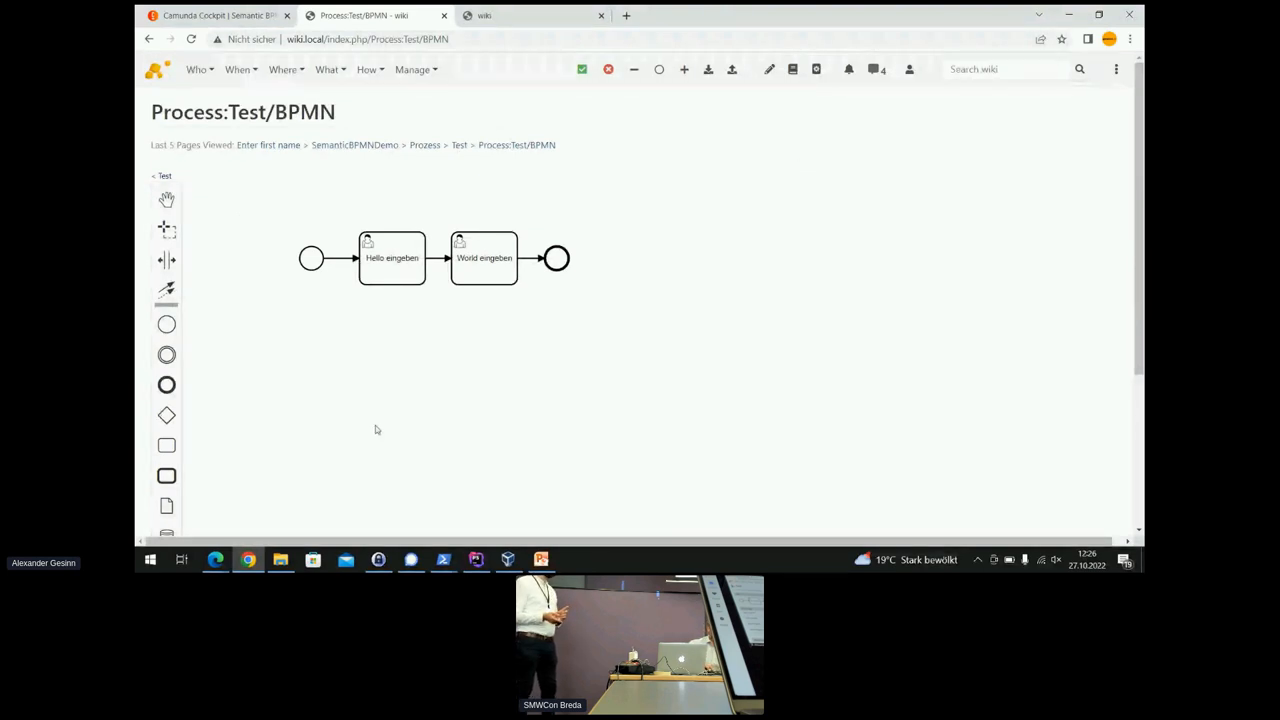
{"action": "mouse_move", "coordinate": [218, 456]}
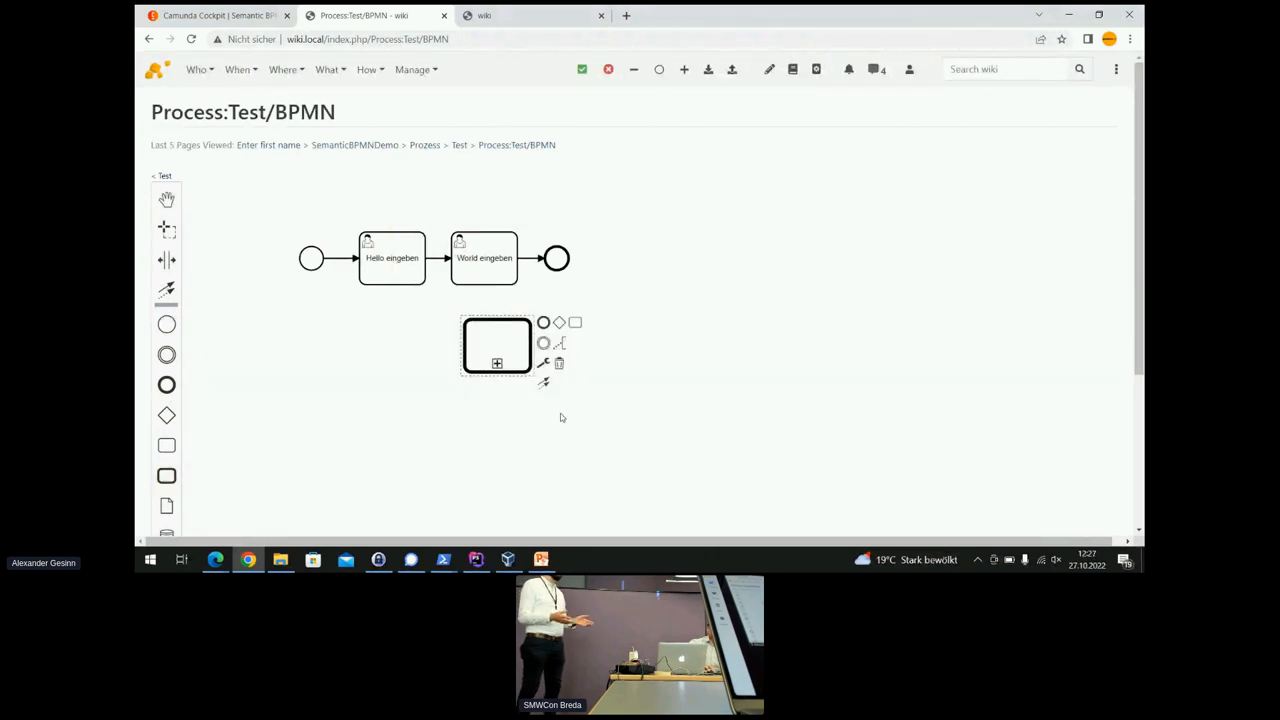
{"action": "left_click", "coordinate": [561, 417]}
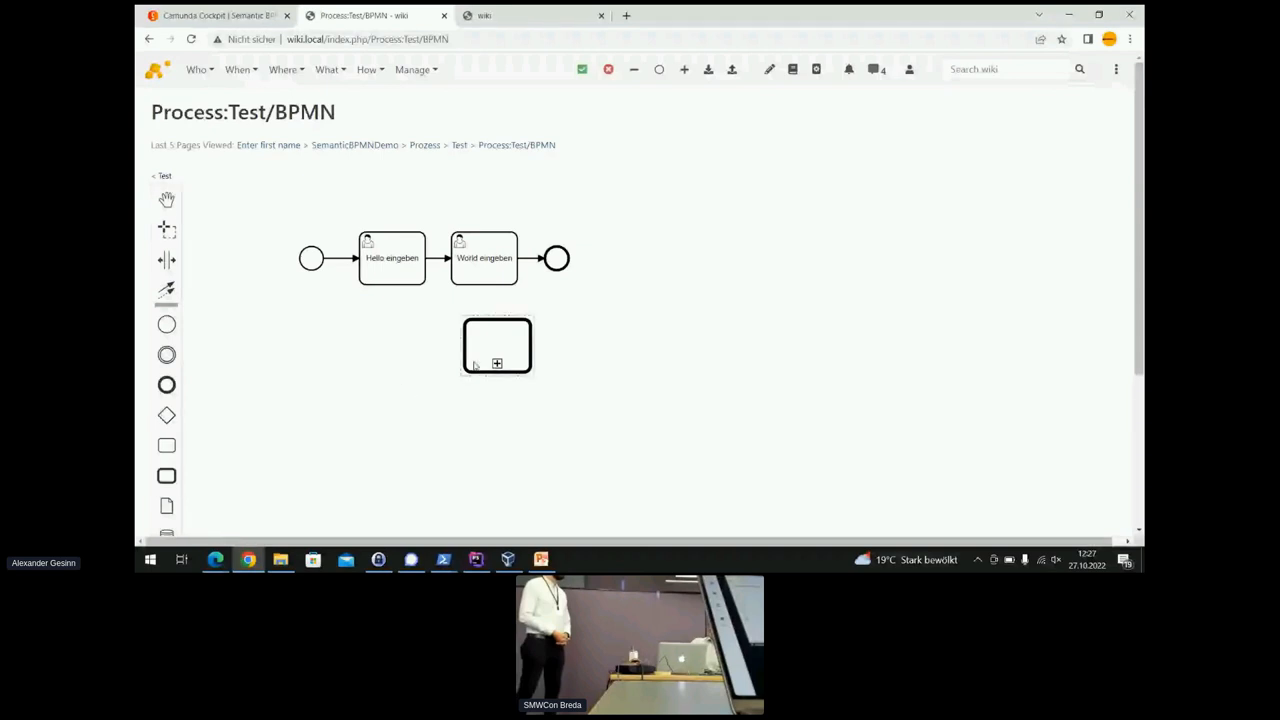
{"action": "mouse_move", "coordinate": [491, 387]}
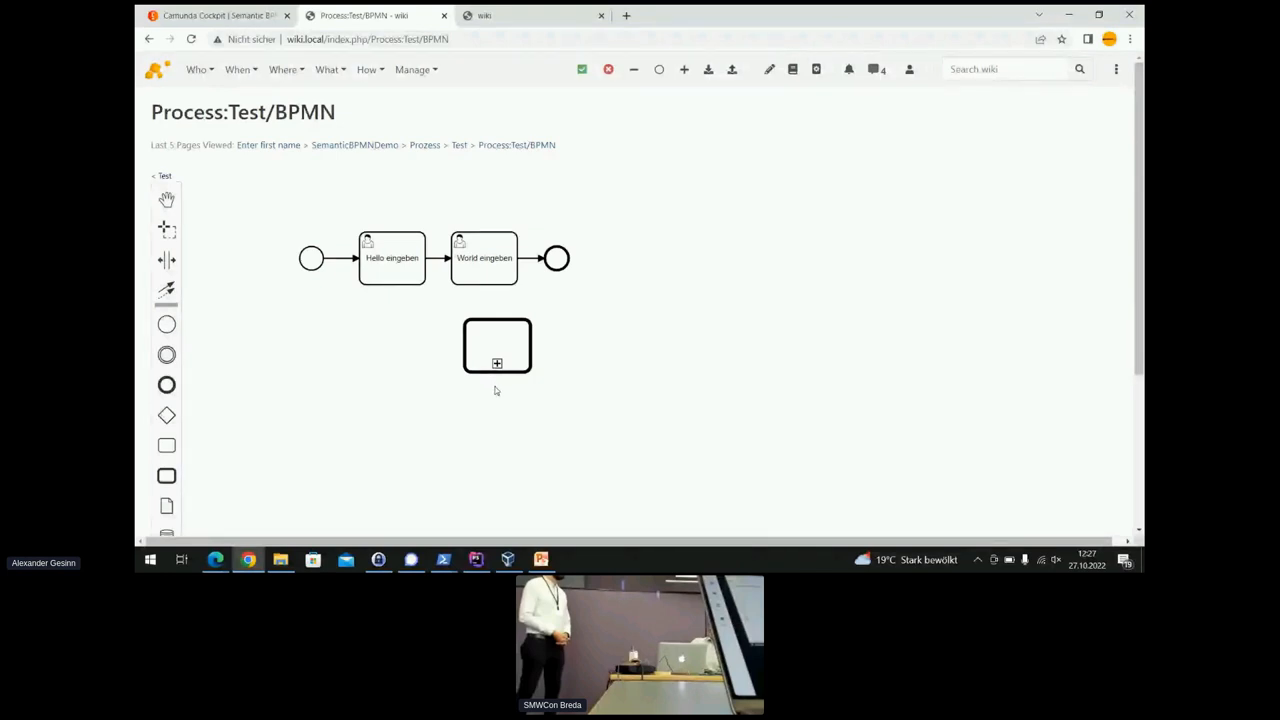
{"action": "mouse_move", "coordinate": [362, 463]}
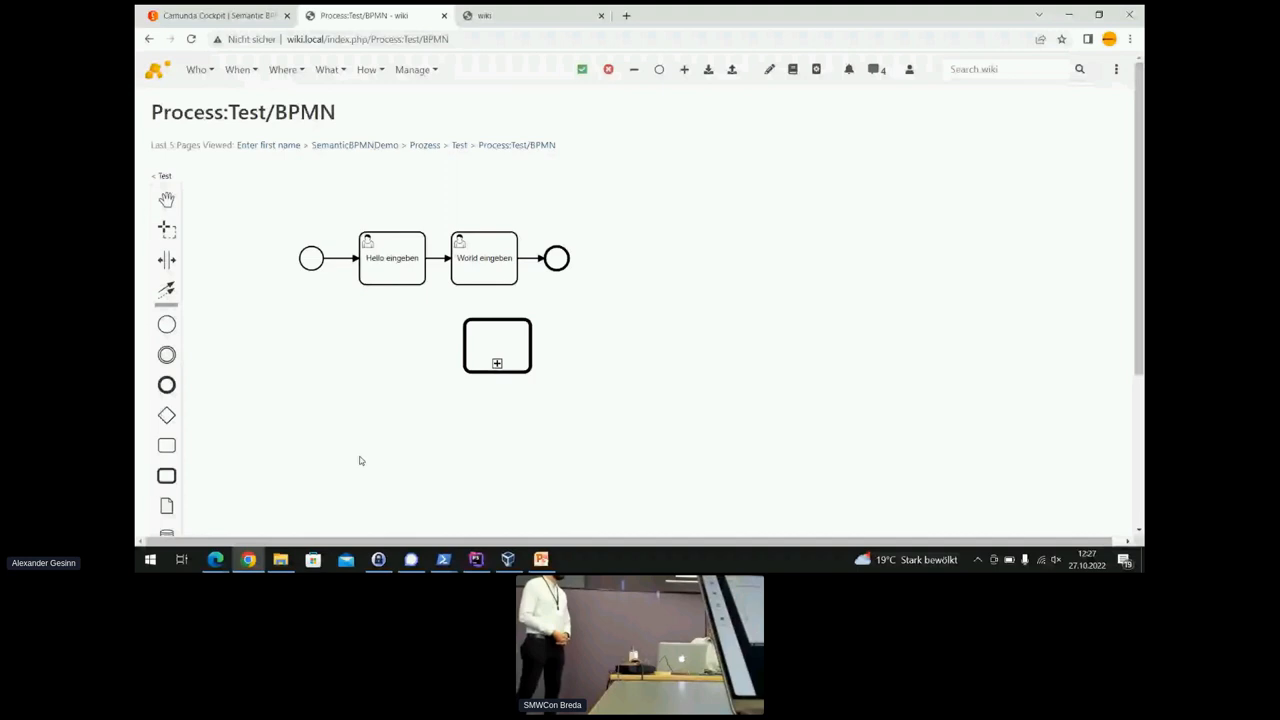
{"action": "mouse_move", "coordinate": [215, 559]}
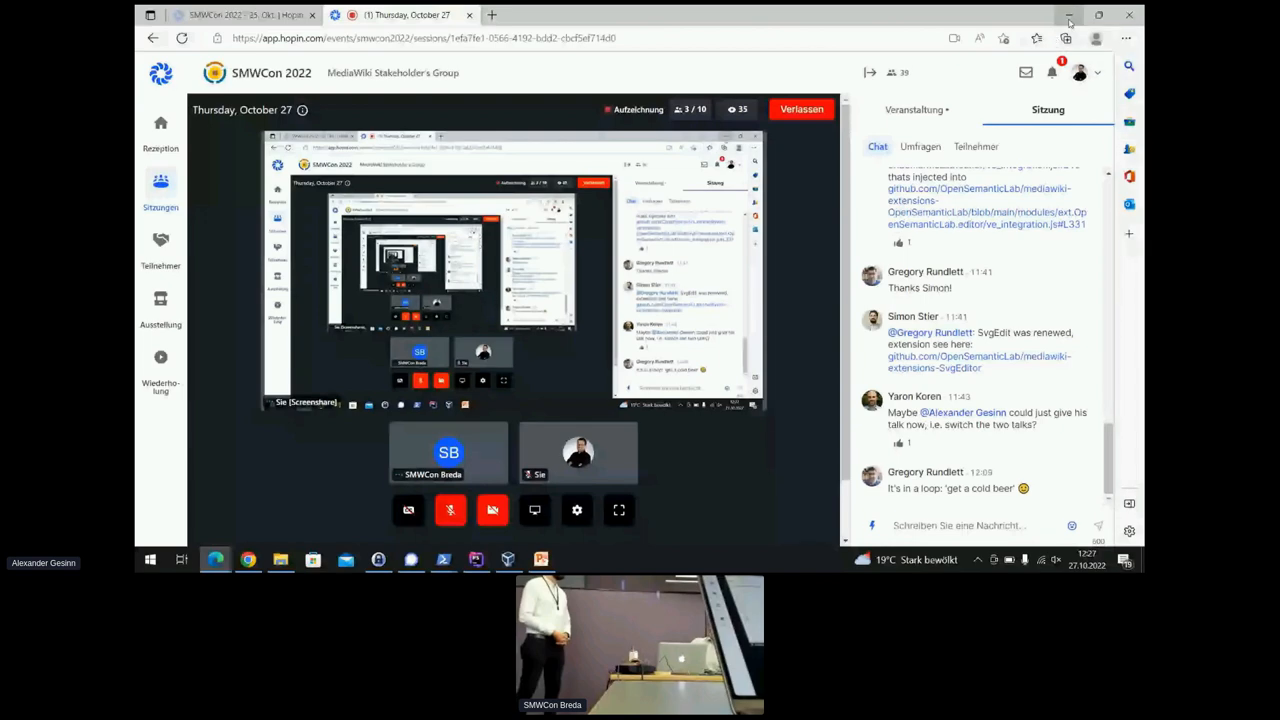
{"action": "left_click", "coordinate": [375, 15]}
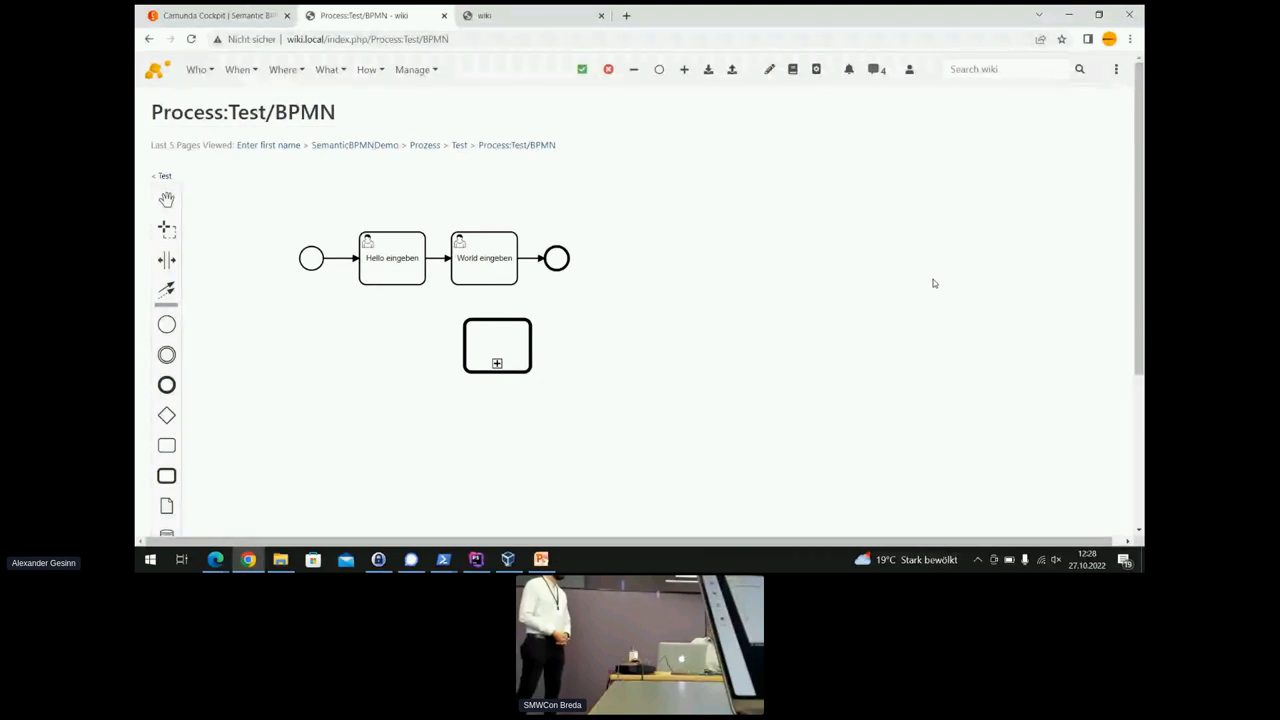
{"action": "mouse_move", "coordinate": [215, 559]}
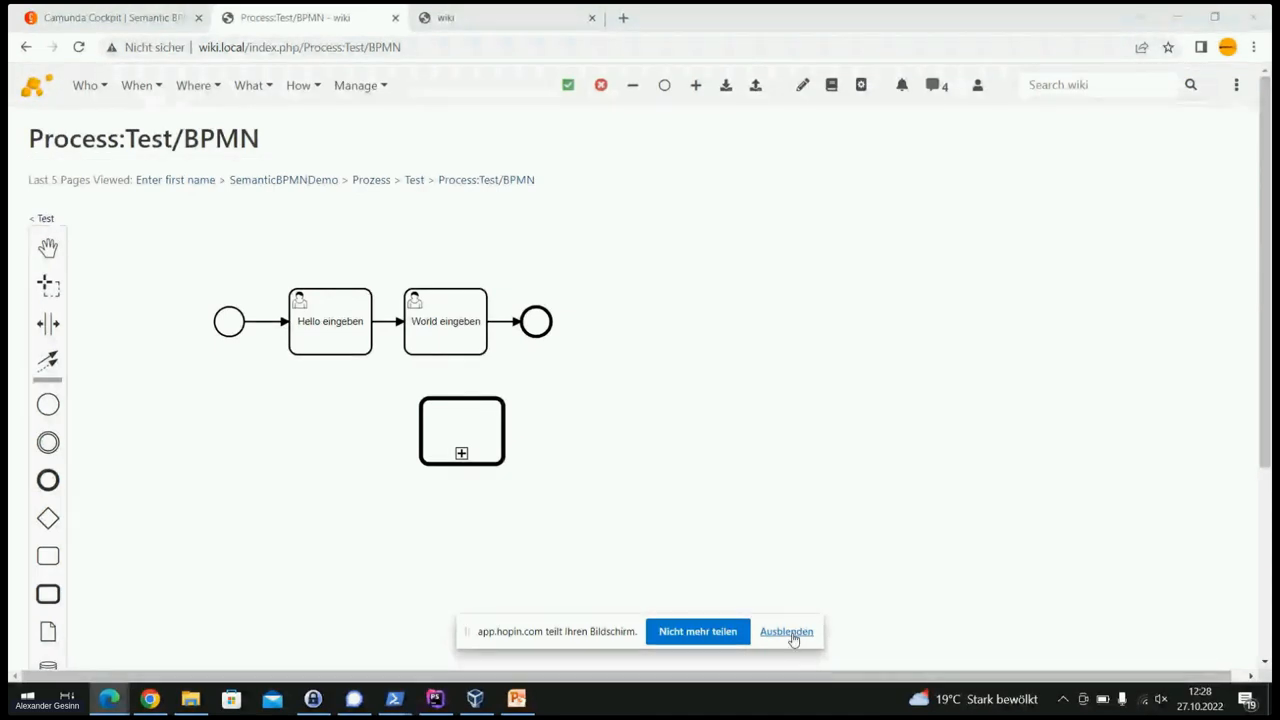
Dismiss the app.hopin.com screen-sharing bar with 'Ausblenden'.
{"action": "left_click", "coordinate": [786, 631]}
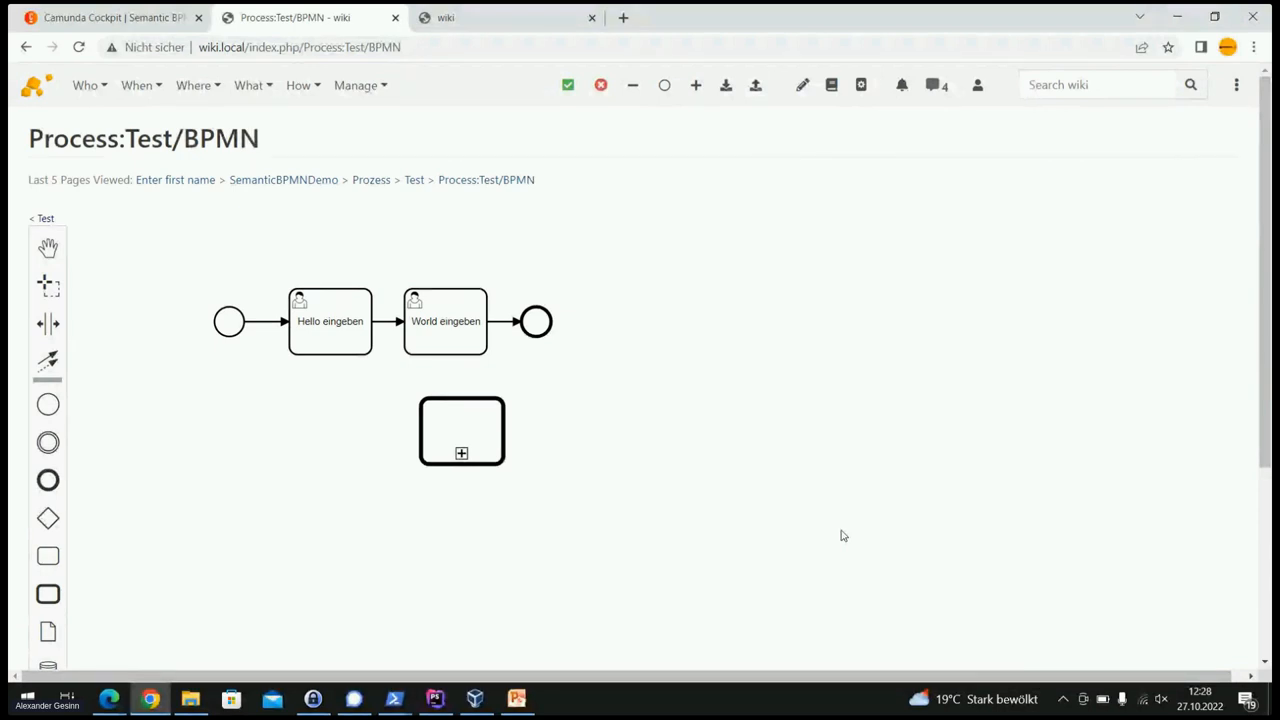
{"action": "mouse_move", "coordinate": [710, 514]}
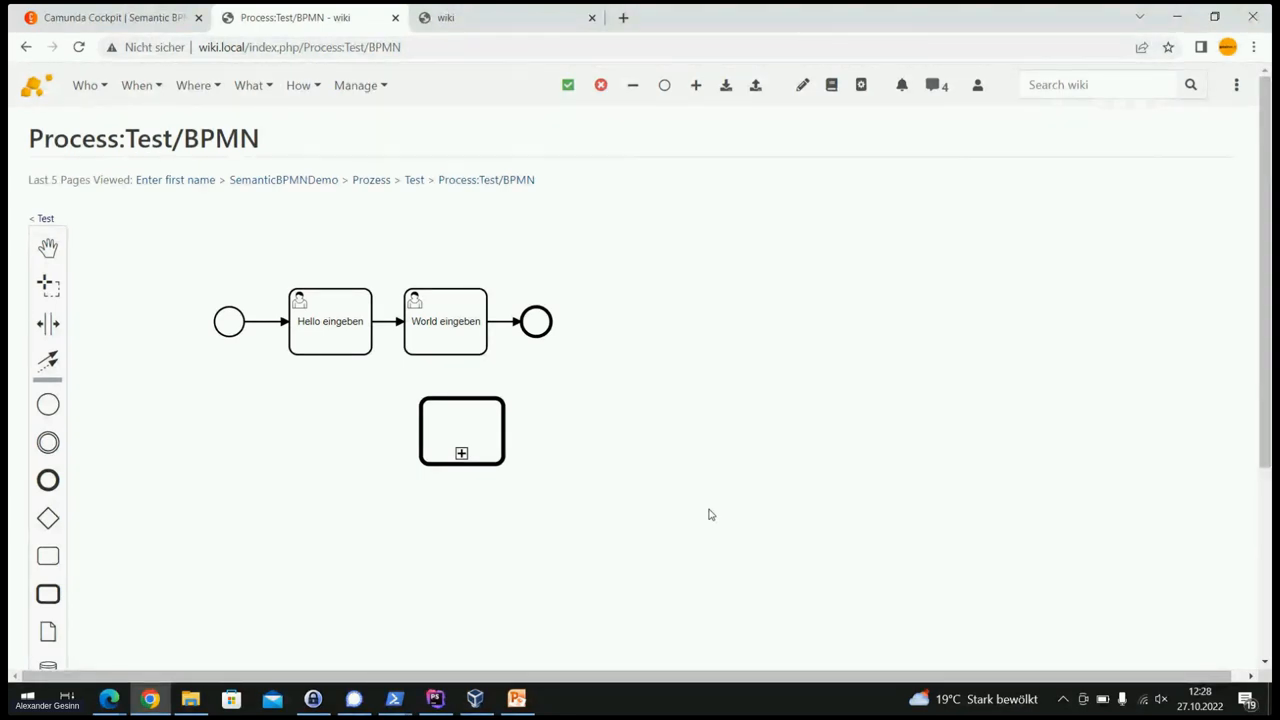
{"action": "mouse_move", "coordinate": [350, 641]}
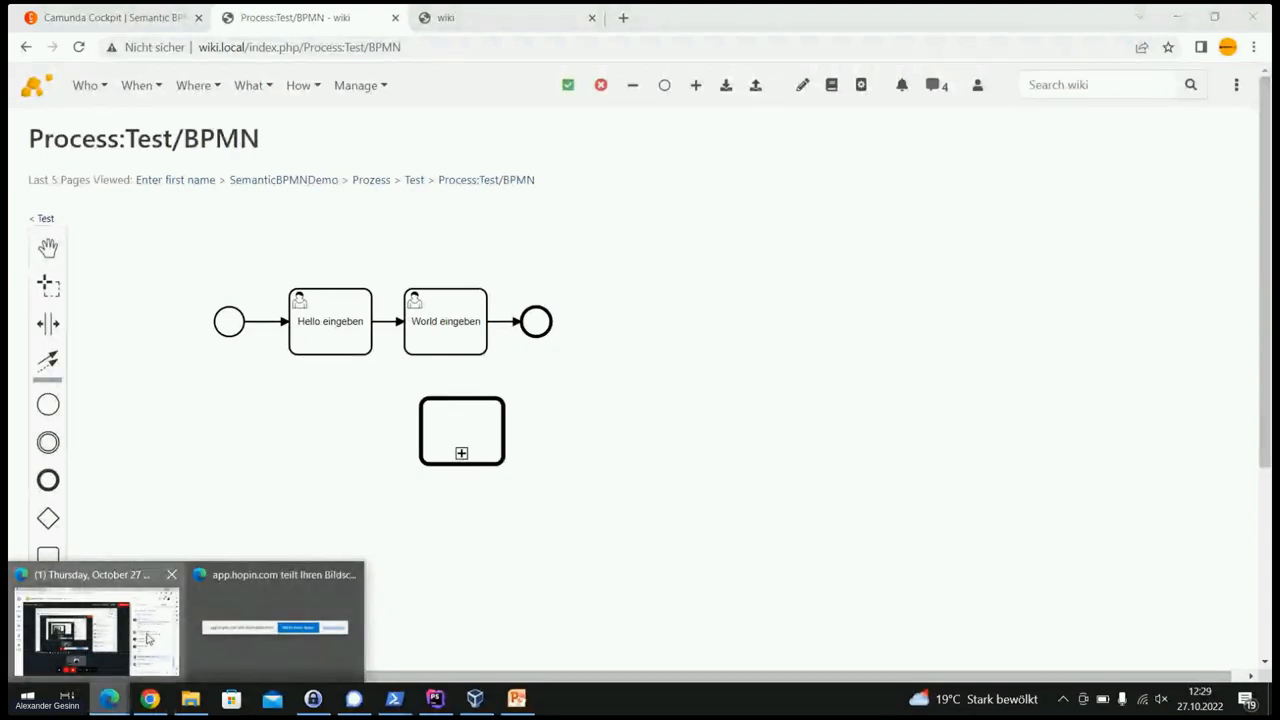
Switch to the Hopin session window and unmute the microphone.
{"action": "left_click", "coordinate": [275, 620]}
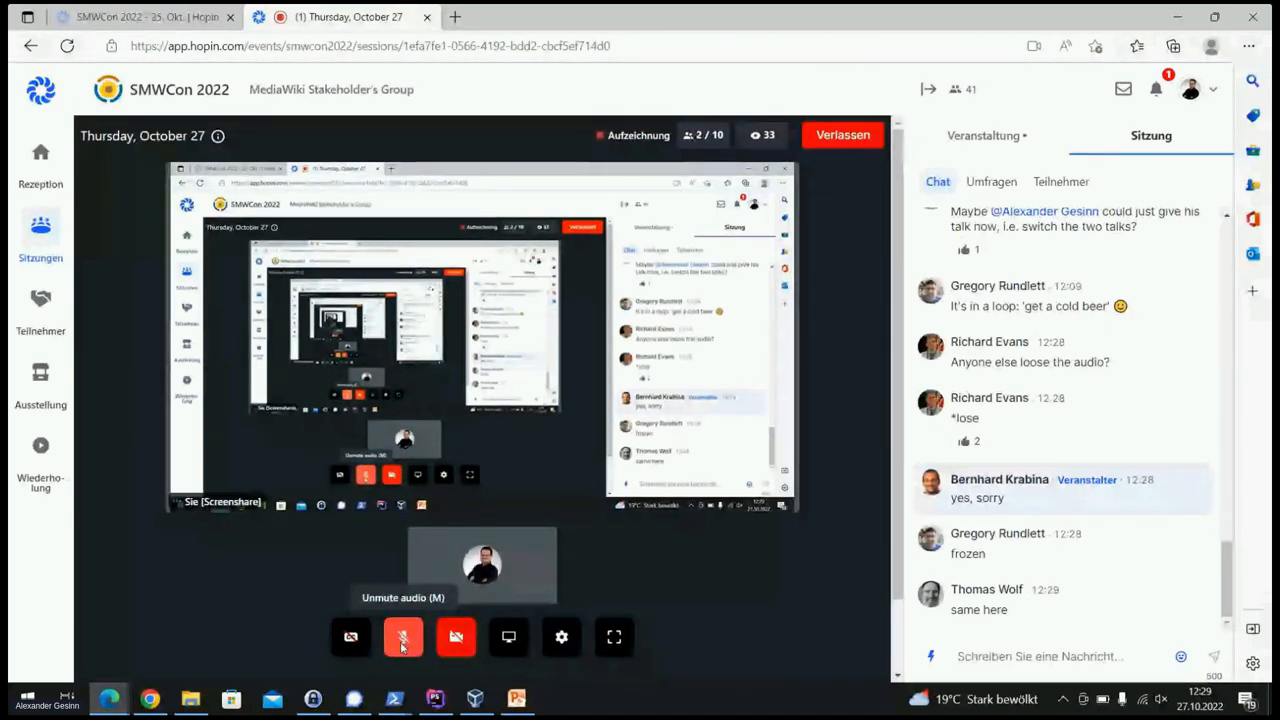
{"action": "left_click", "coordinate": [403, 637]}
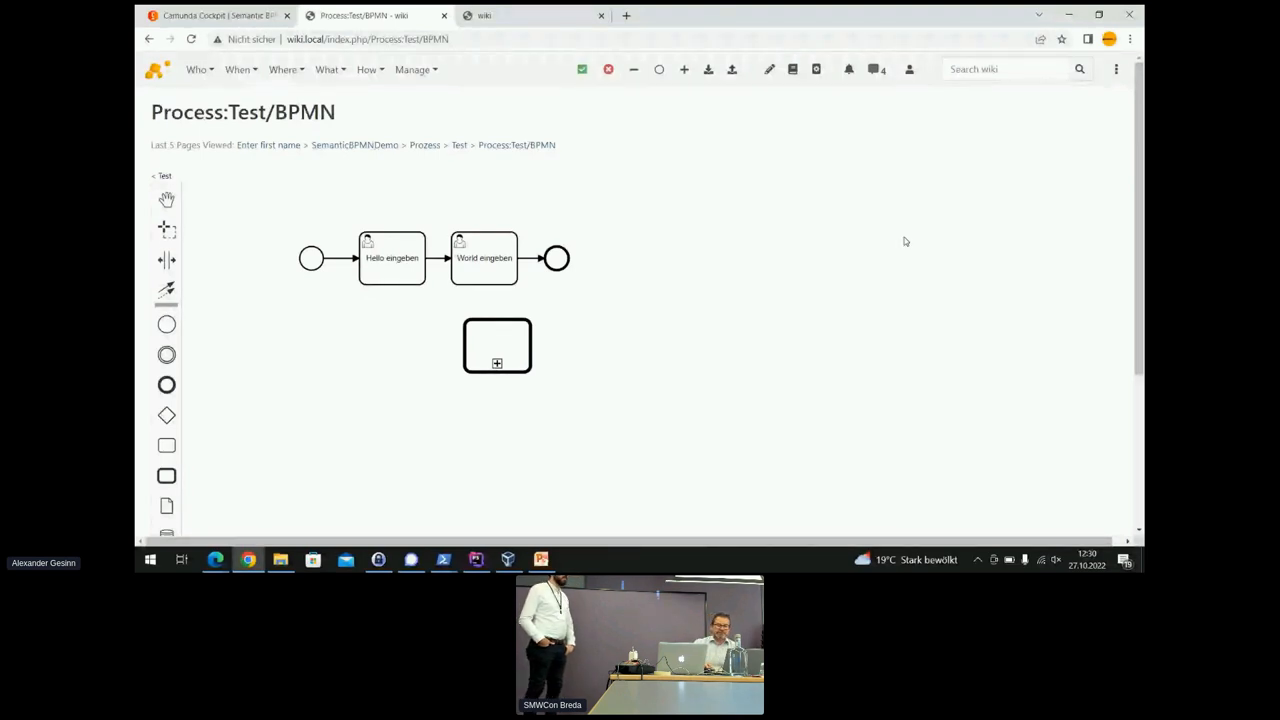
Cancel subprocess selection, place a task right of the subprocess, and show its task types.
{"action": "left_click", "coordinate": [391, 257]}
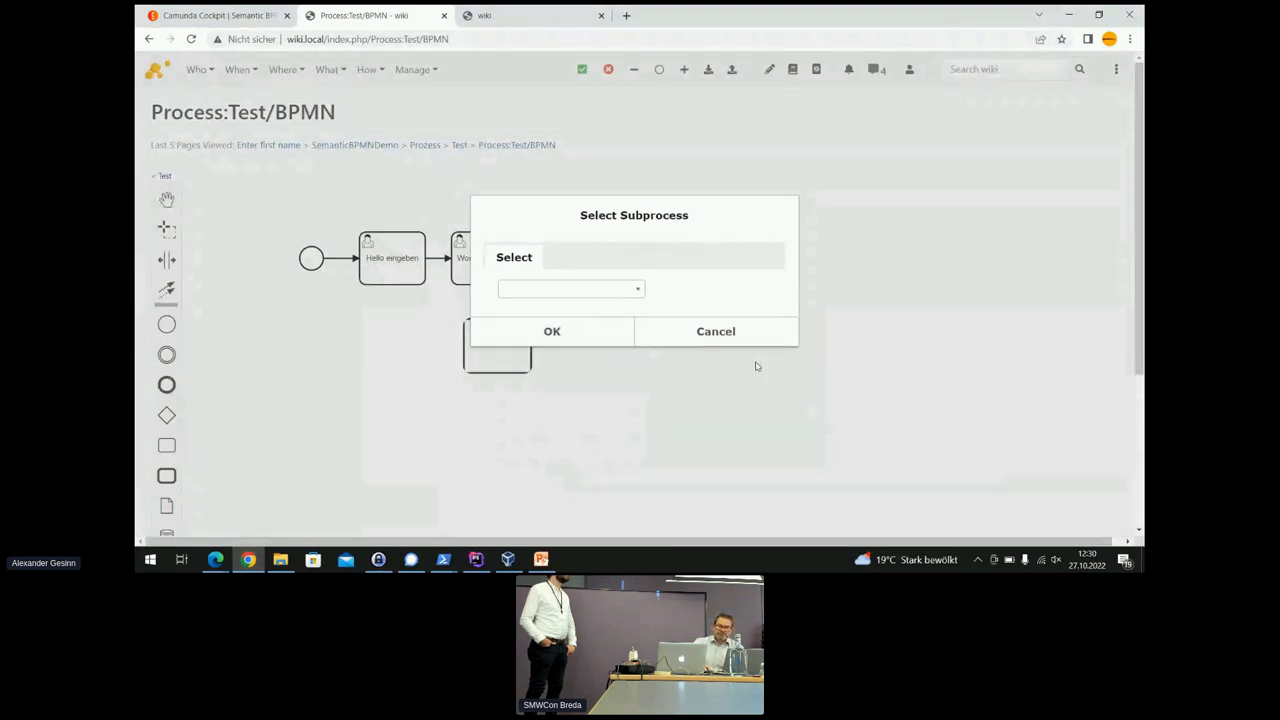
{"action": "left_click", "coordinate": [715, 331]}
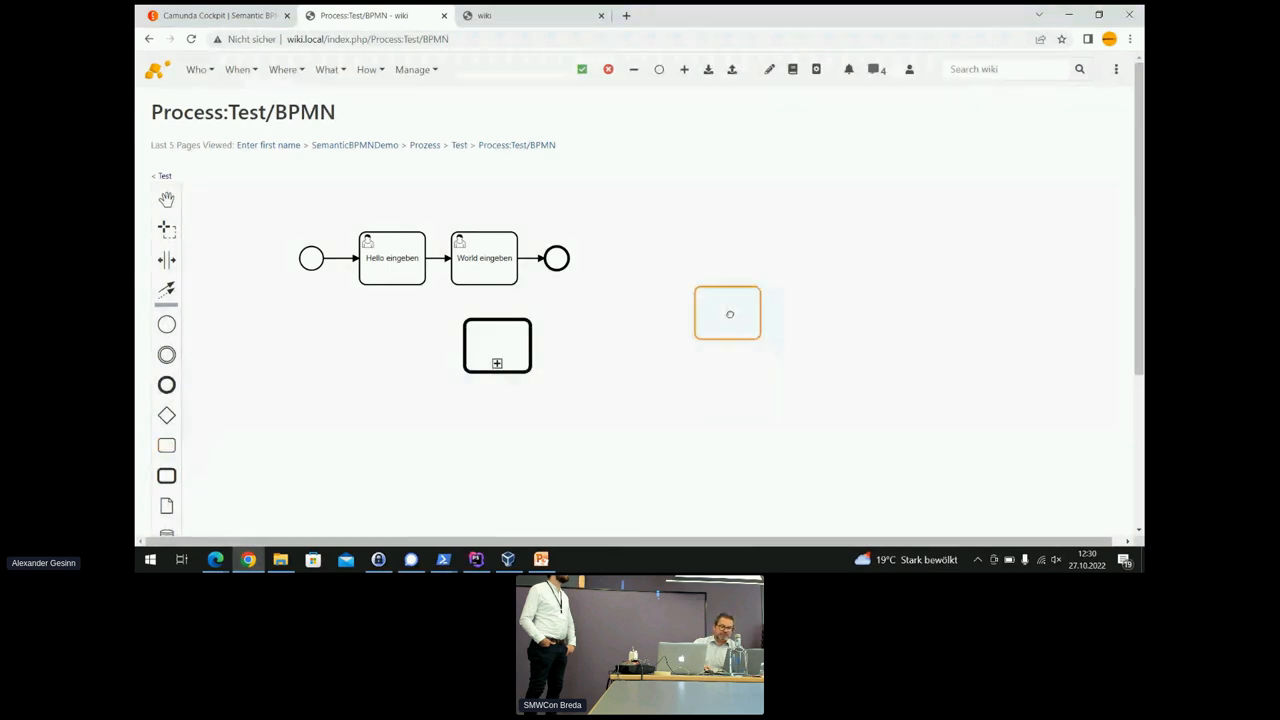
{"action": "left_click", "coordinate": [729, 313]}
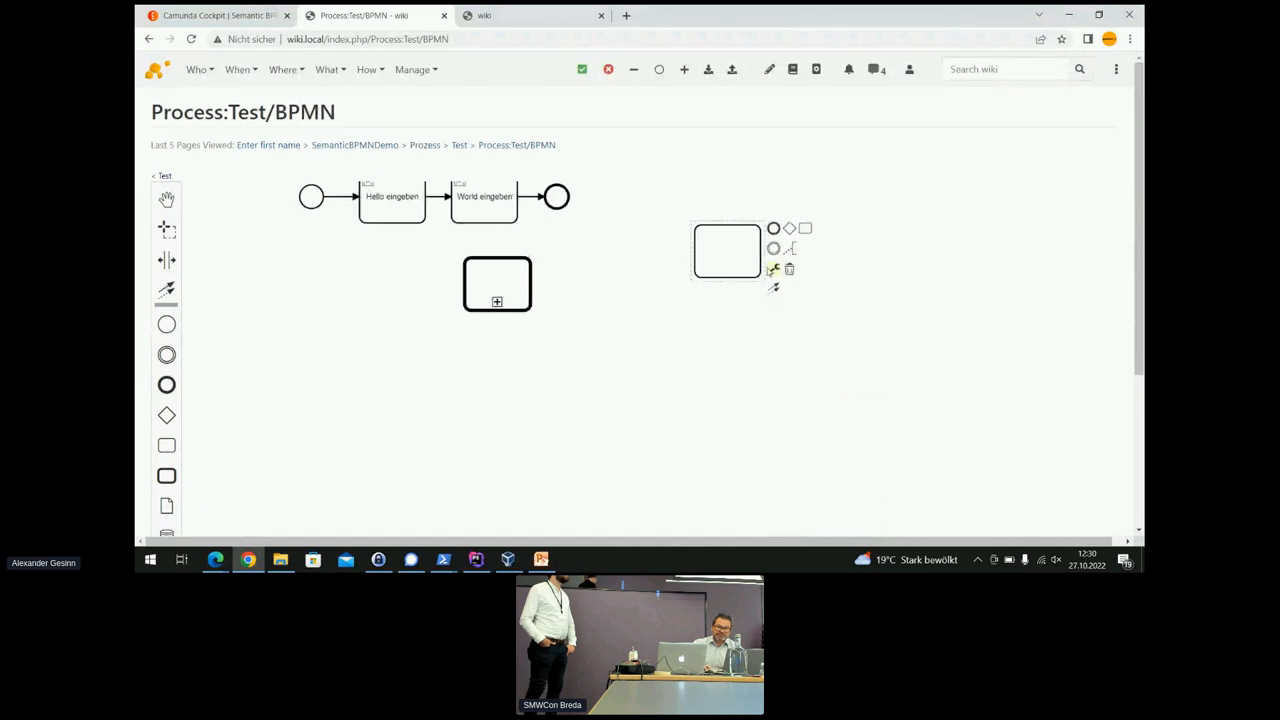
{"action": "left_click", "coordinate": [772, 268]}
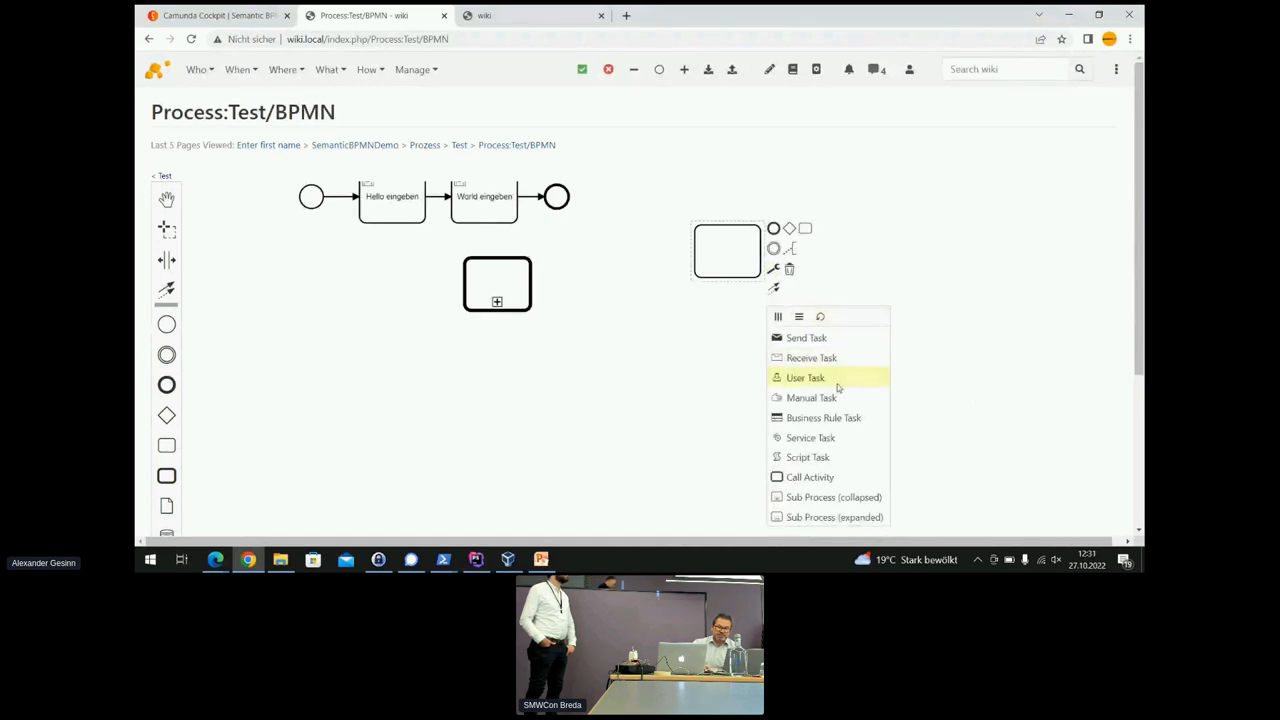
{"action": "mouse_move", "coordinate": [810, 437]}
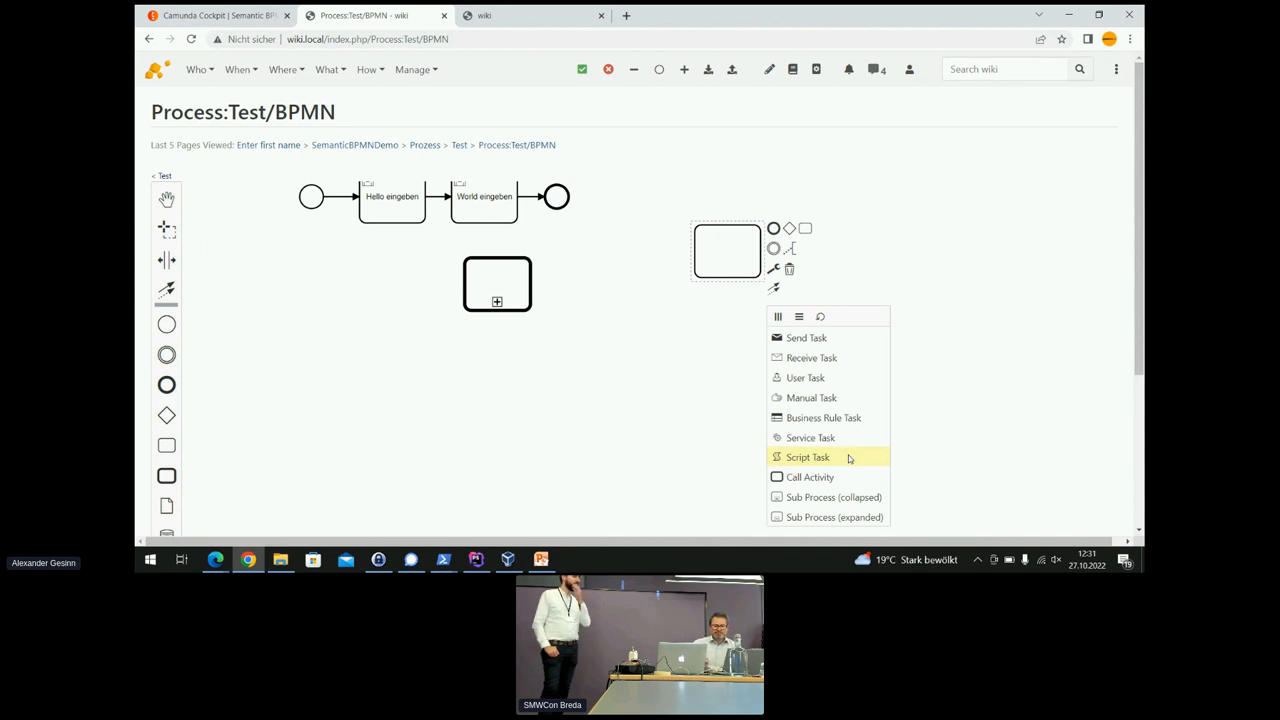
{"action": "mouse_move", "coordinate": [811, 357]}
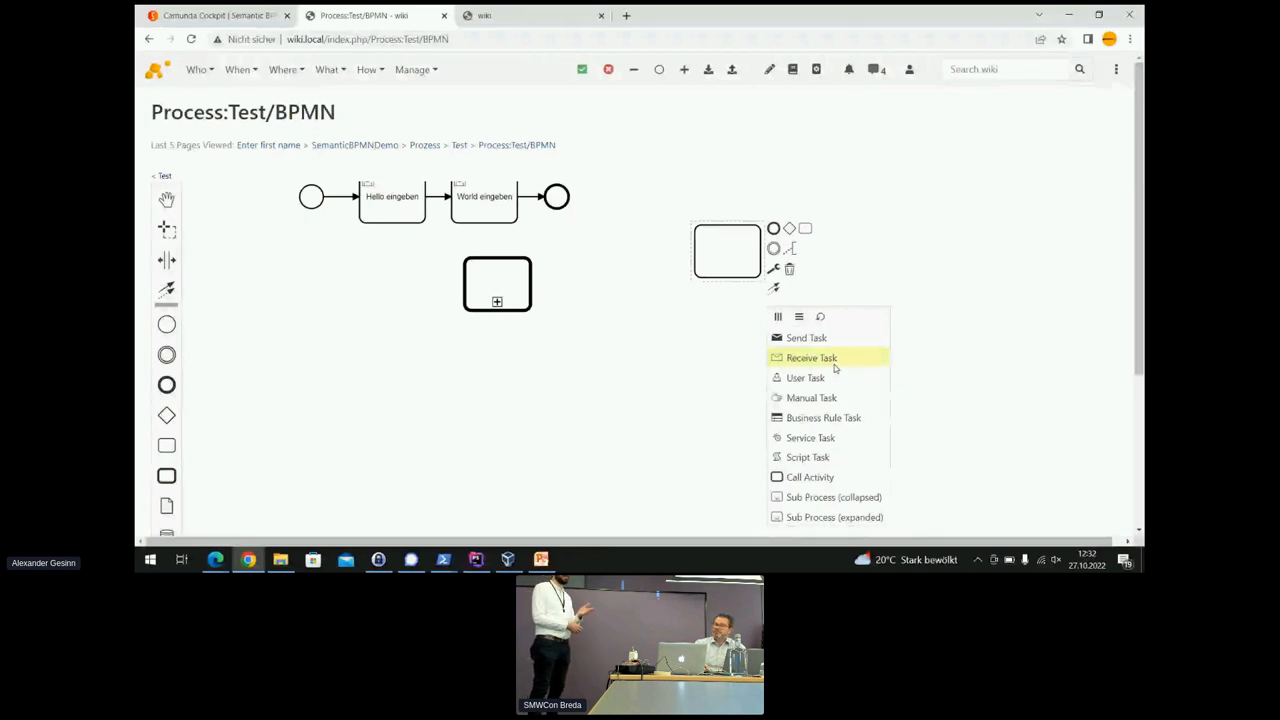
{"action": "mouse_move", "coordinate": [948, 365]}
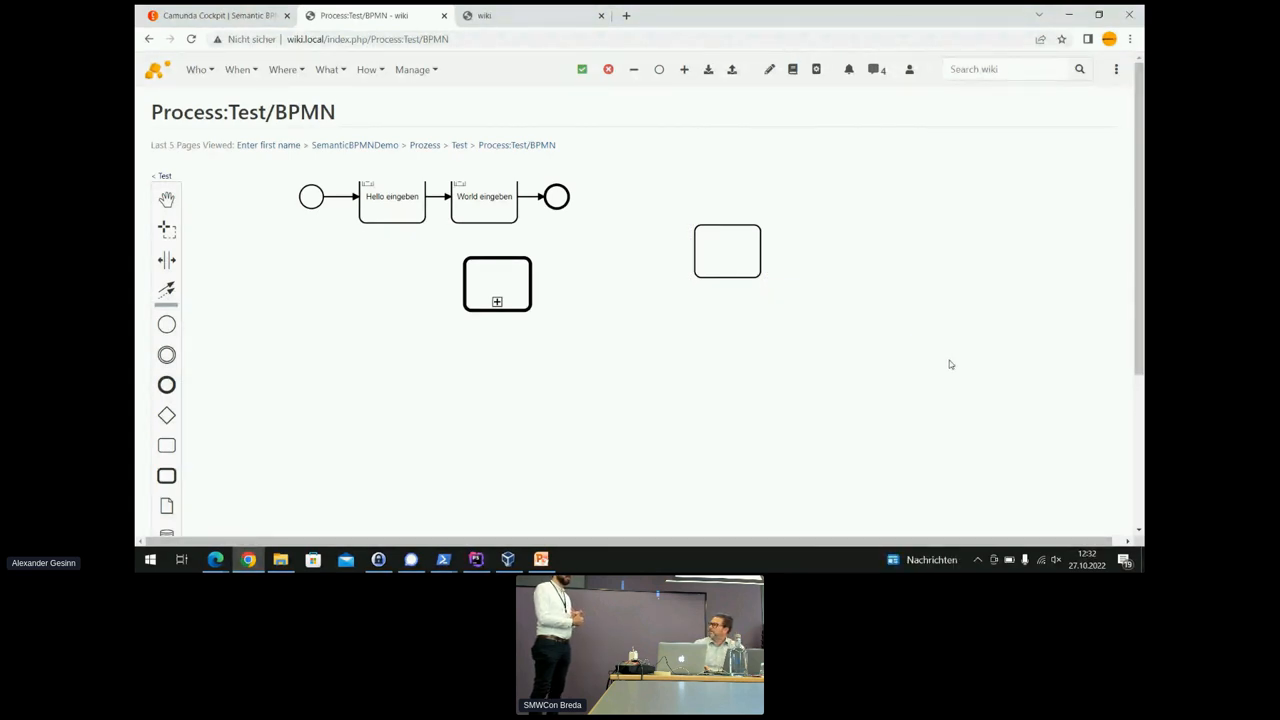
{"action": "mouse_move", "coordinate": [932, 381]}
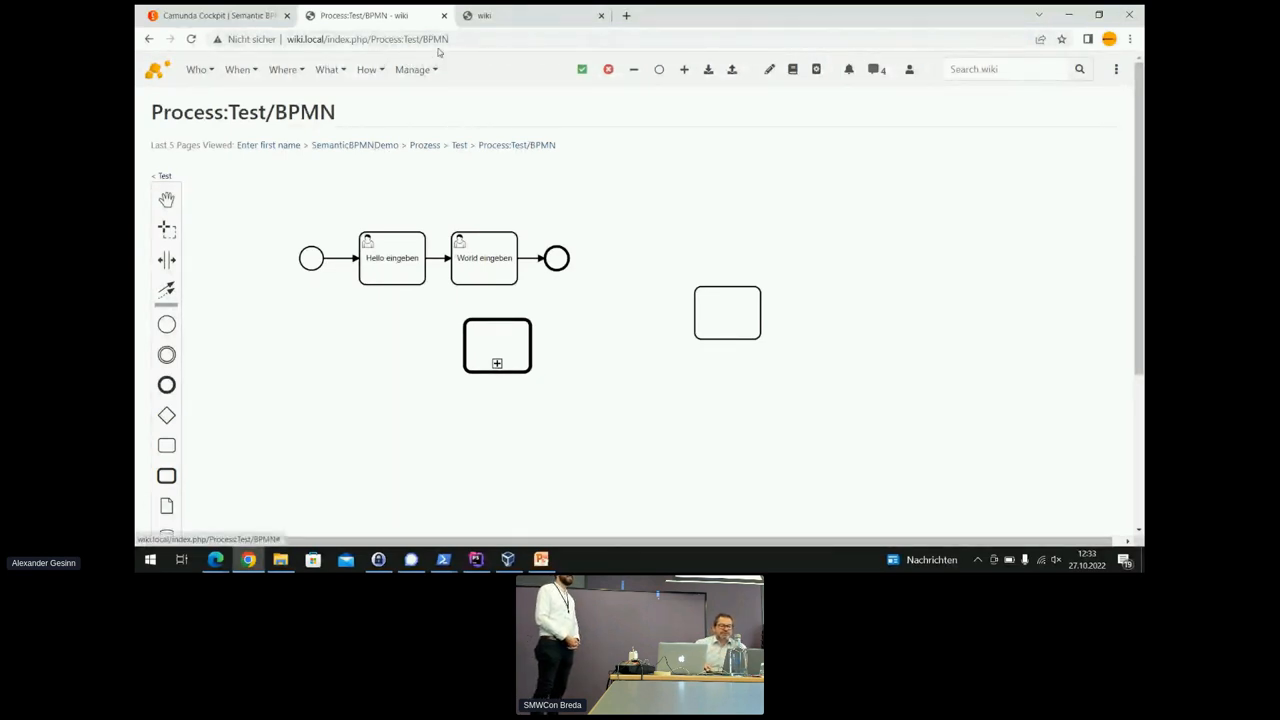
Append '?act' to the Process:Test/BPMN URL in the address bar.
{"action": "left_click", "coordinate": [400, 39]}
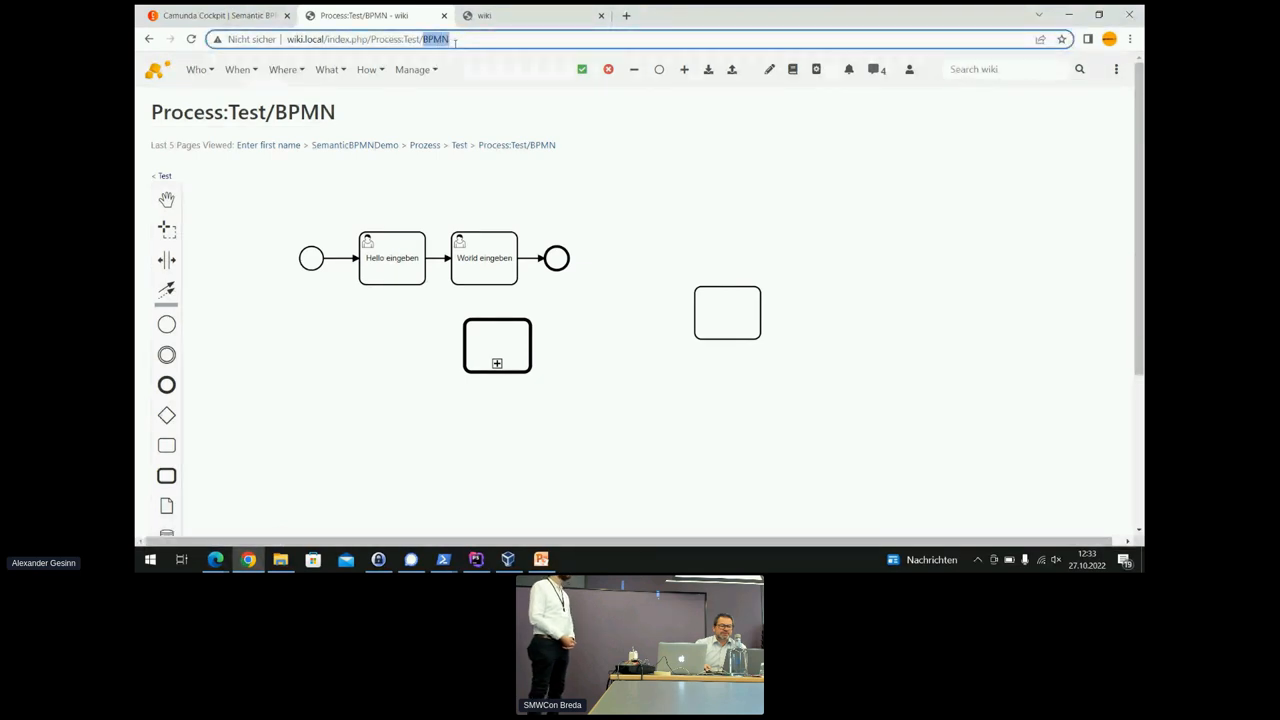
{"action": "type", "text": "?act"}
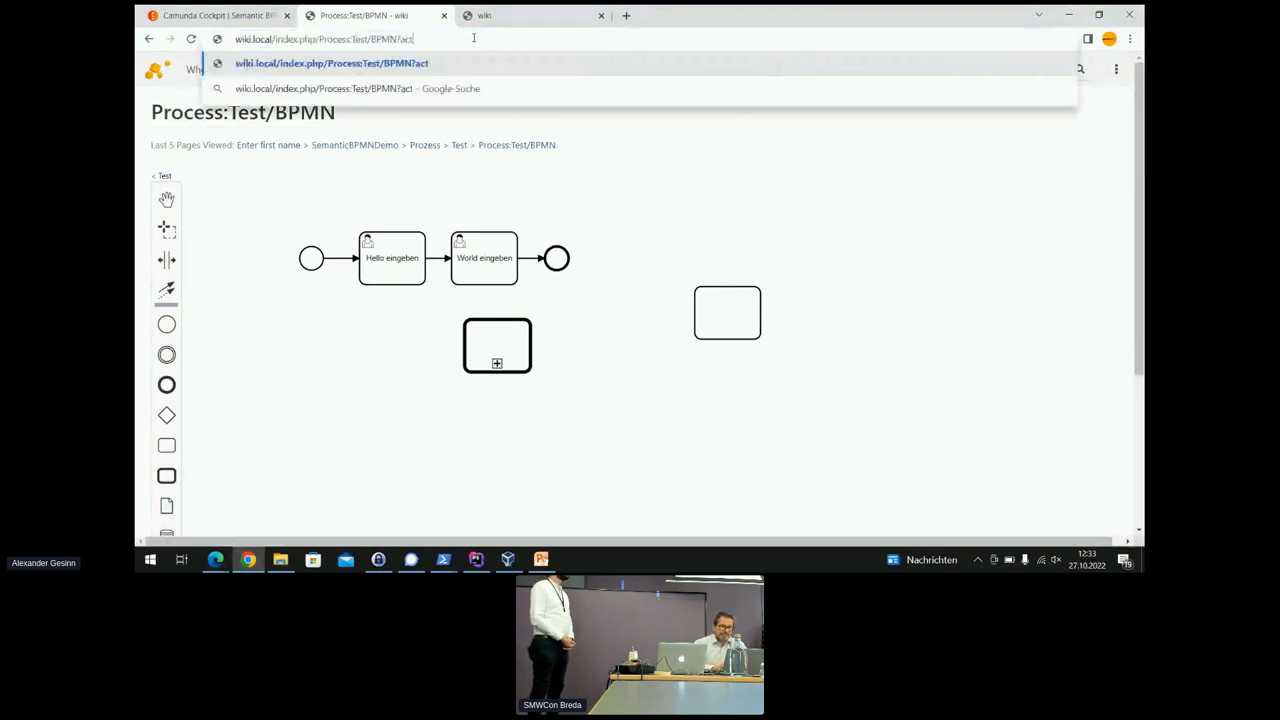